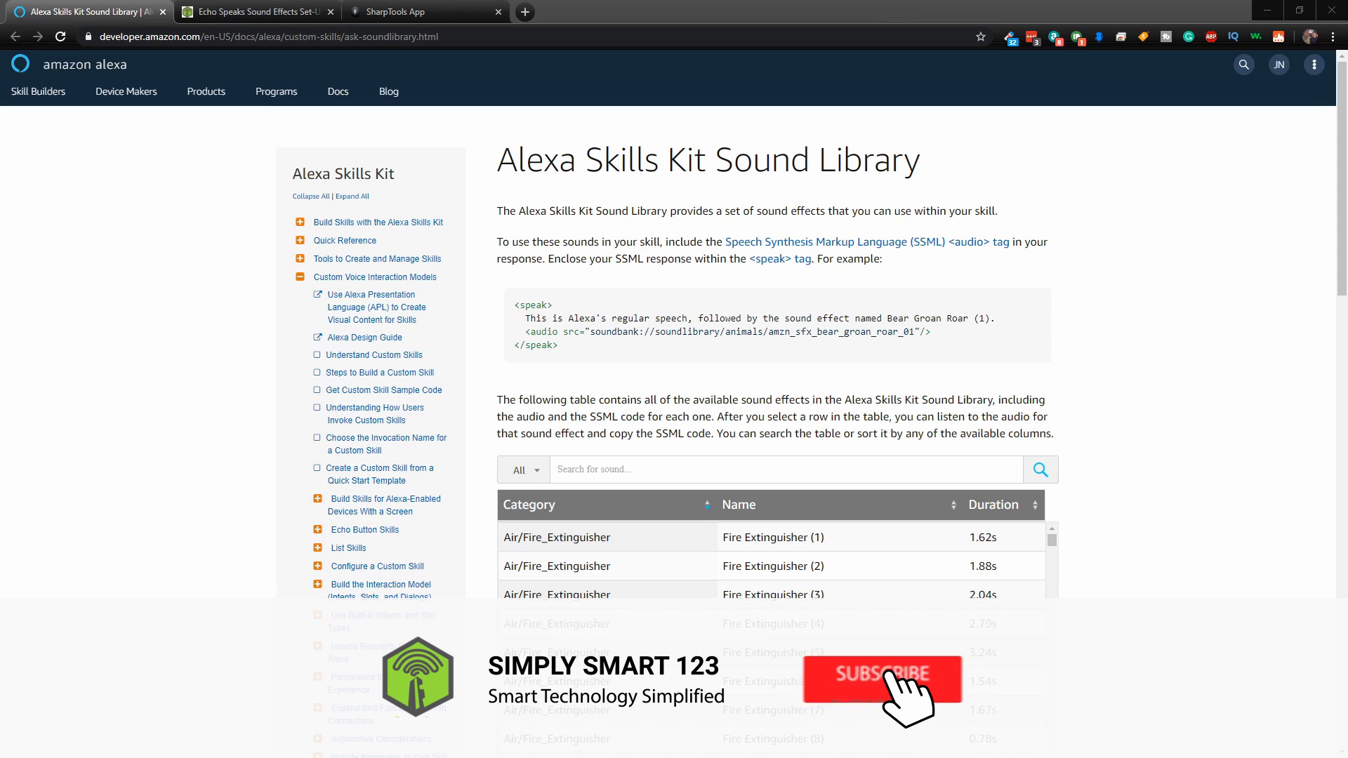
# - Review the Simply Smart 123 Echo Speaks sound effects list, then return to SharpTools' Manage Rules
pyautogui.click(882, 679)
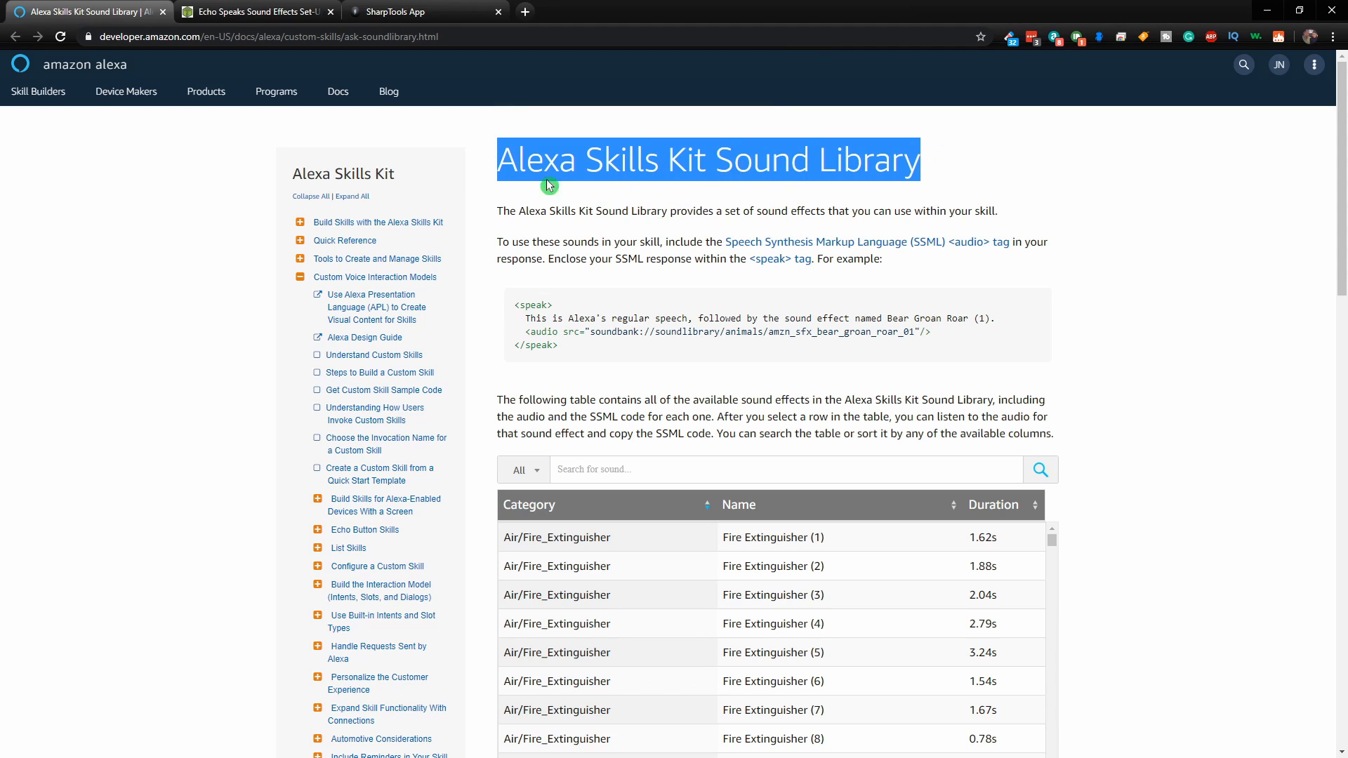
pyautogui.click(275, 11)
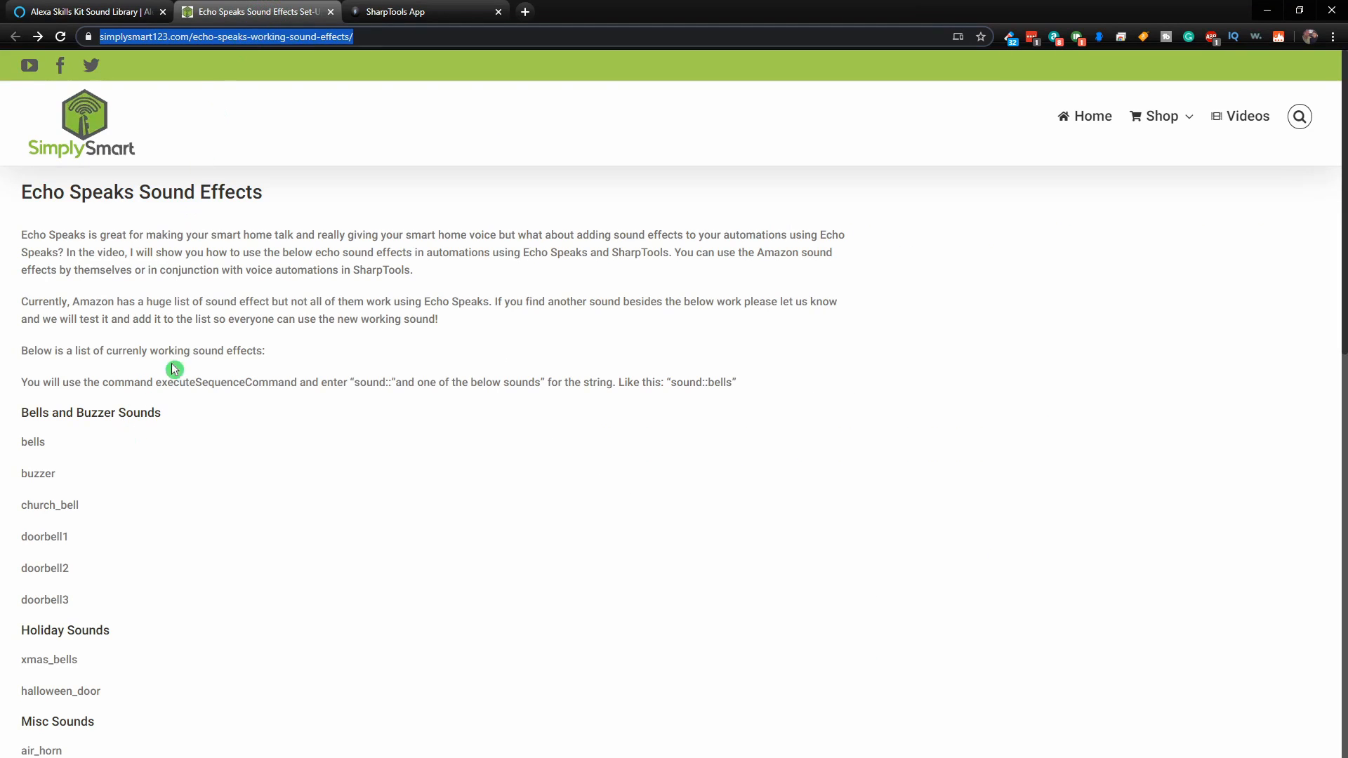
pyautogui.scroll(-3)
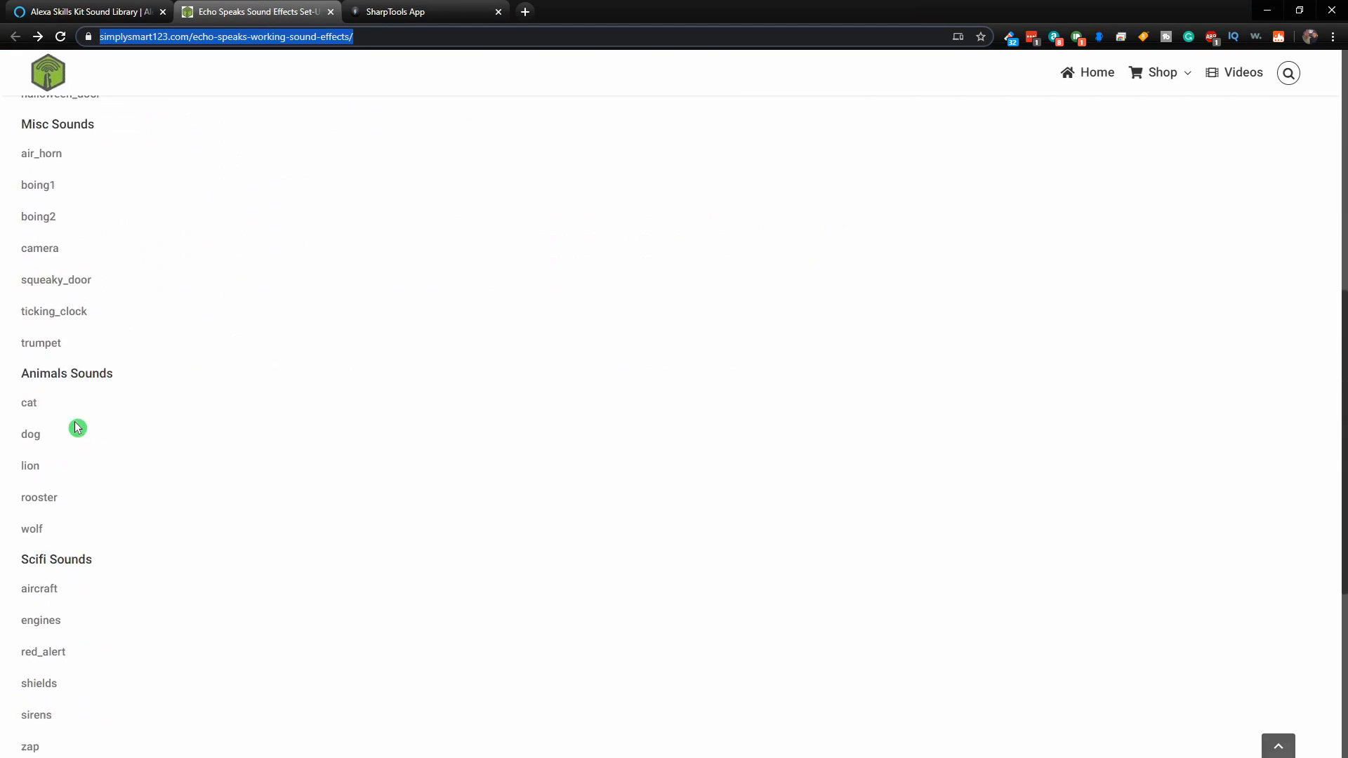
pyautogui.scroll(3)
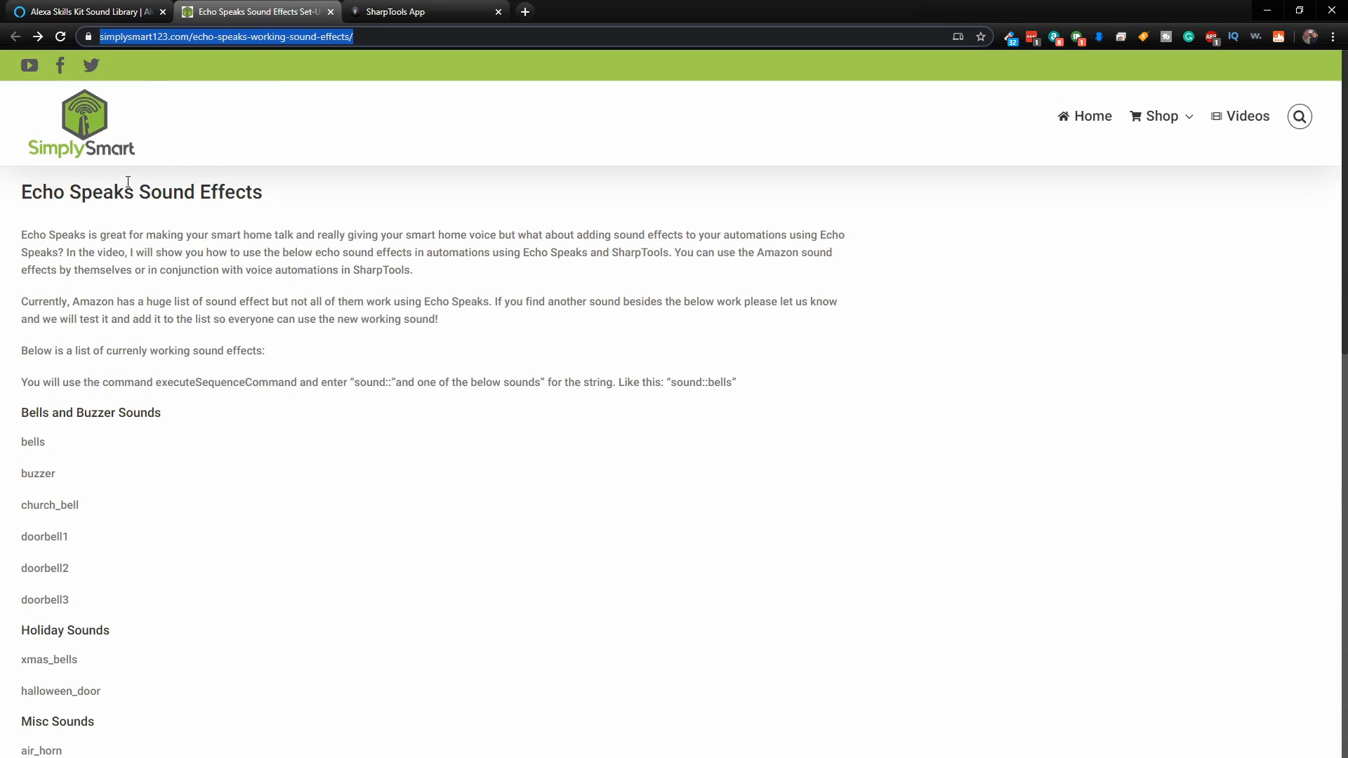
pyautogui.click(418, 11)
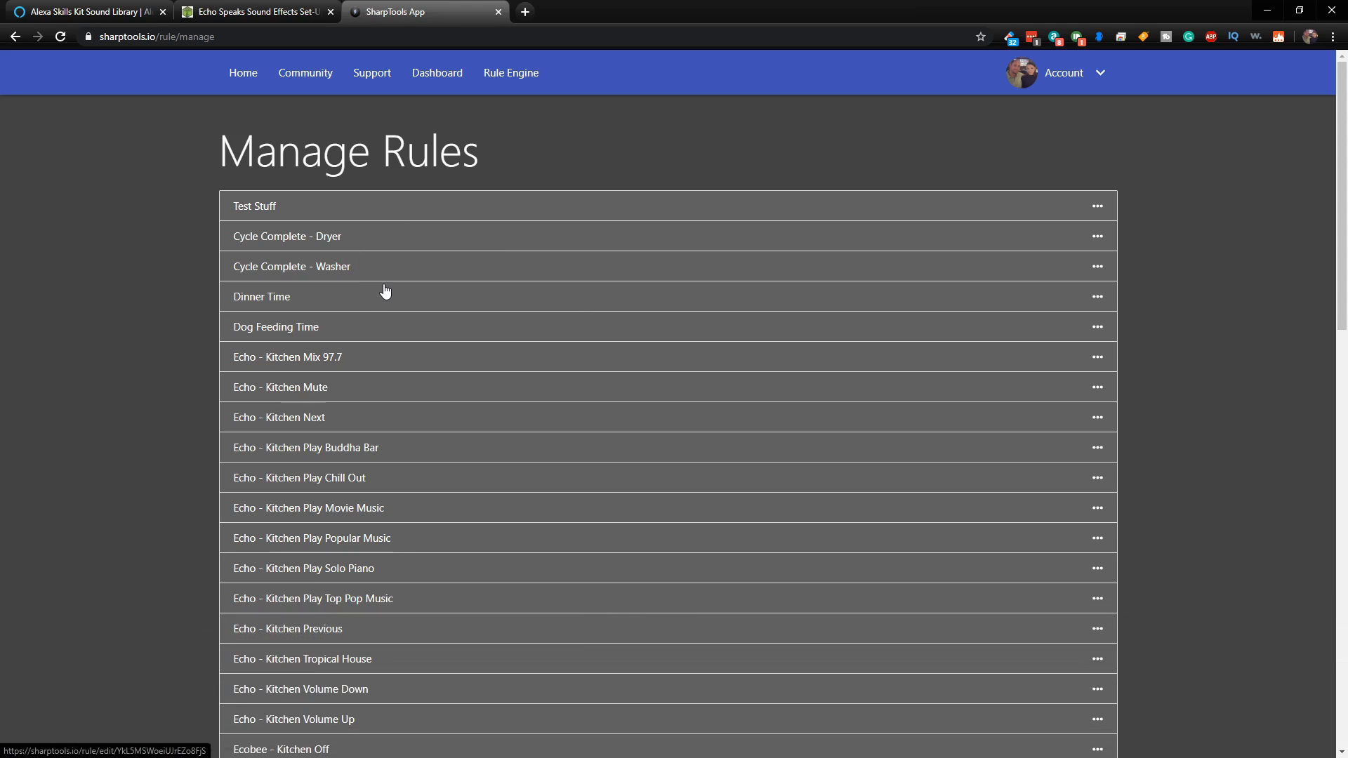
pyautogui.scroll(-3)
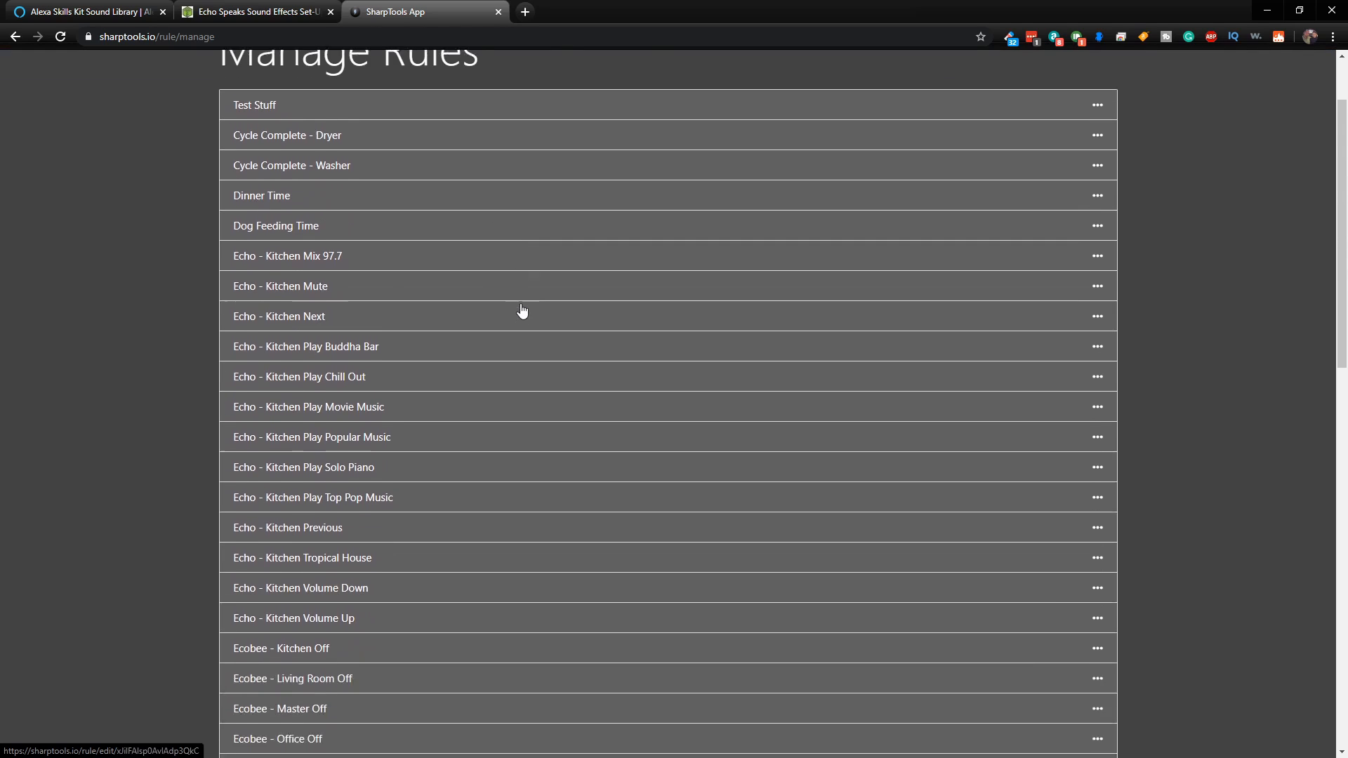
pyautogui.scroll(-3)
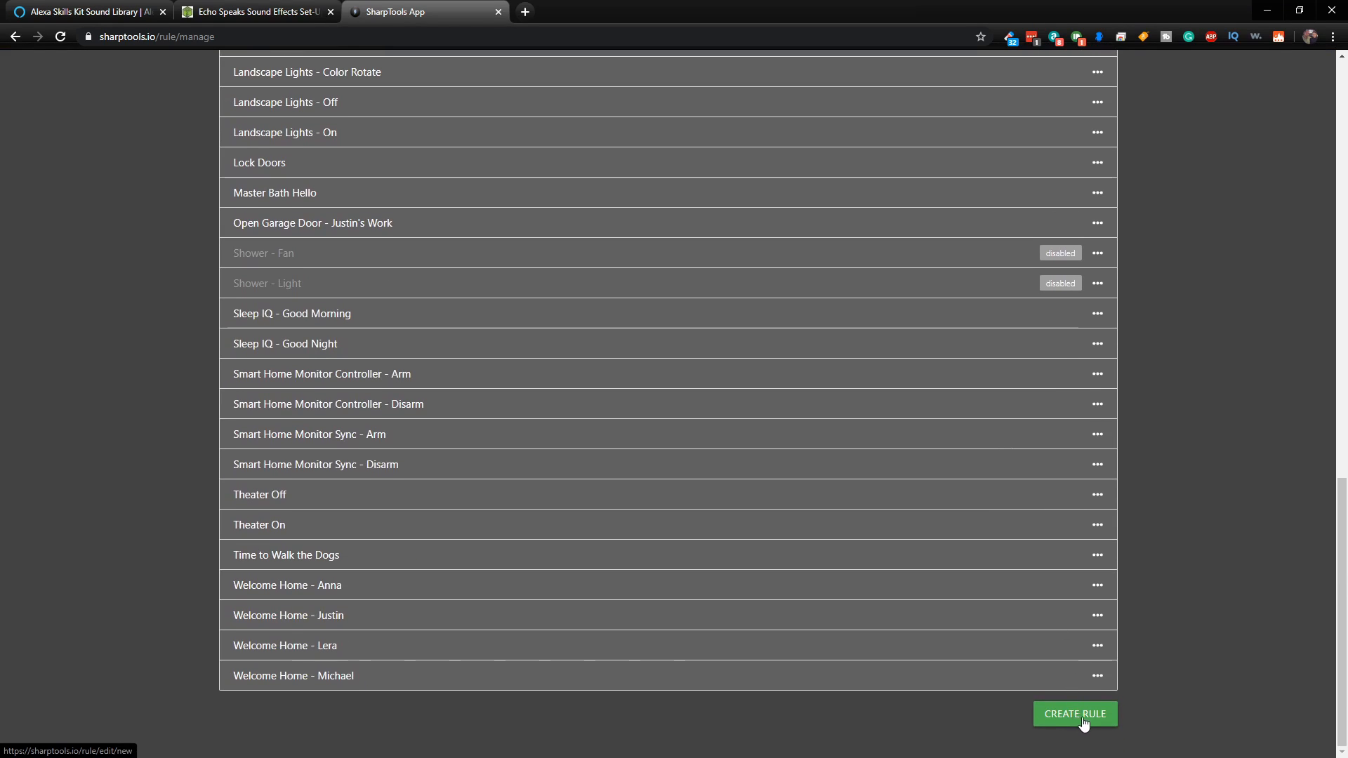
# - Create a new rule named '*Echo Speaks Sound Effects Test'
pyautogui.click(1075, 714)
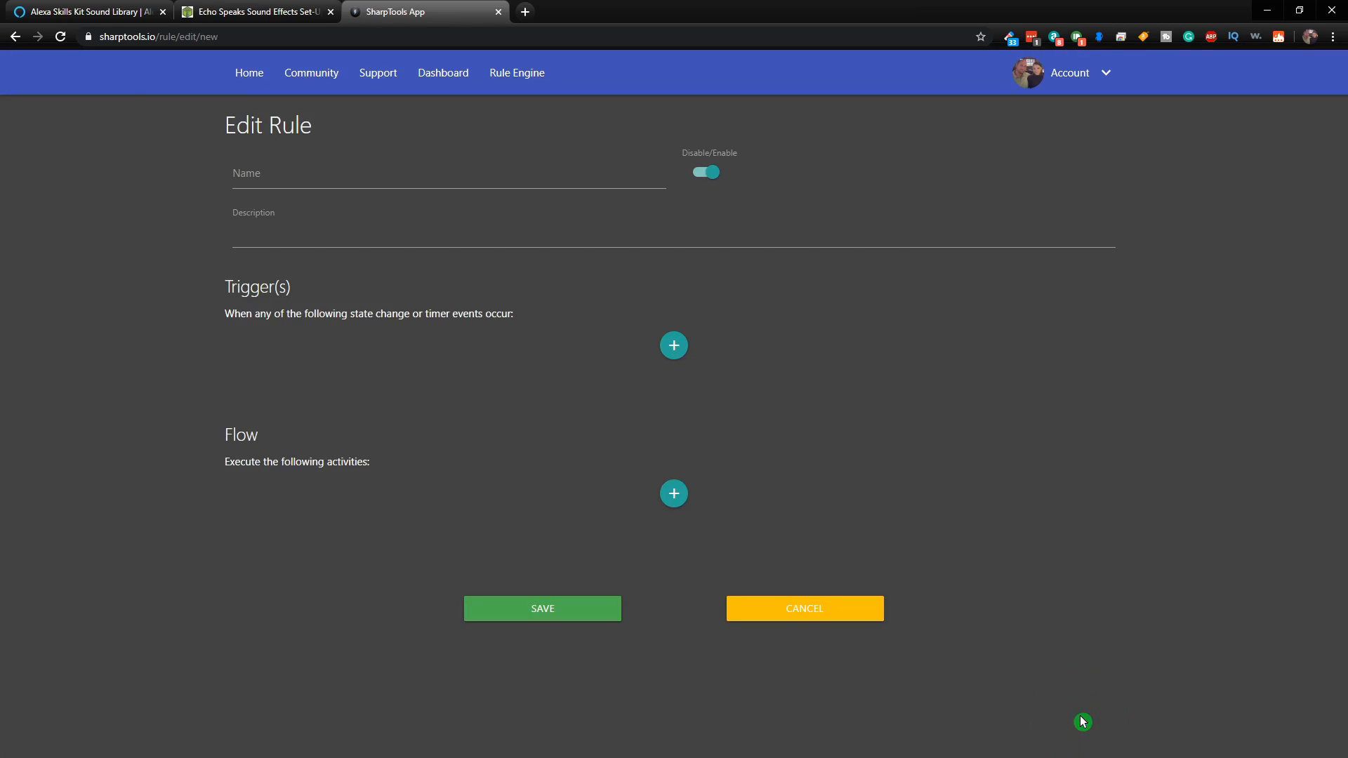
pyautogui.click(312, 175)
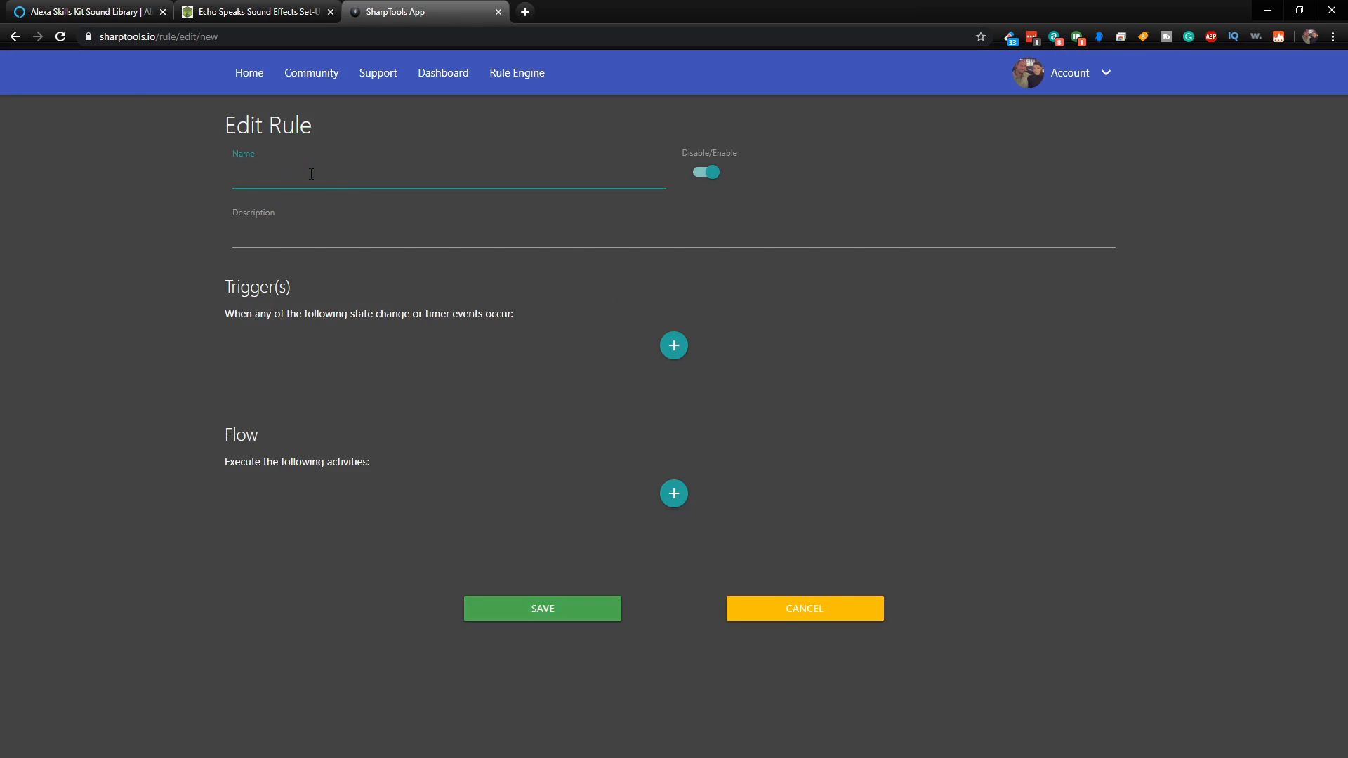
pyautogui.write('*Echo Speaks Sound Effects Test')
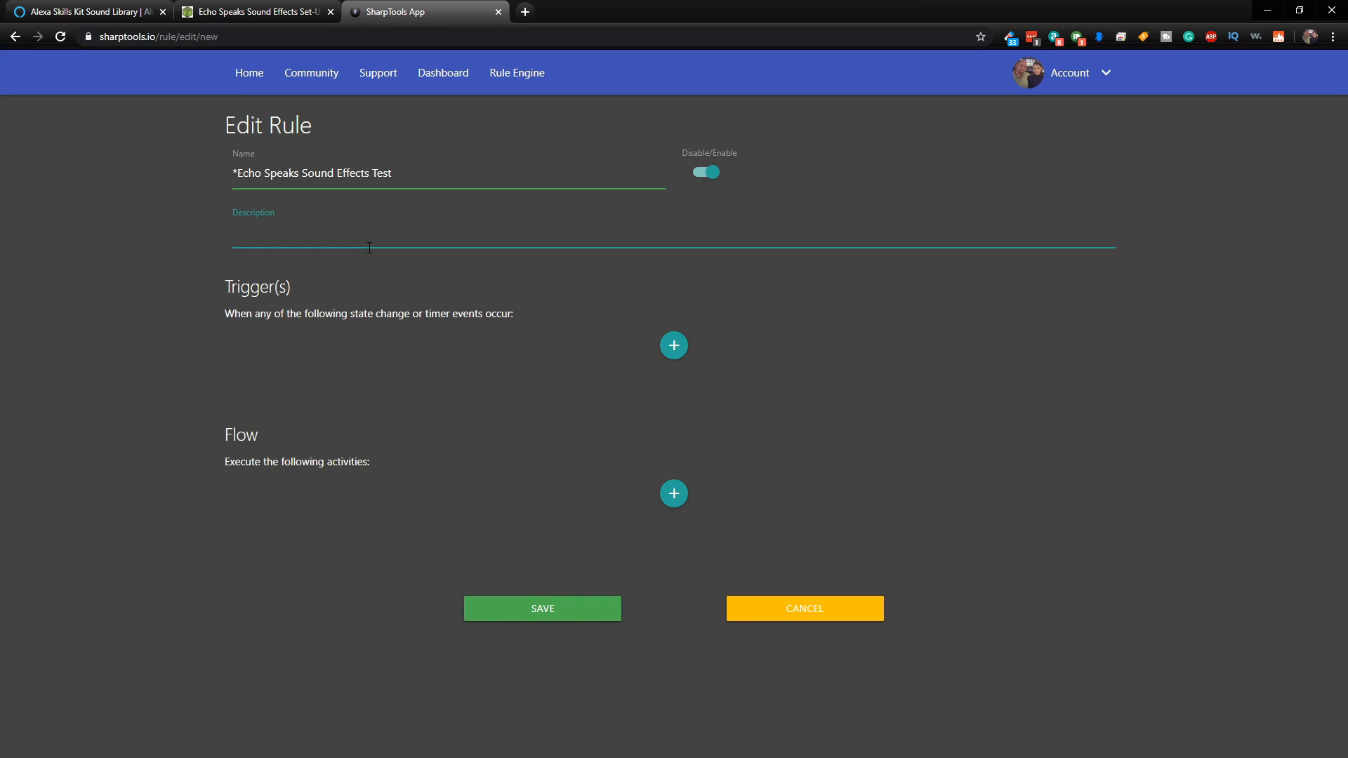
pyautogui.moveTo(667, 359)
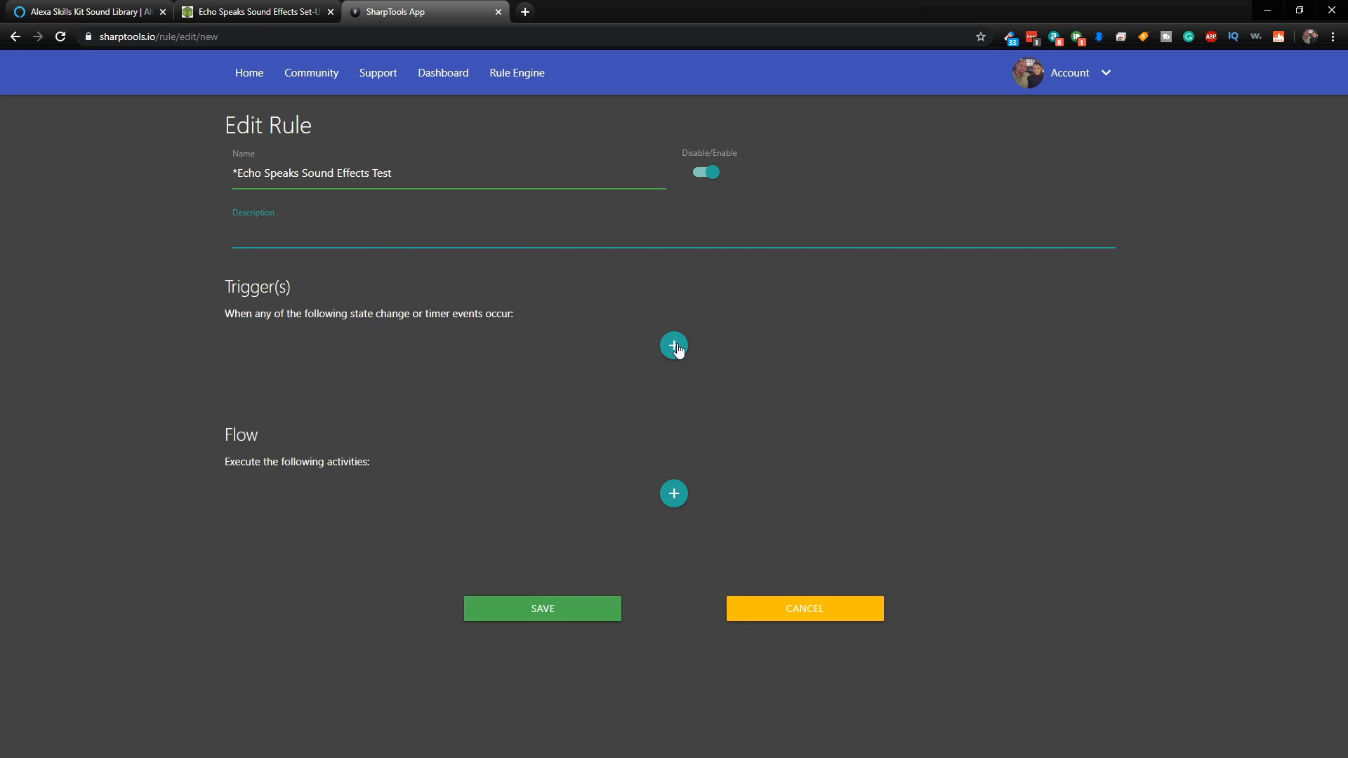
# - Add and save a device event trigger: *SharpTools Run* switch changes to 'on'
pyautogui.click(674, 346)
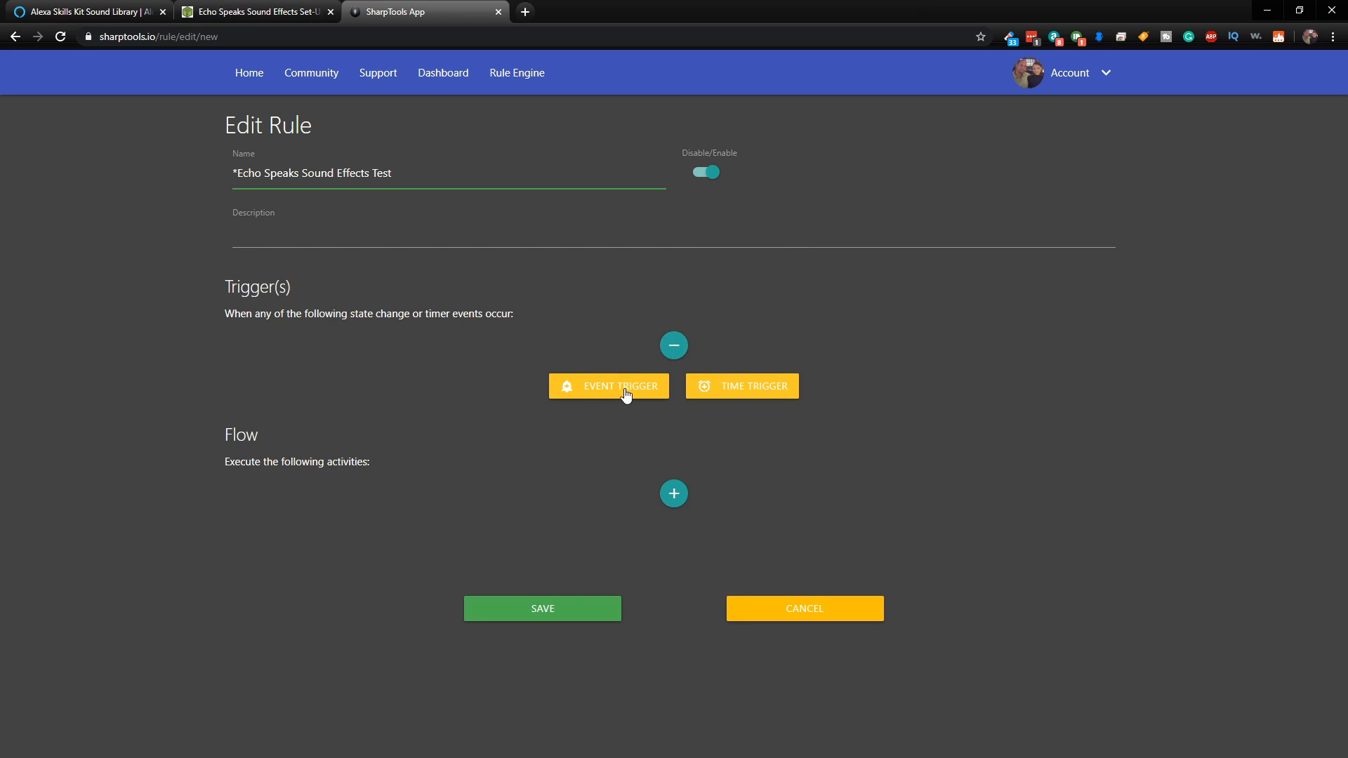
pyautogui.click(610, 386)
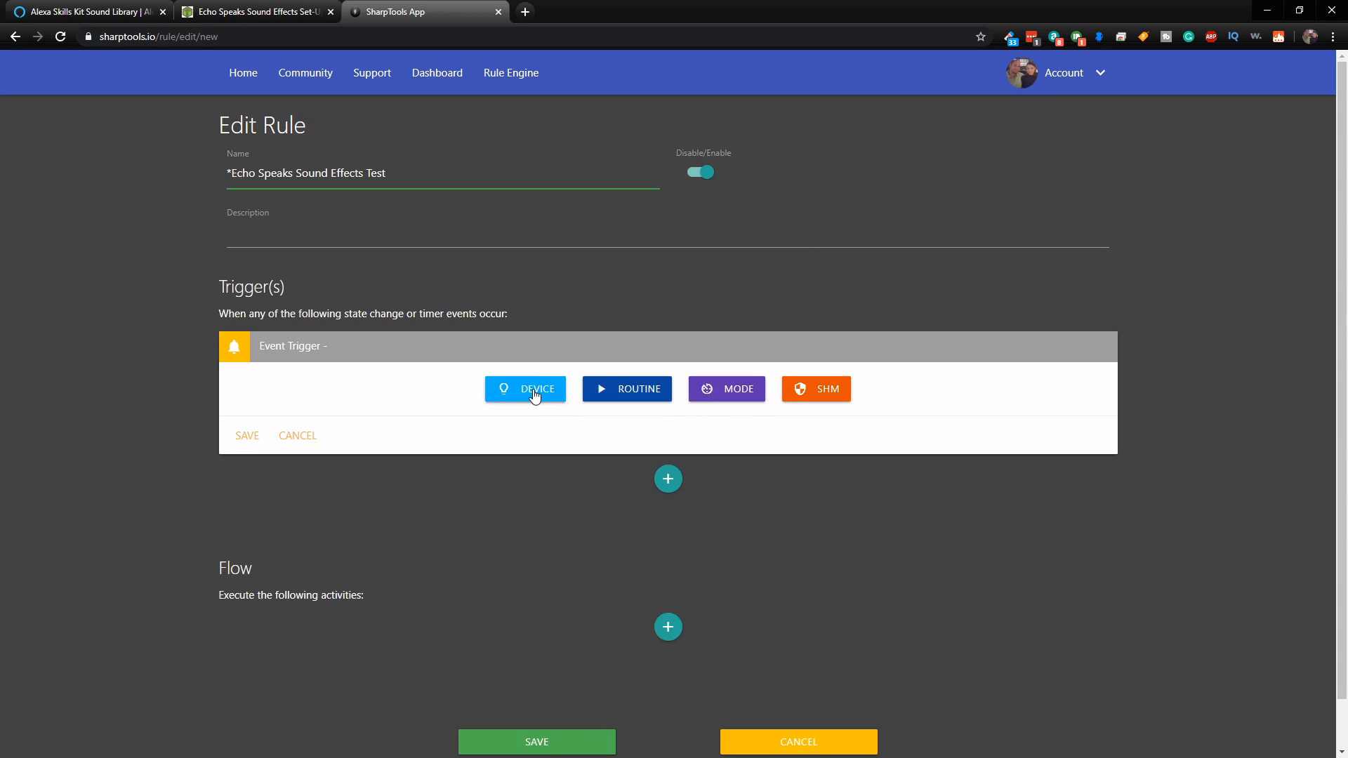
pyautogui.click(526, 389)
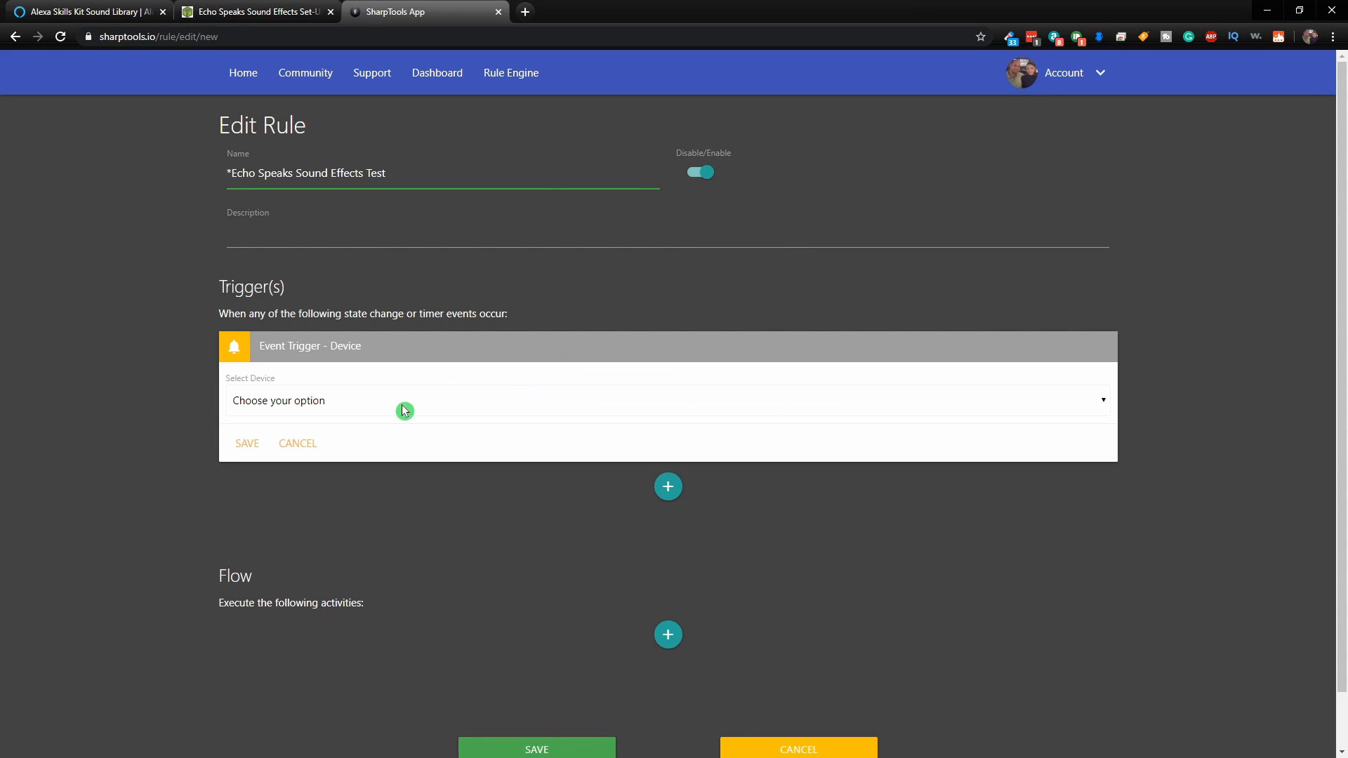
pyautogui.moveTo(358, 404)
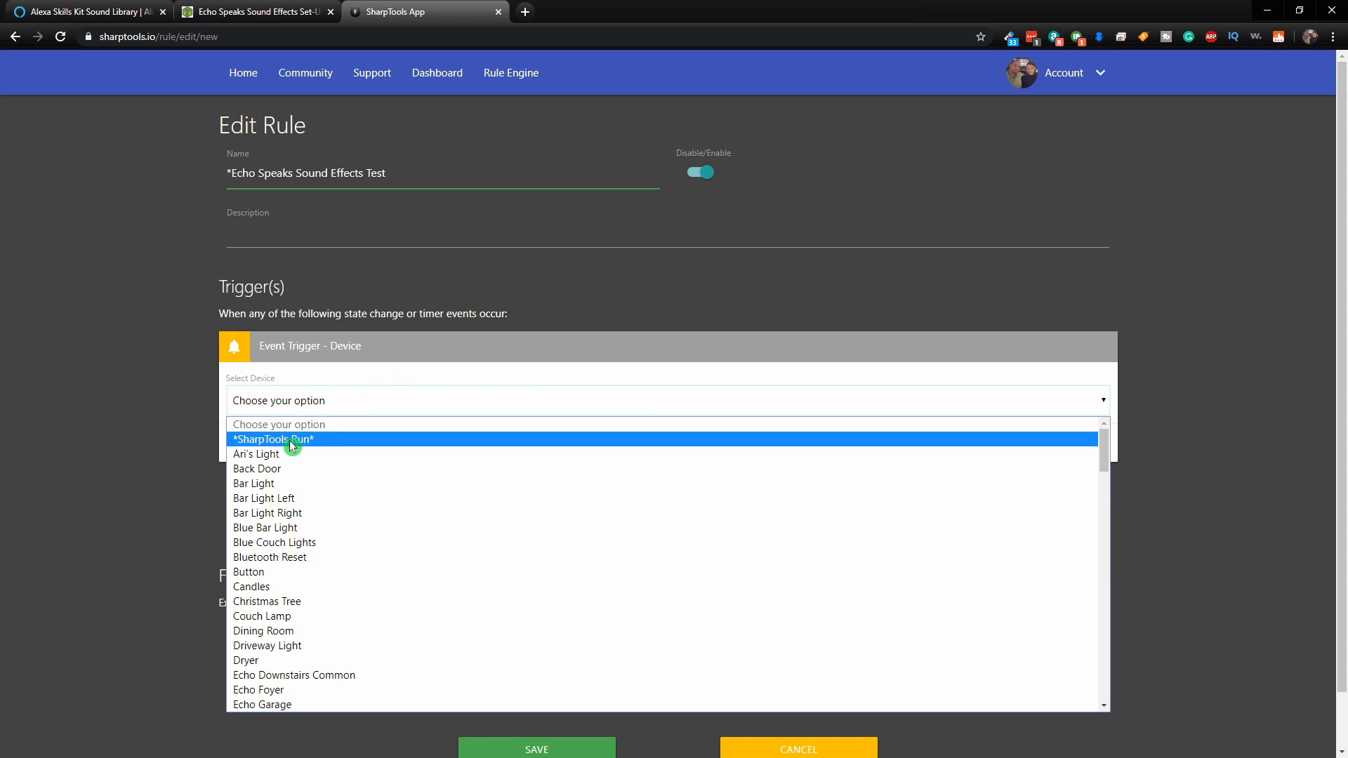
pyautogui.moveTo(306, 444)
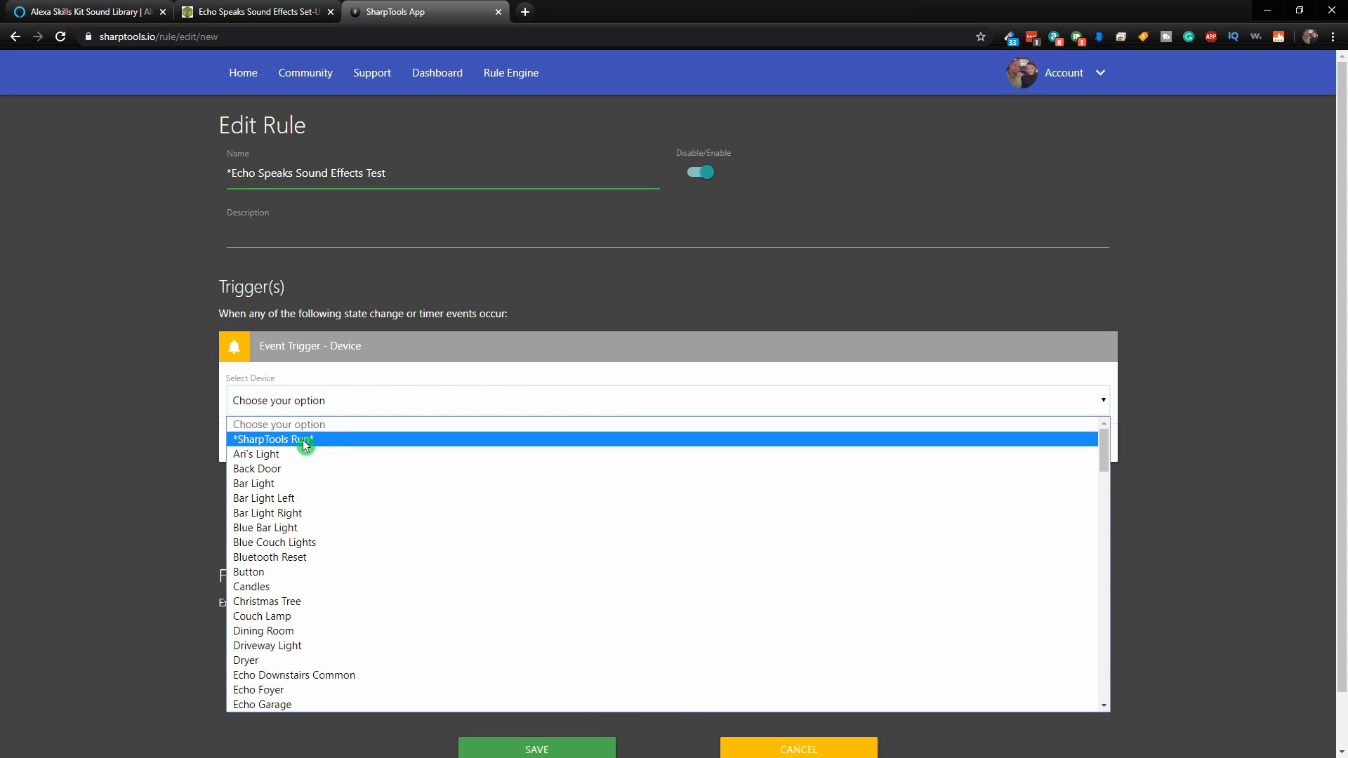
pyautogui.click(298, 439)
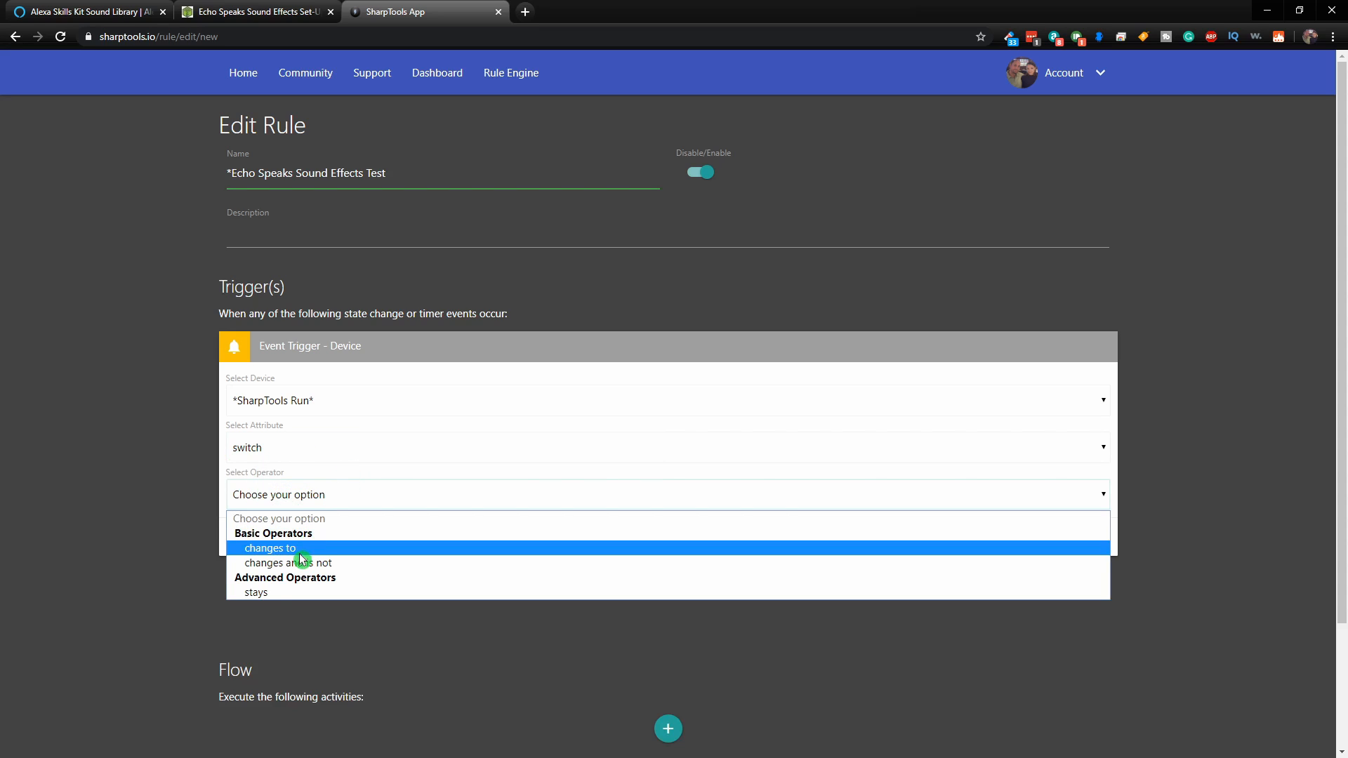
pyautogui.click(270, 547)
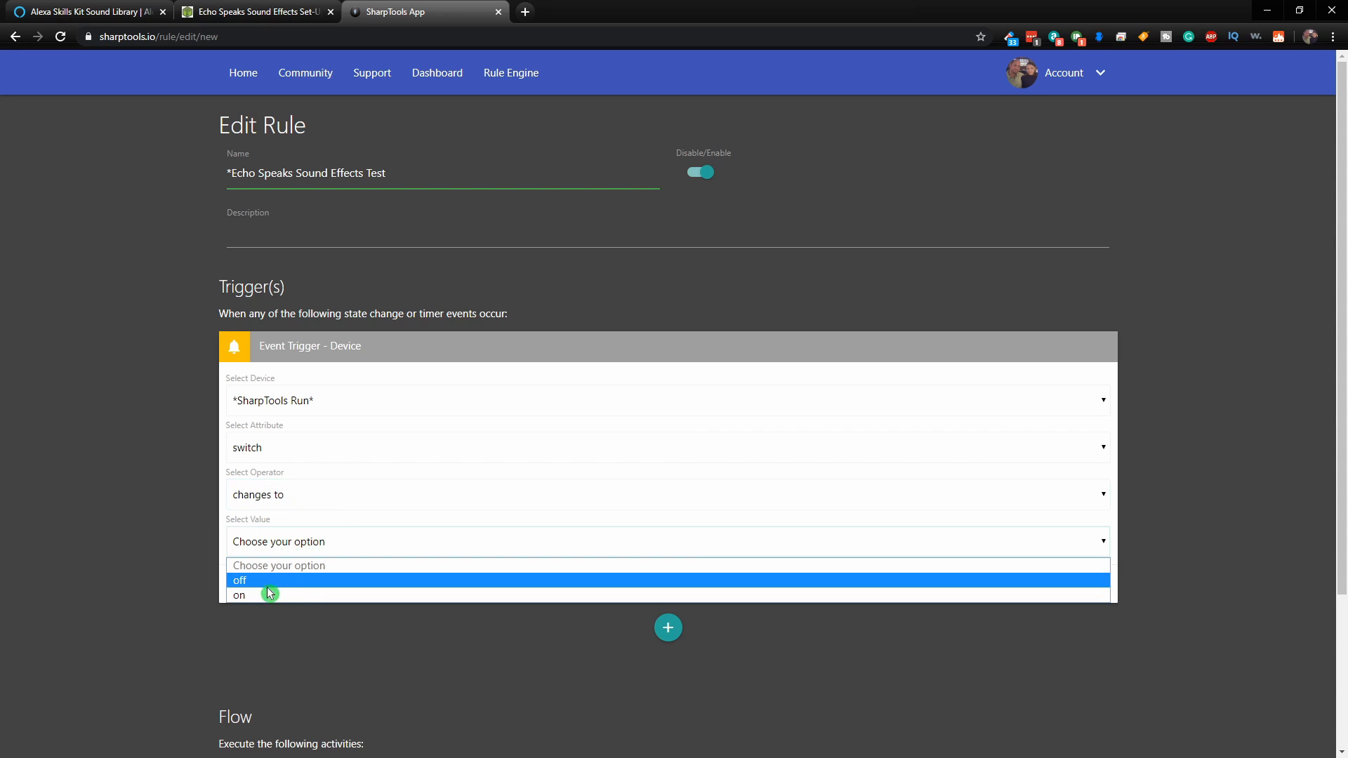
pyautogui.click(239, 595)
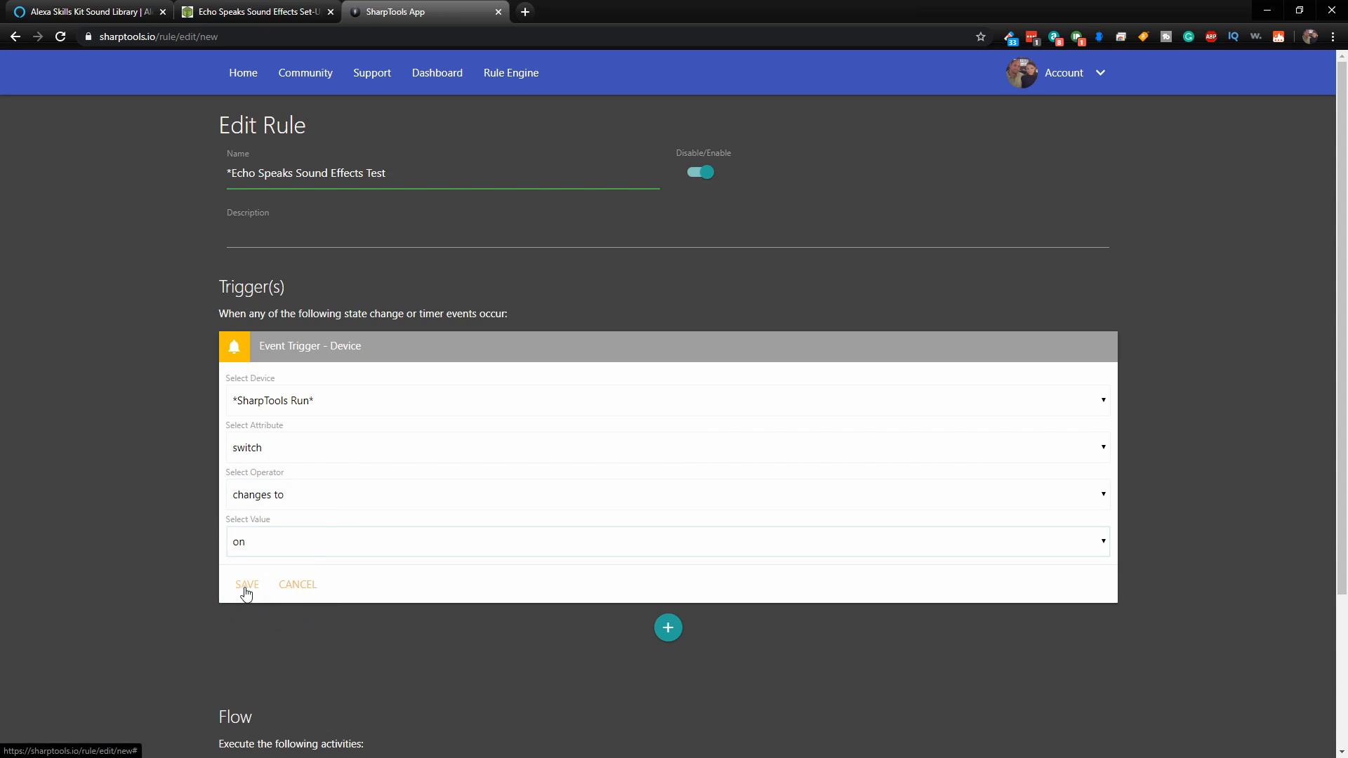
pyautogui.click(247, 584)
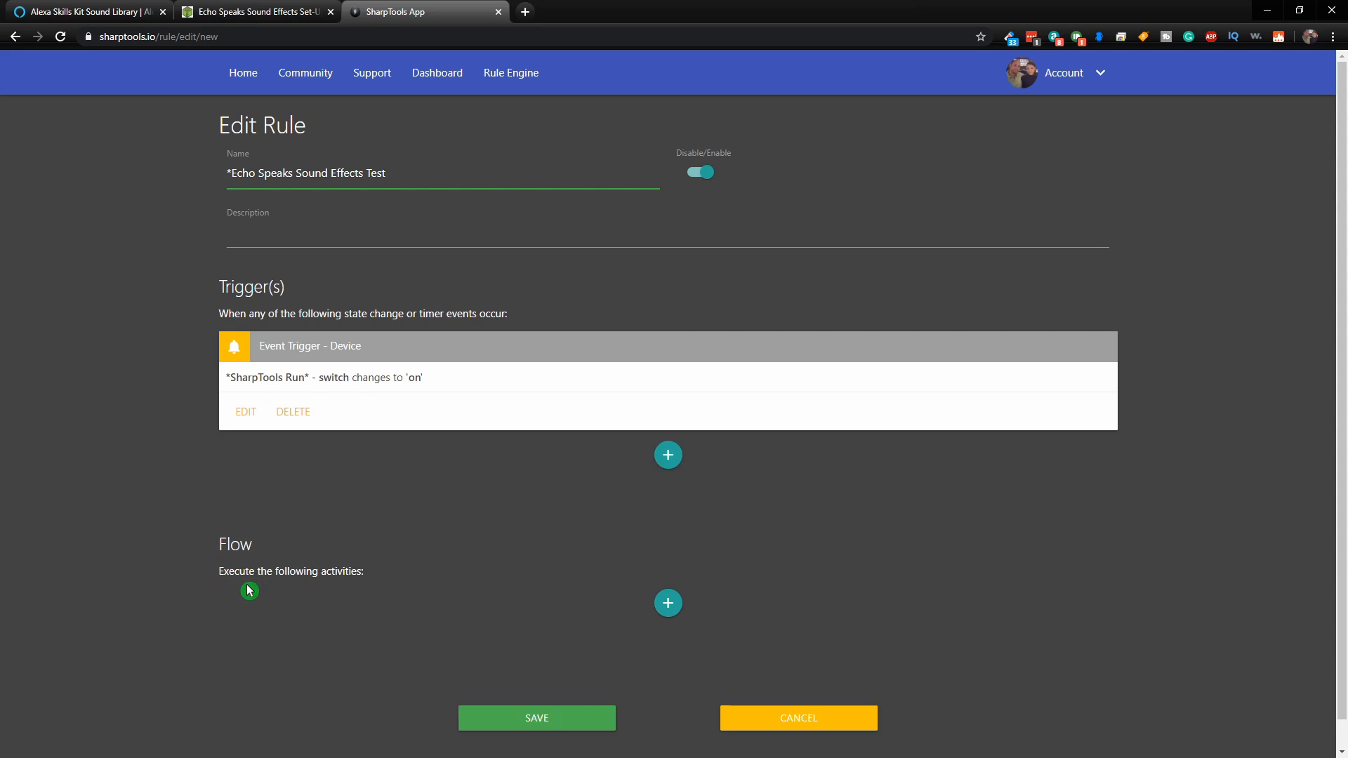
# - Add a device action to the flow targeting Echo Office and browse its command list
pyautogui.scroll(-3)
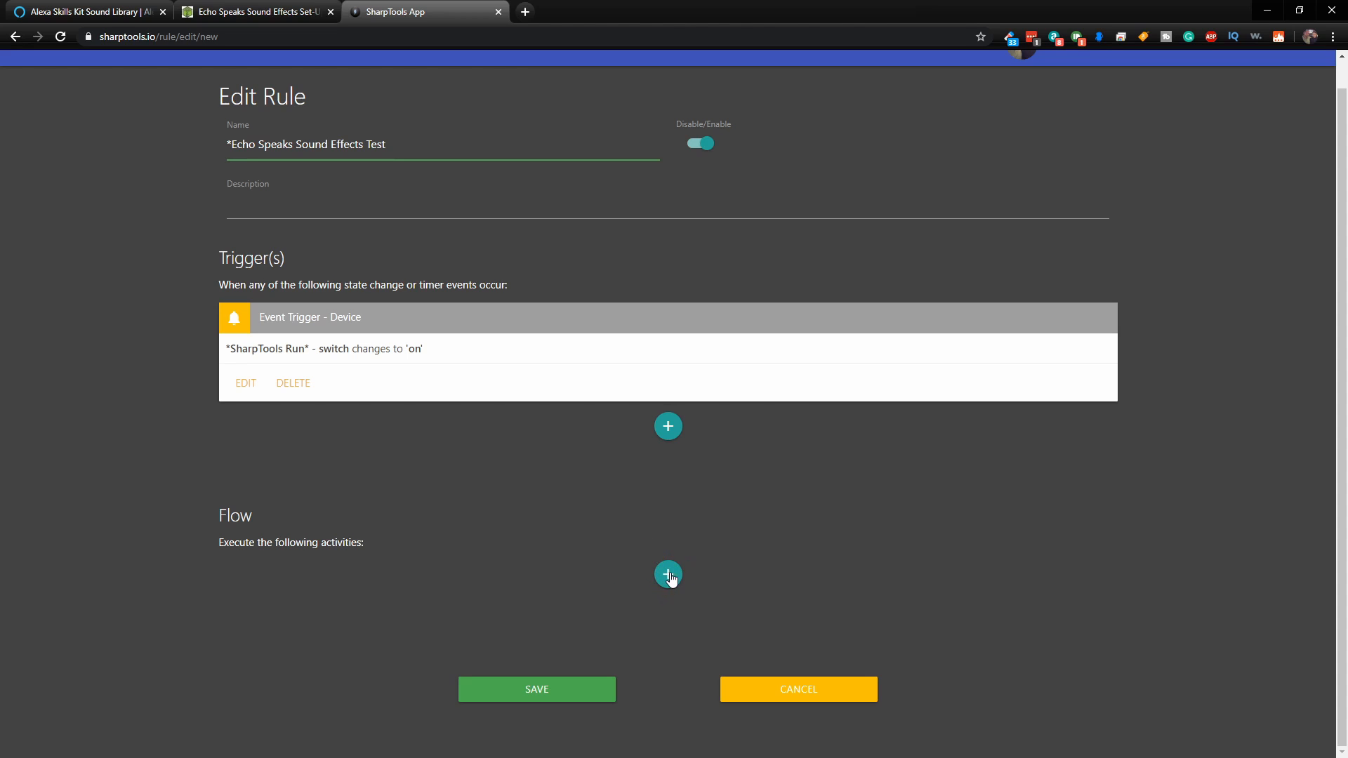
pyautogui.click(668, 575)
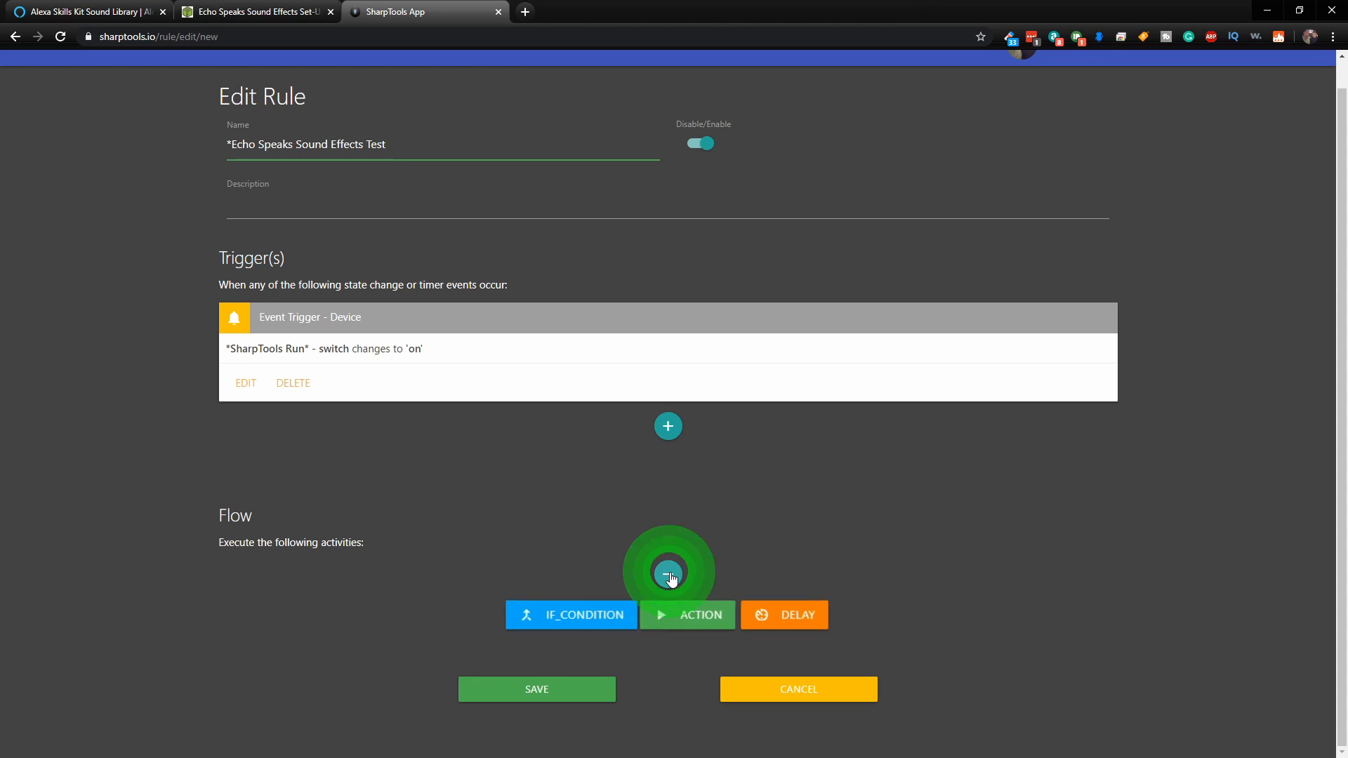
pyautogui.click(669, 573)
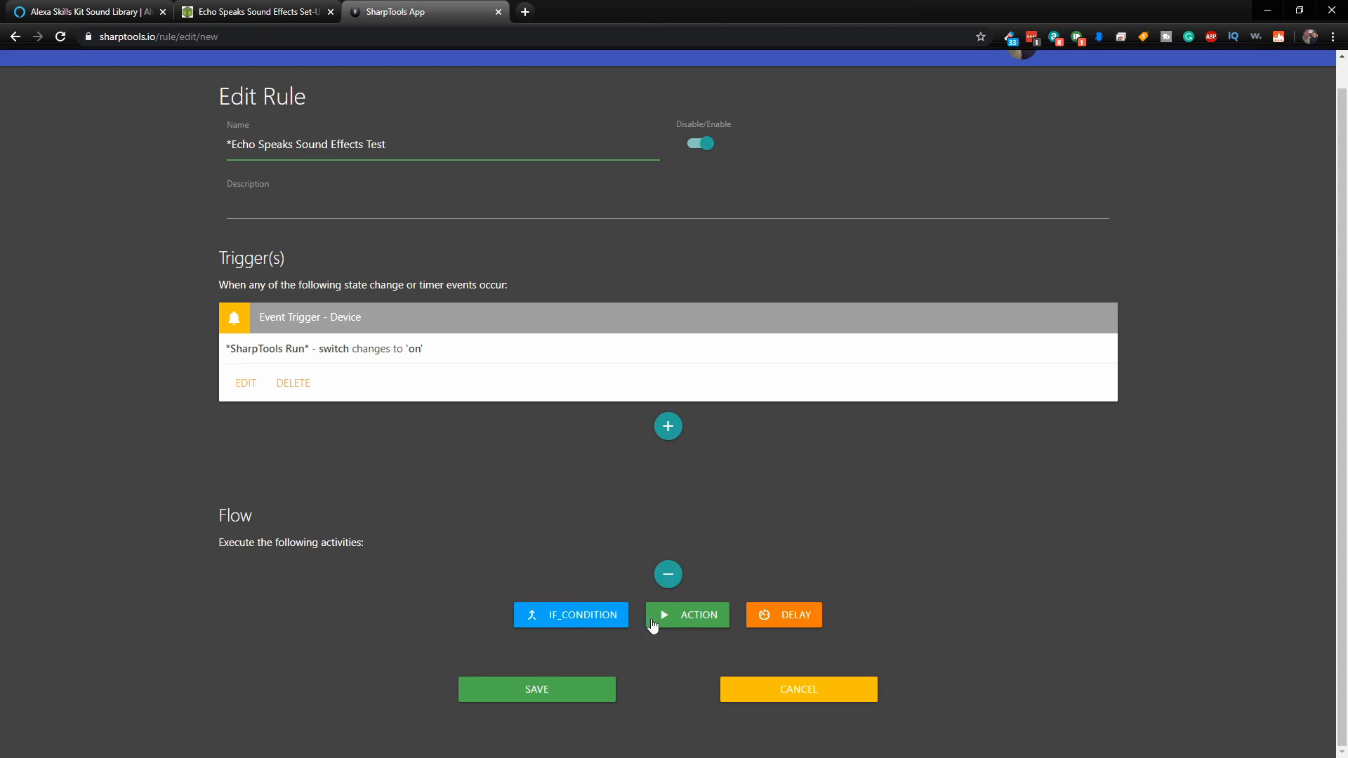
pyautogui.click(688, 615)
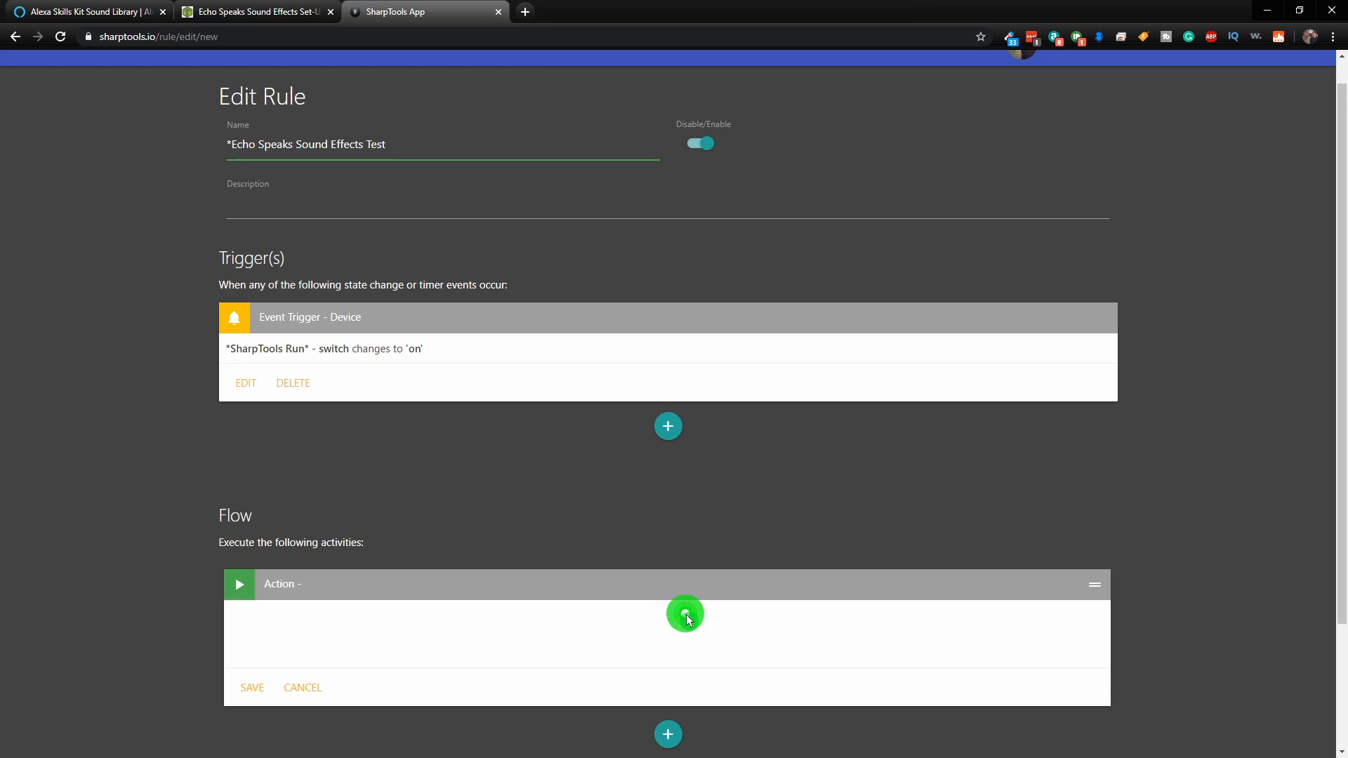
pyautogui.click(685, 615)
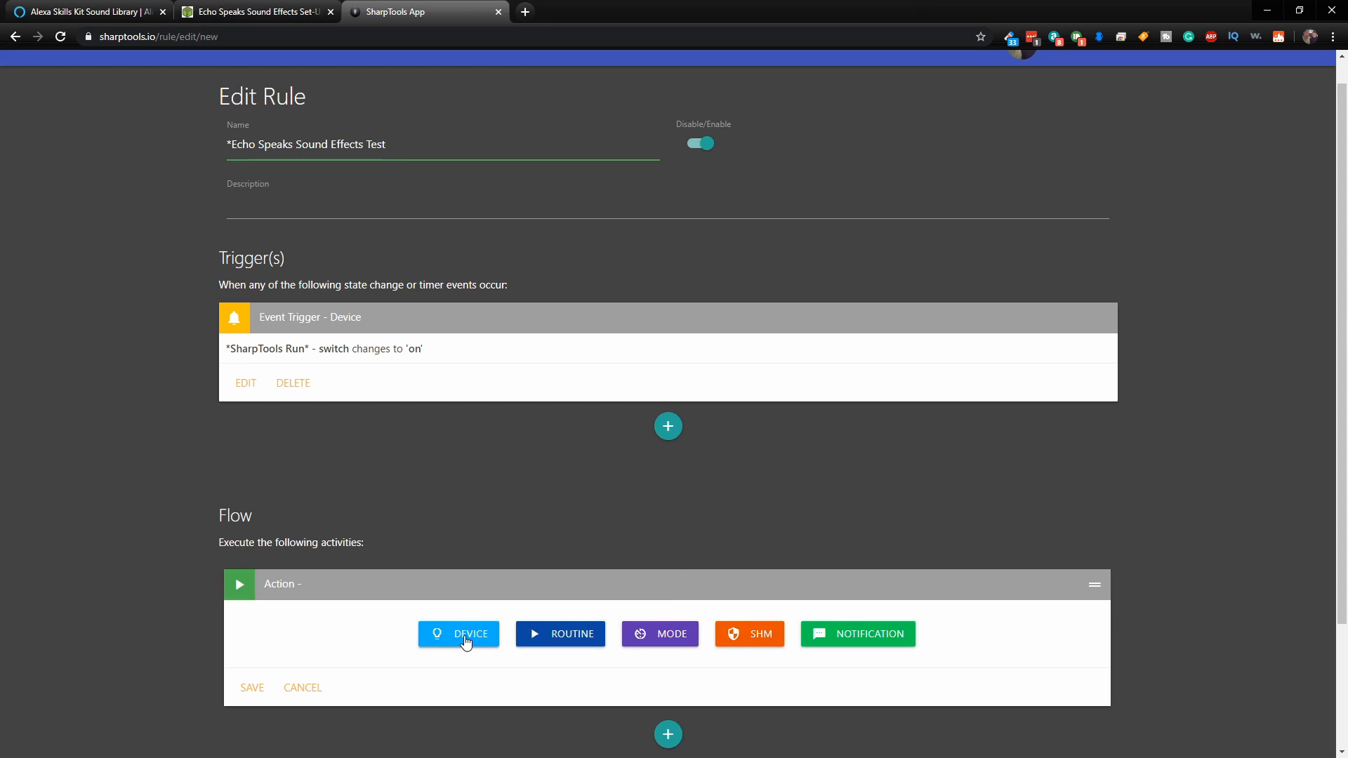
pyautogui.click(458, 633)
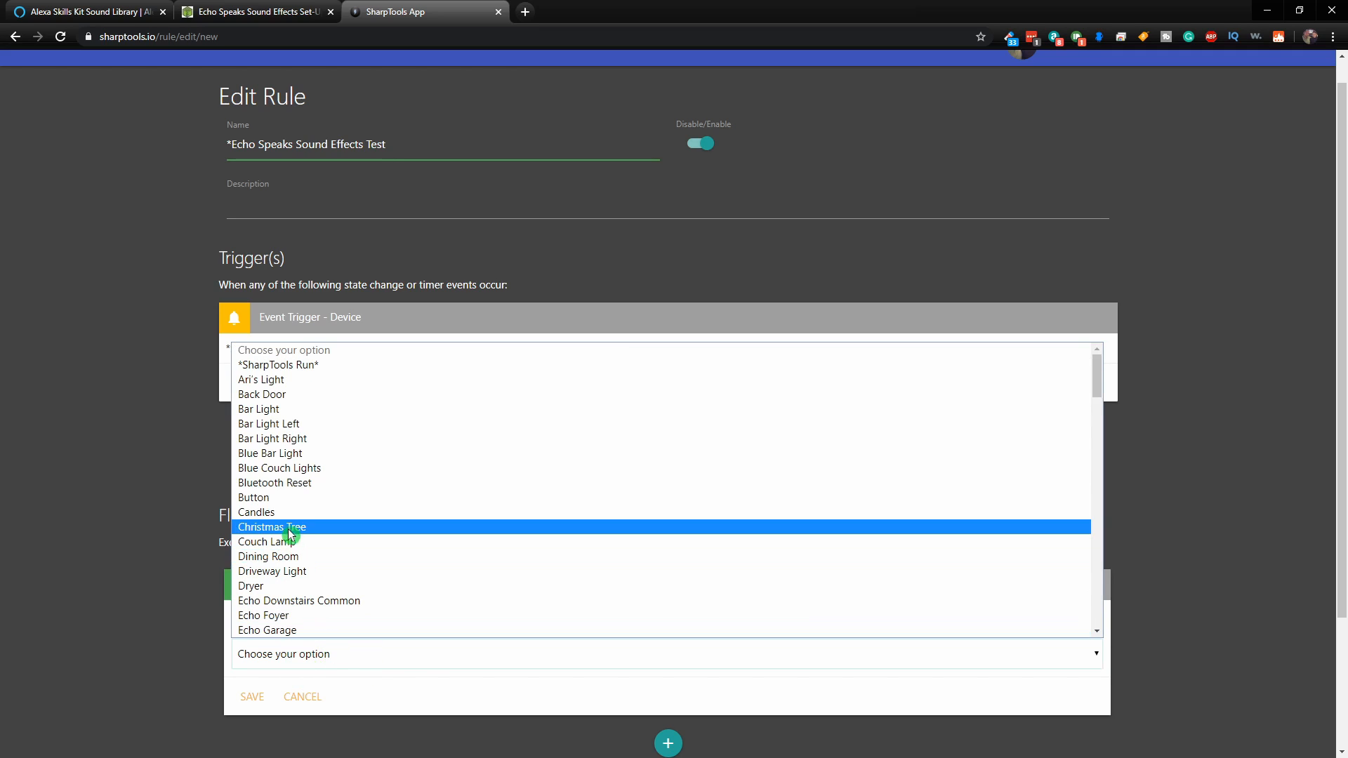
pyautogui.click(299, 601)
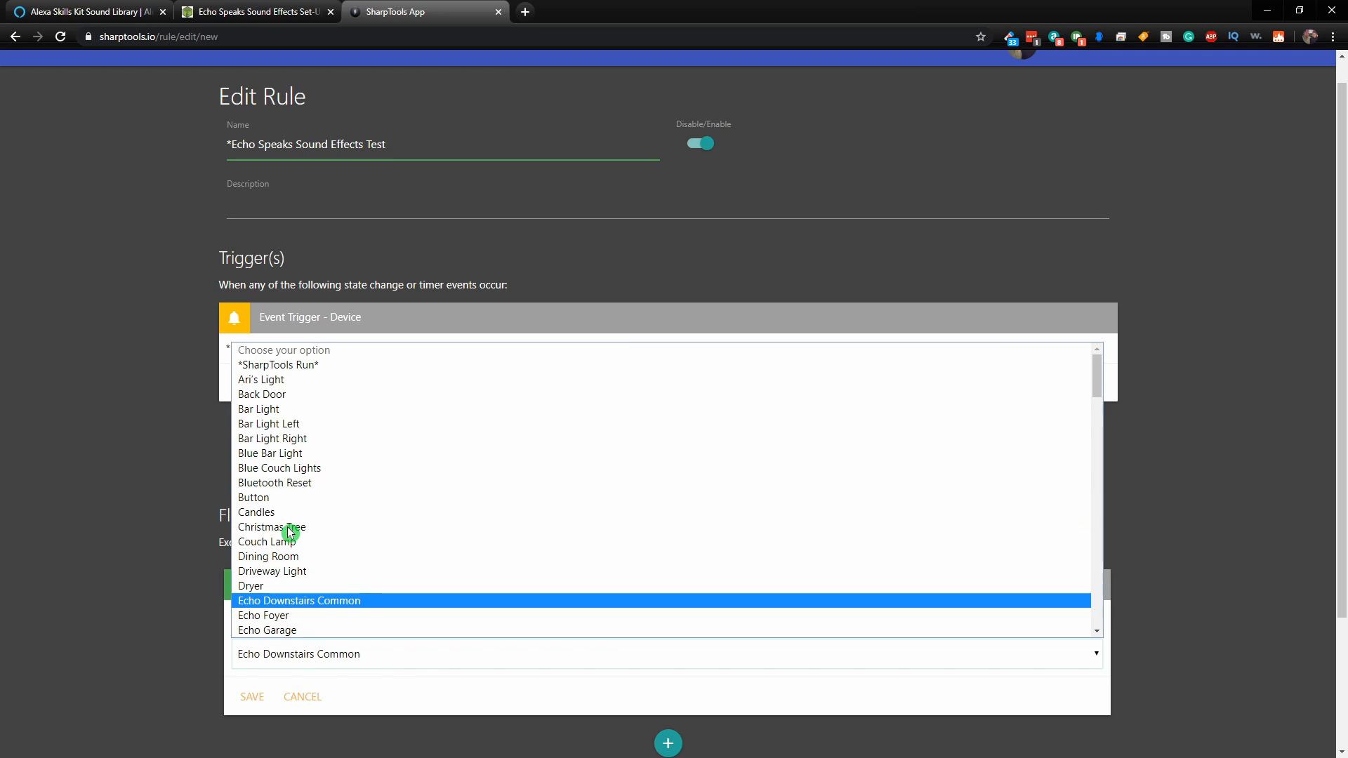
pyautogui.scroll(-3)
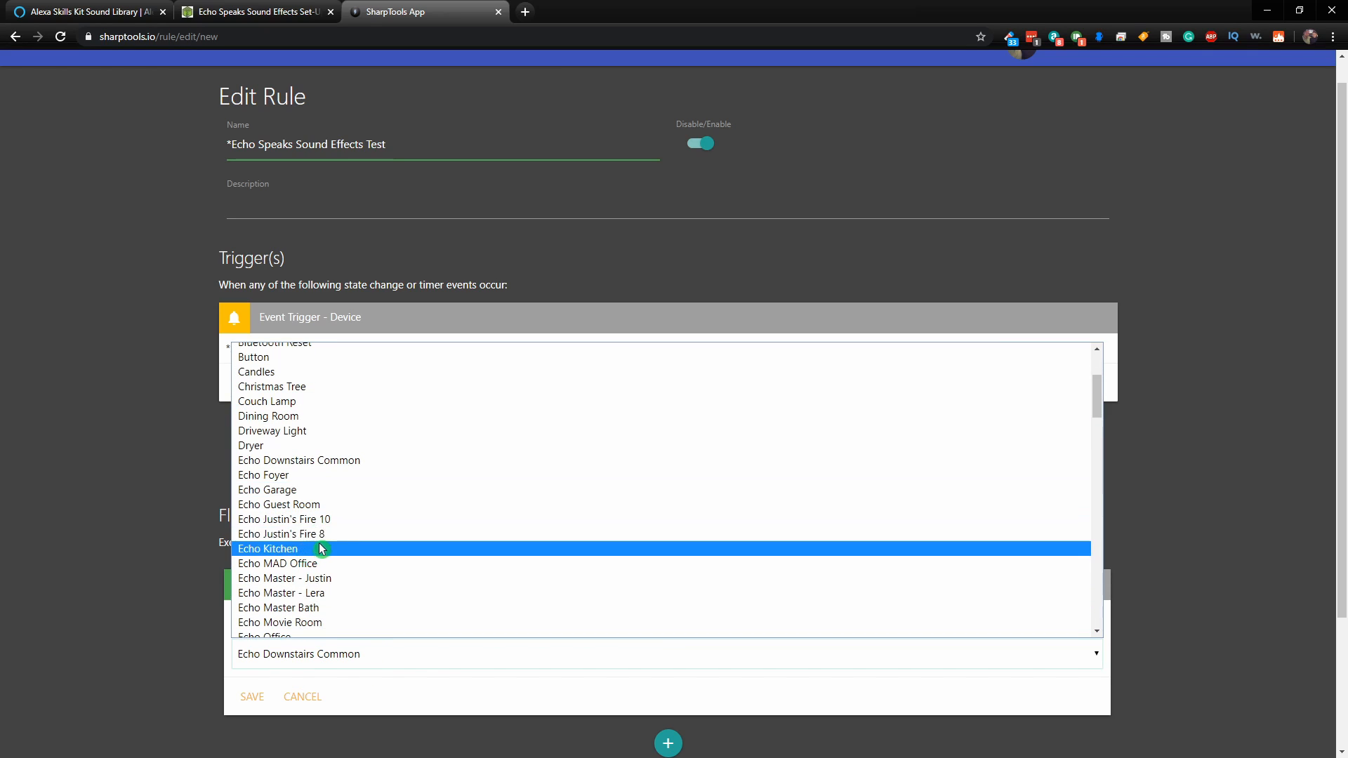
pyautogui.scroll(-3)
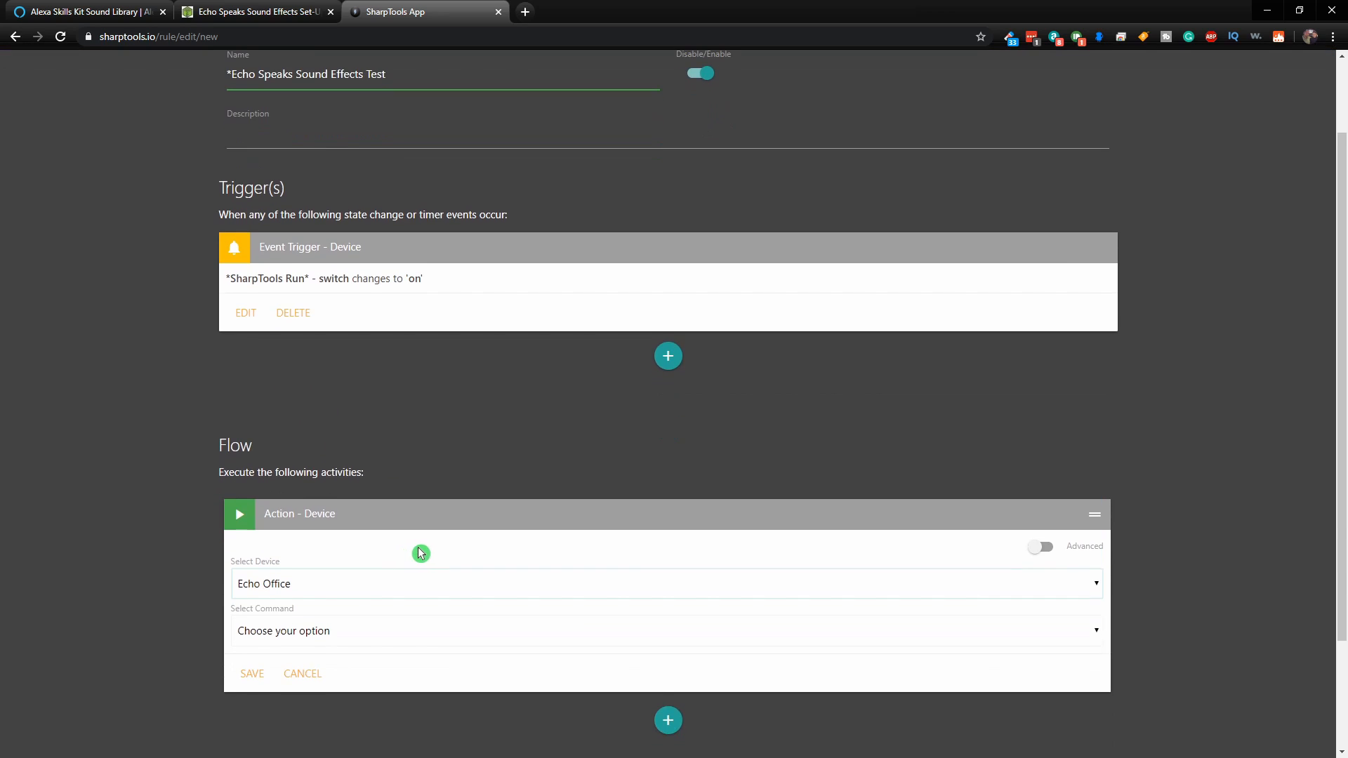
pyautogui.scroll(-3)
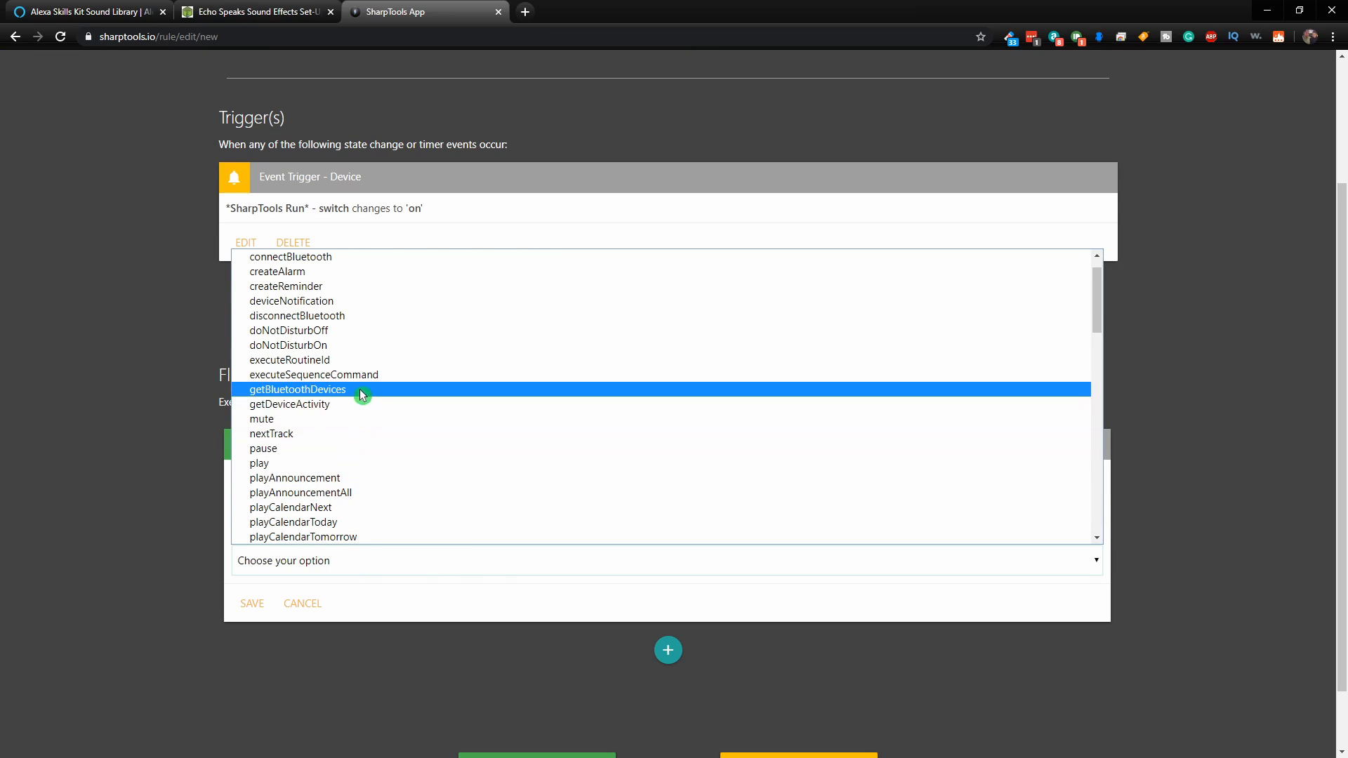
pyautogui.moveTo(391, 382)
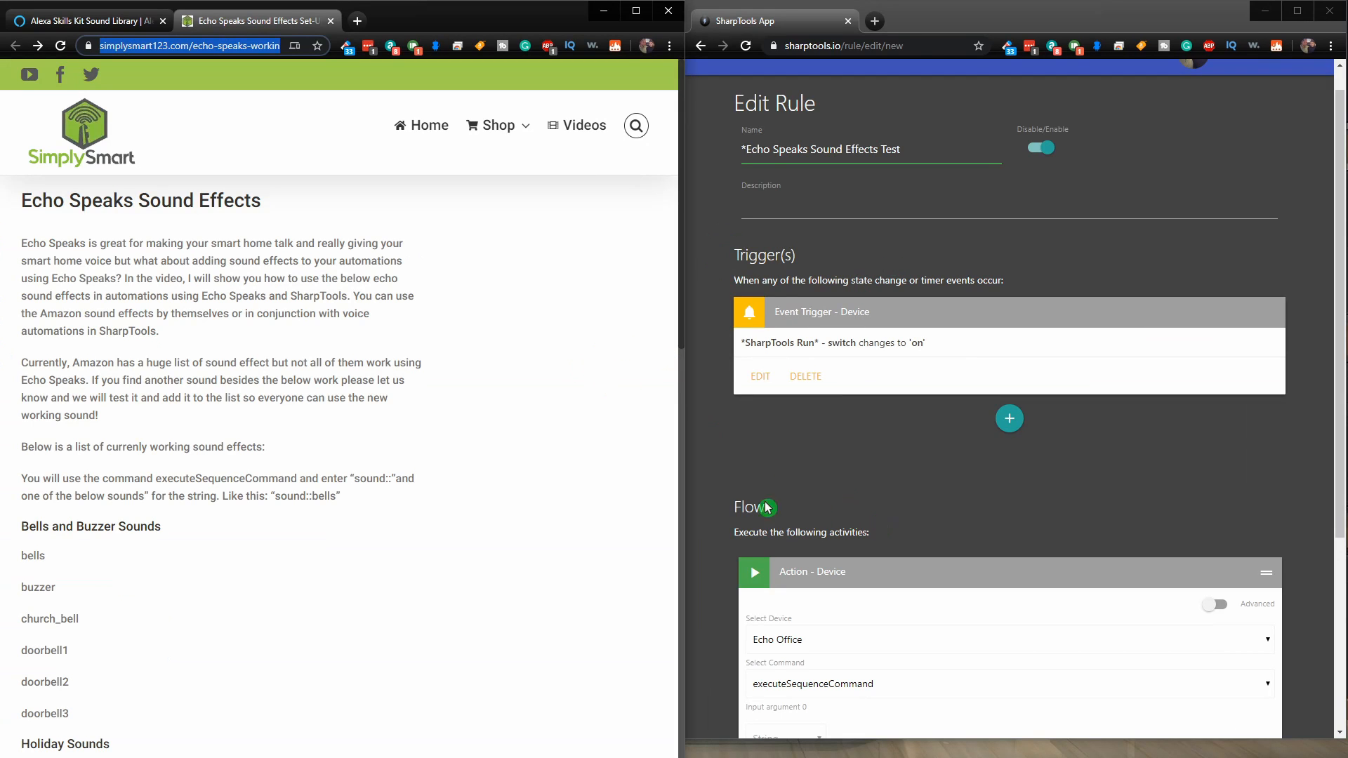
pyautogui.moveTo(778, 478)
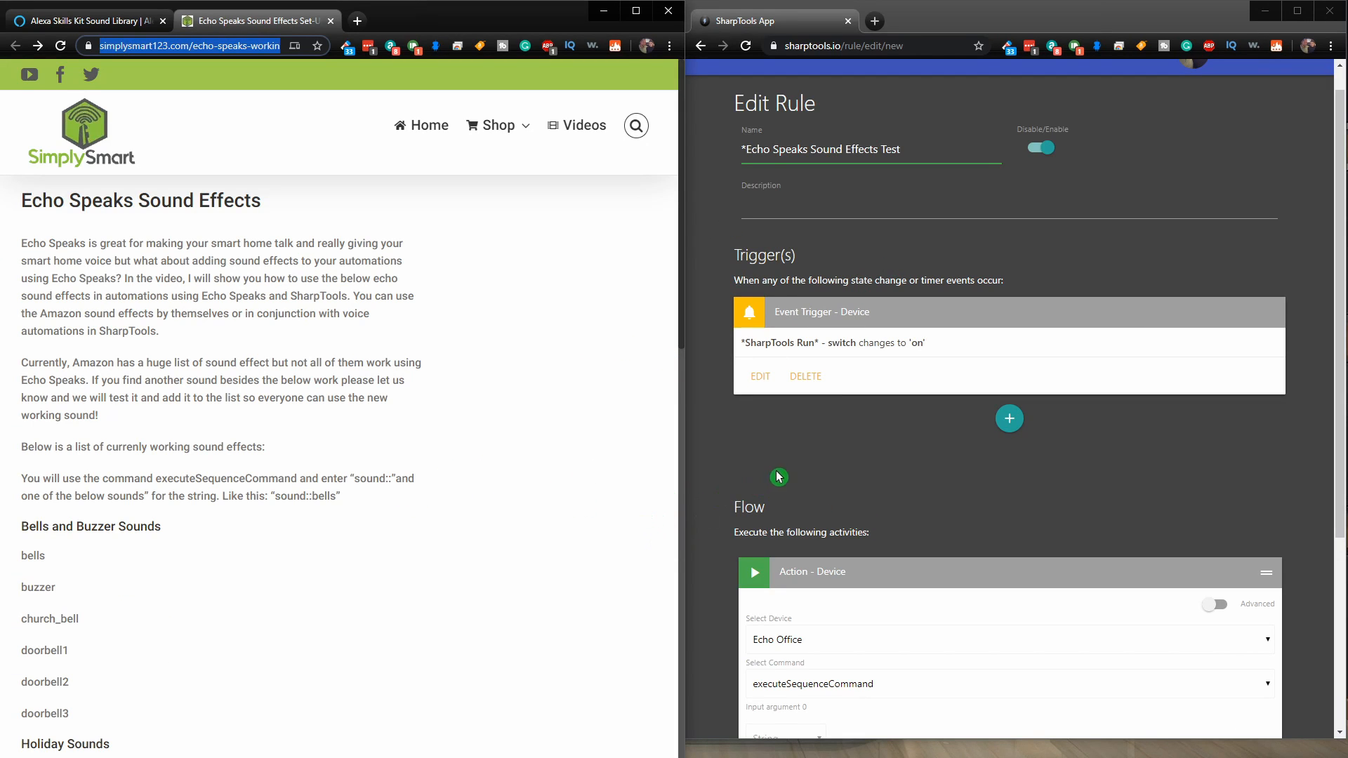
# - Scroll through the Simply Smart sound effects list and the Alexa sound library
pyautogui.scroll(-3)
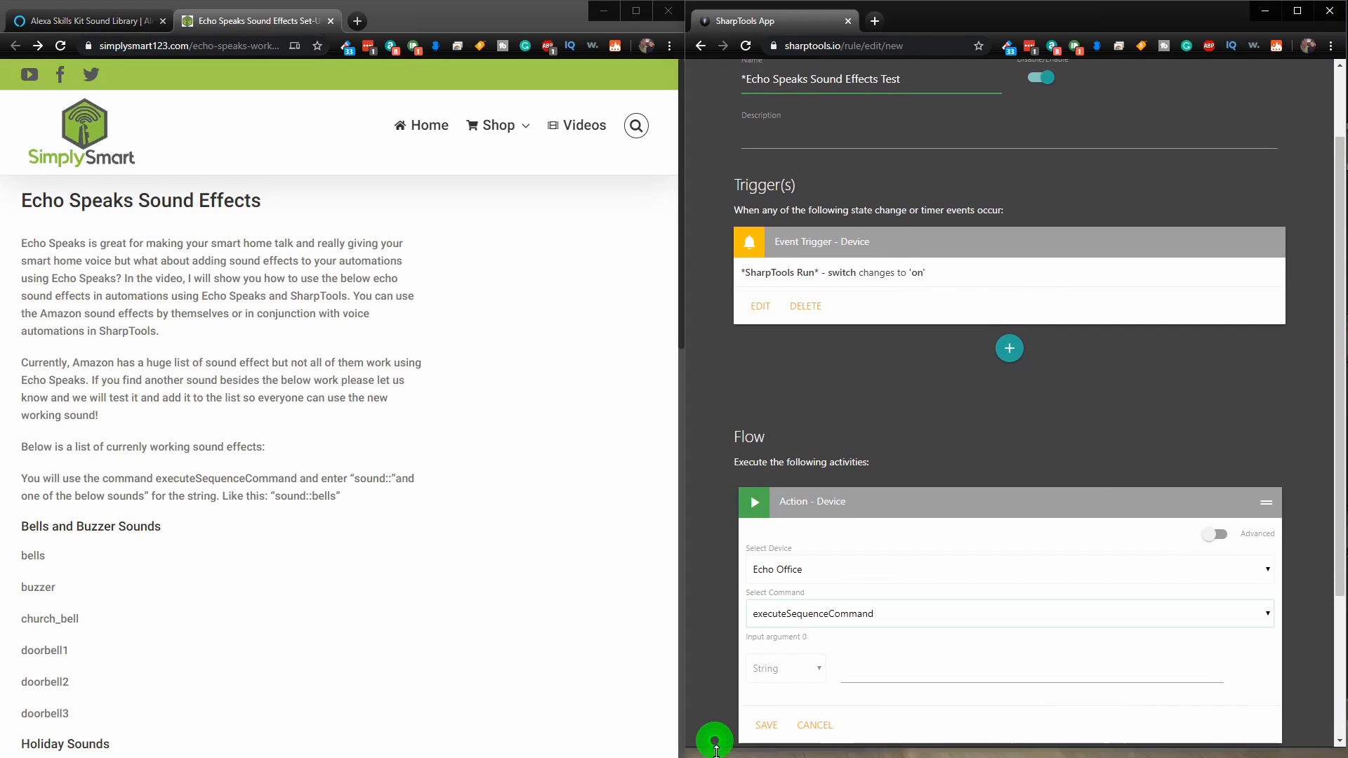
pyautogui.moveTo(213, 136)
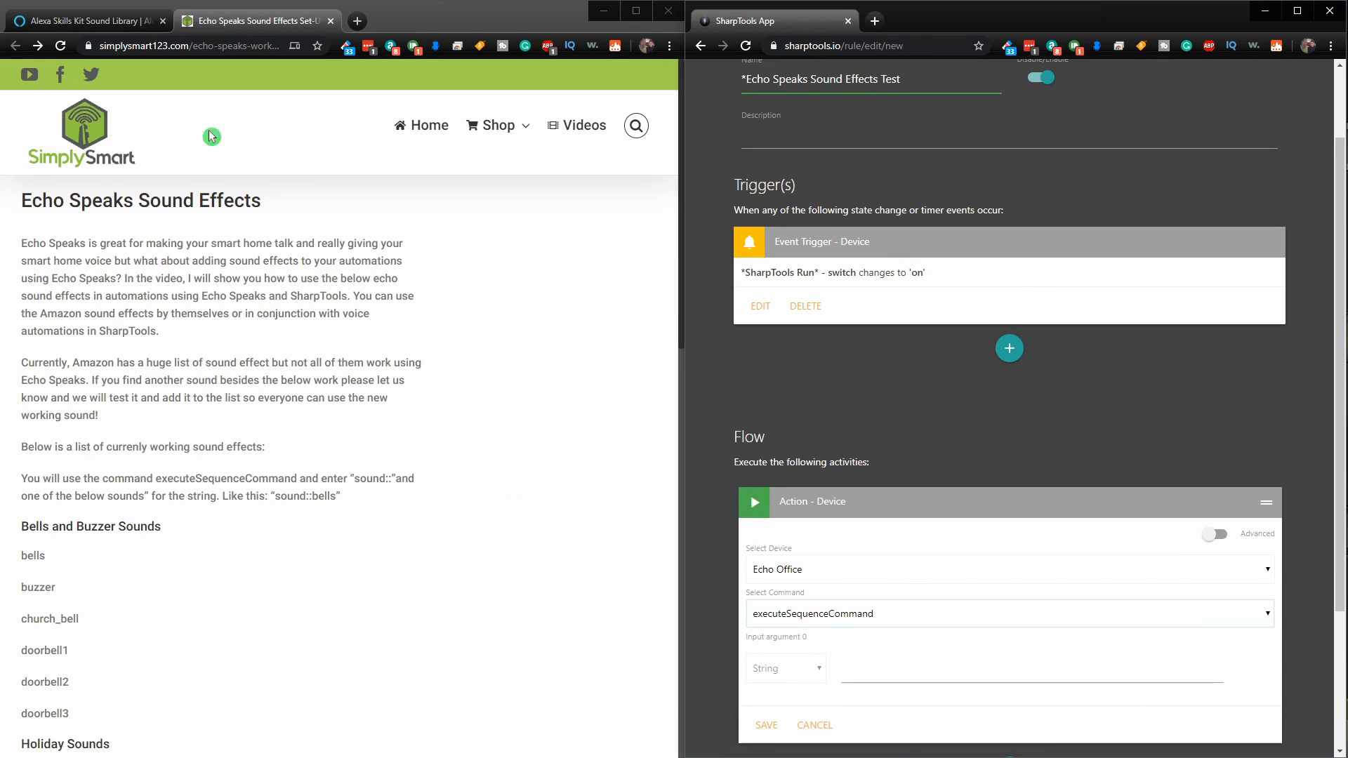
pyautogui.moveTo(207, 226)
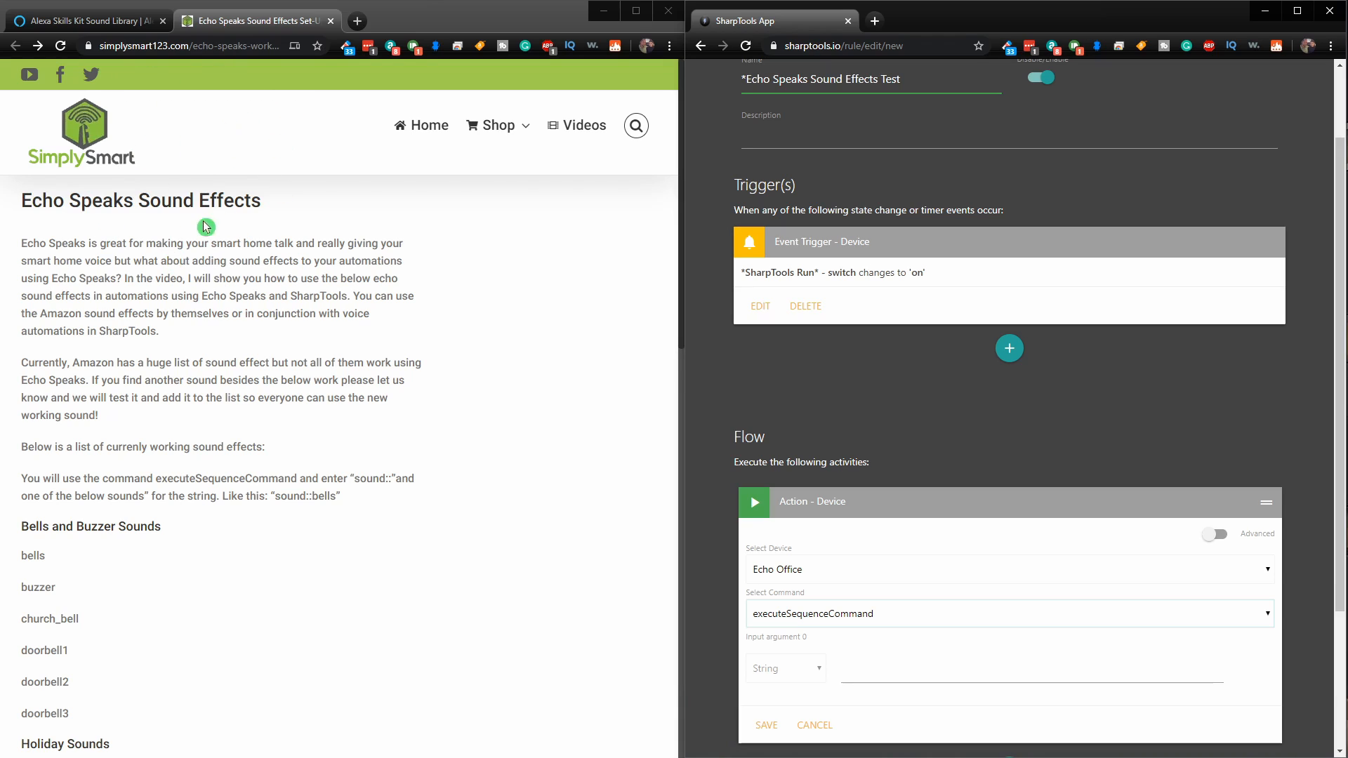
pyautogui.moveTo(132, 293)
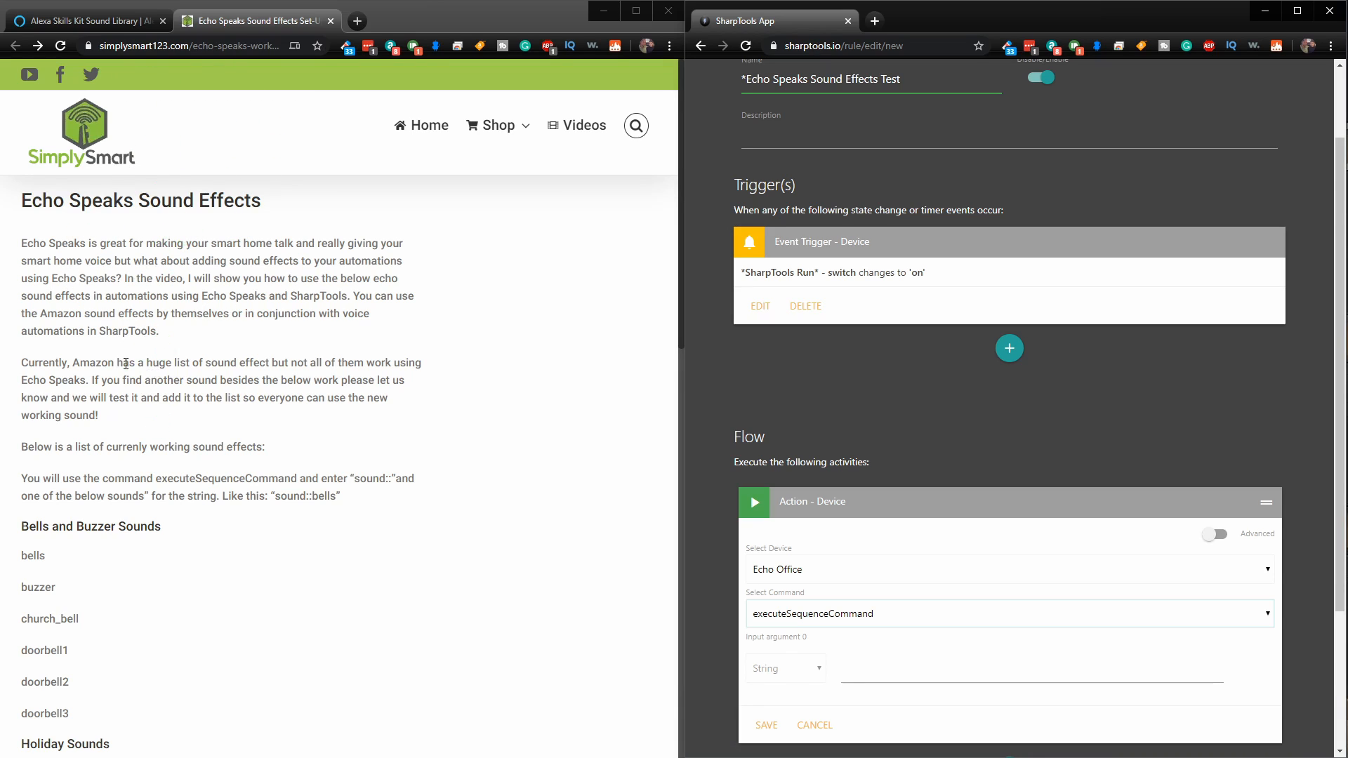
pyautogui.scroll(-3)
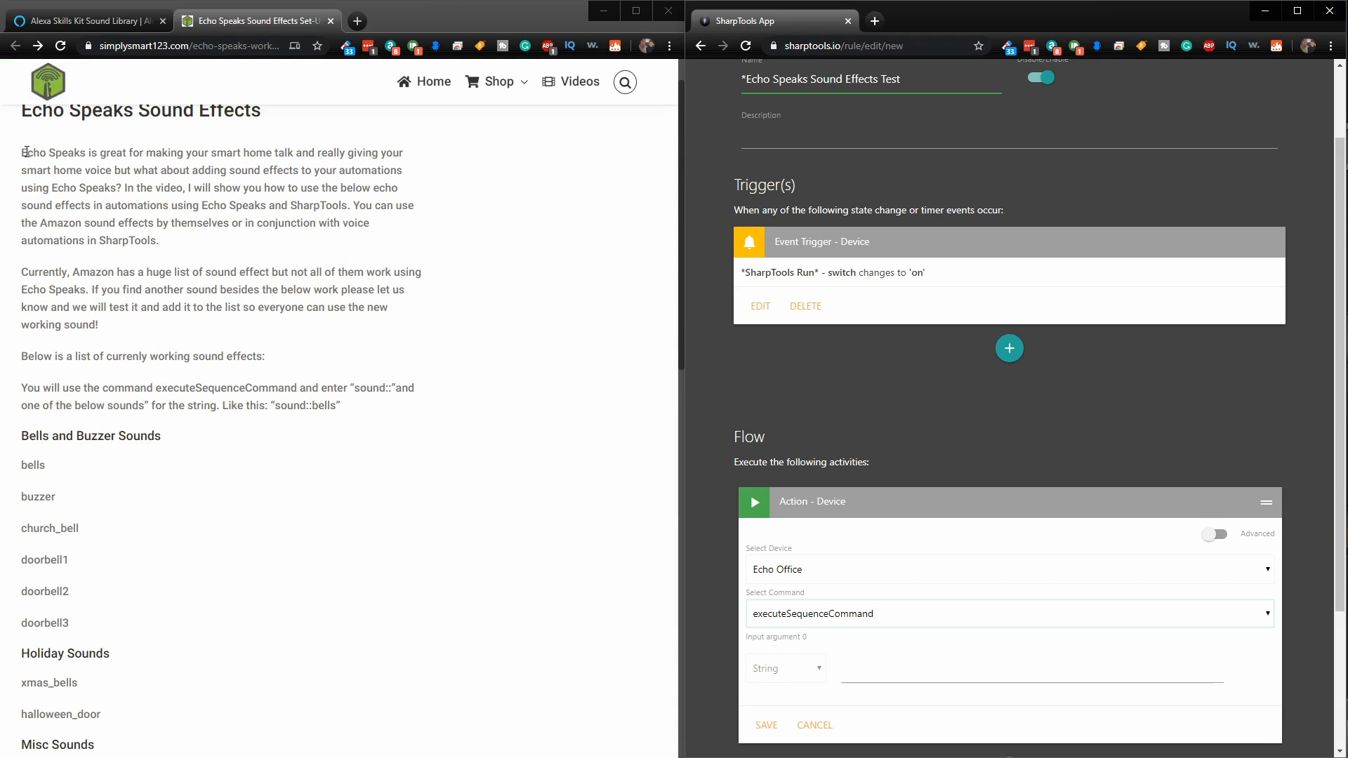
pyautogui.moveTo(298, 158)
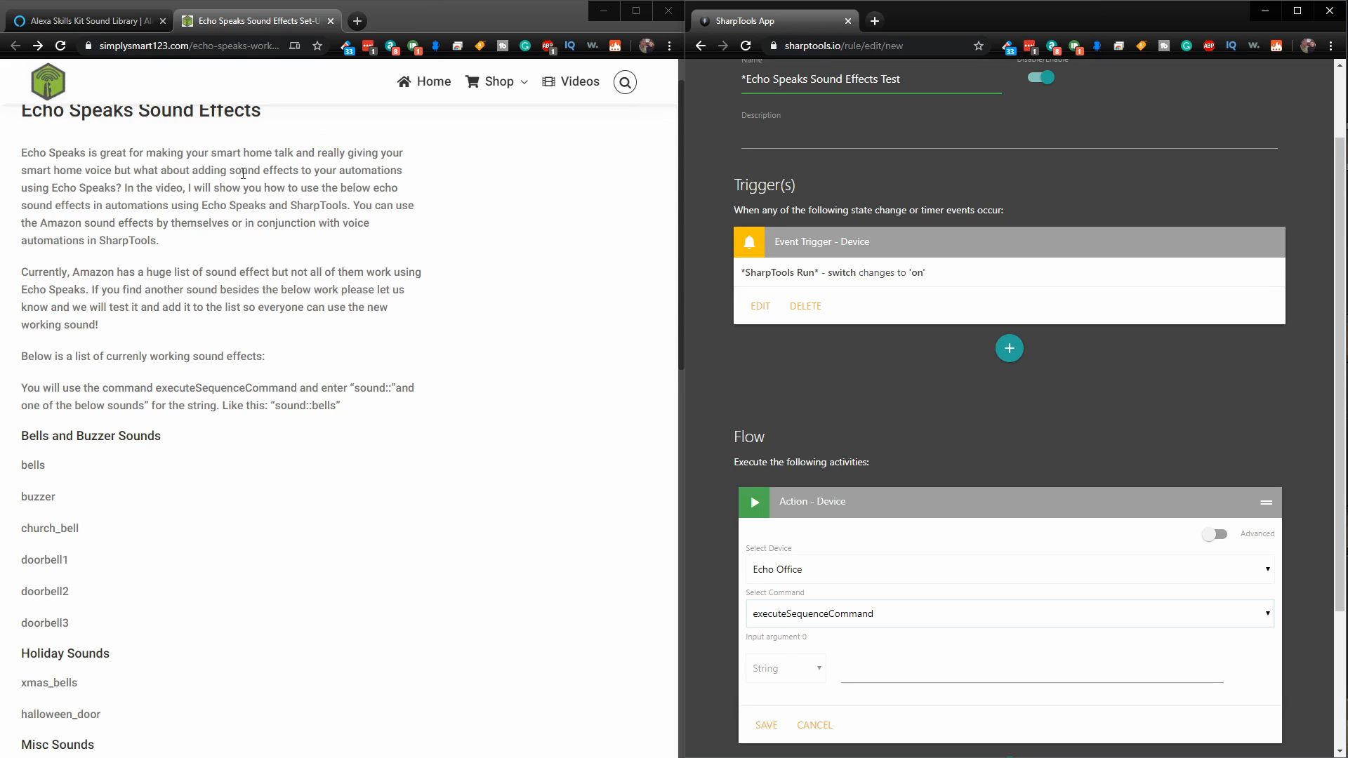
pyautogui.moveTo(236, 205)
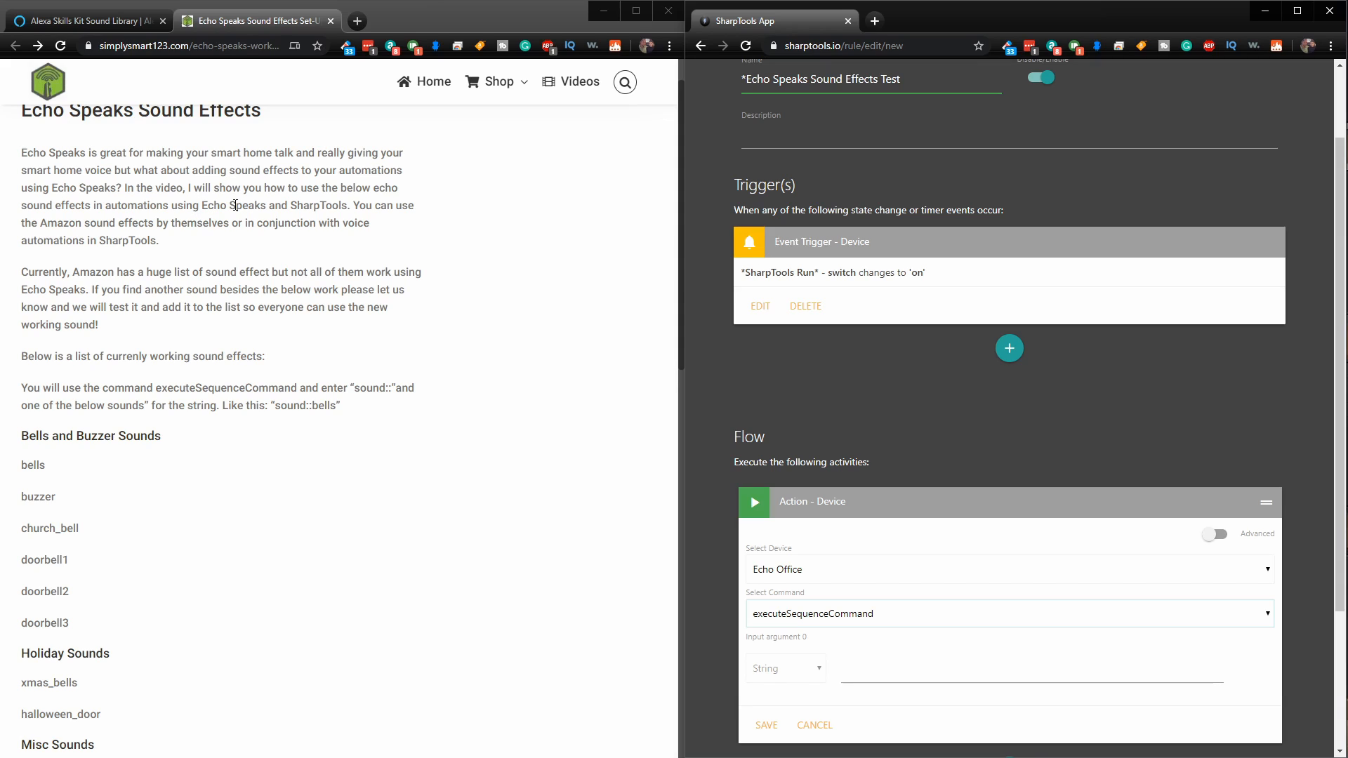
pyautogui.moveTo(232, 202)
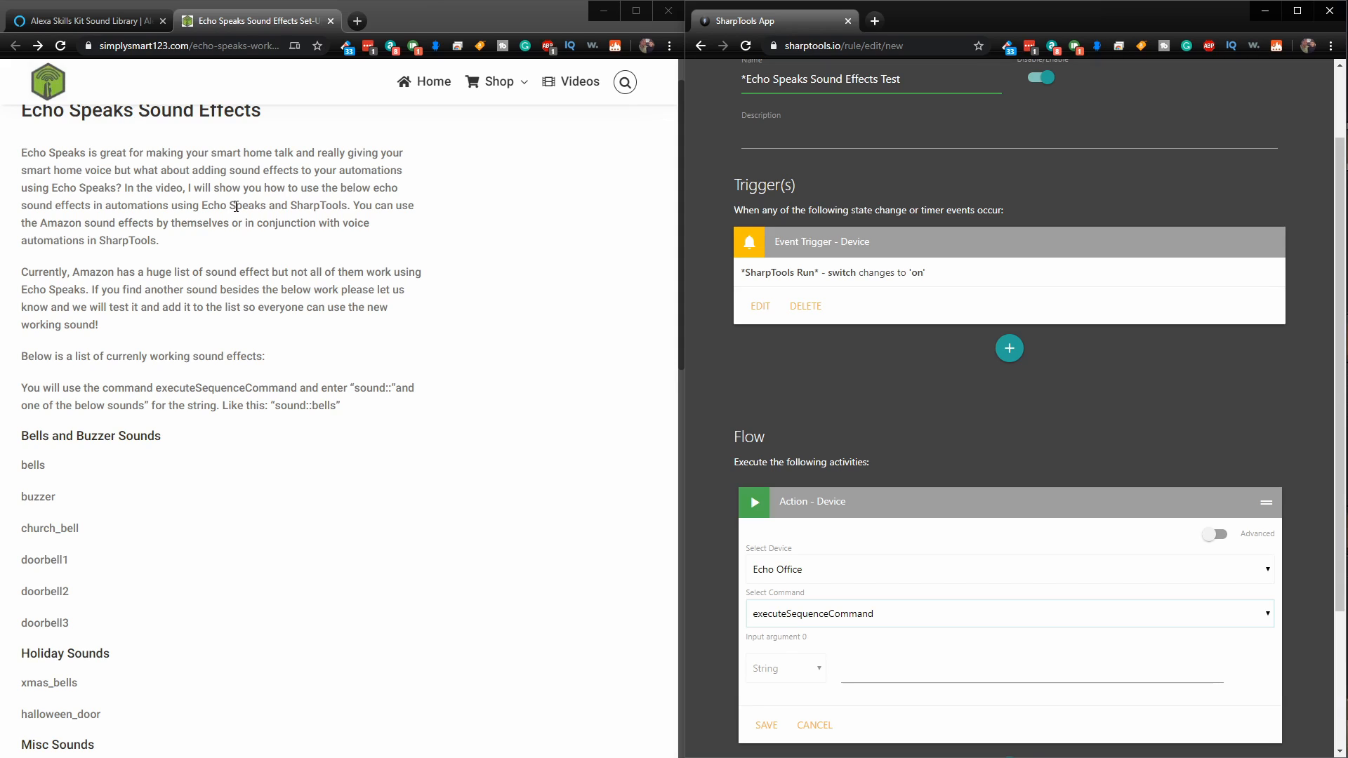
pyautogui.moveTo(247, 192)
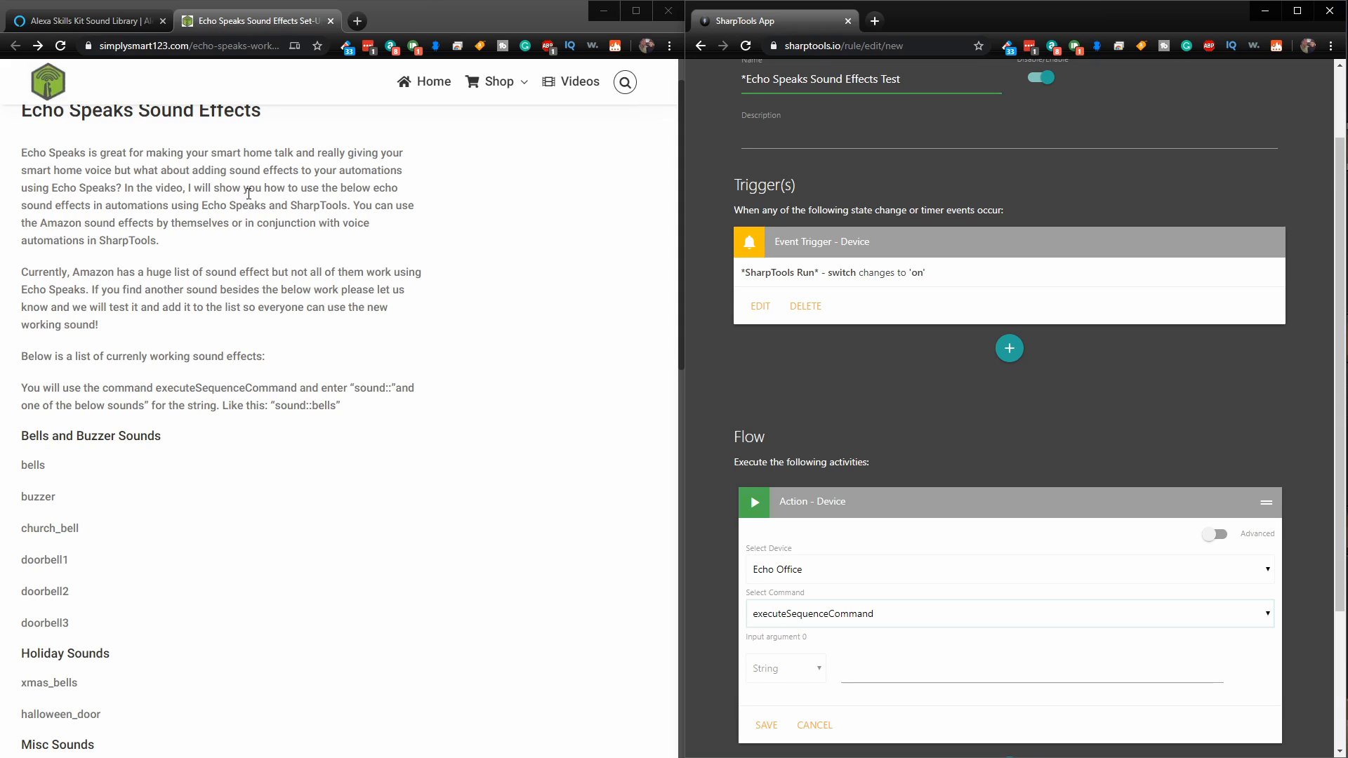
pyautogui.moveTo(267, 196)
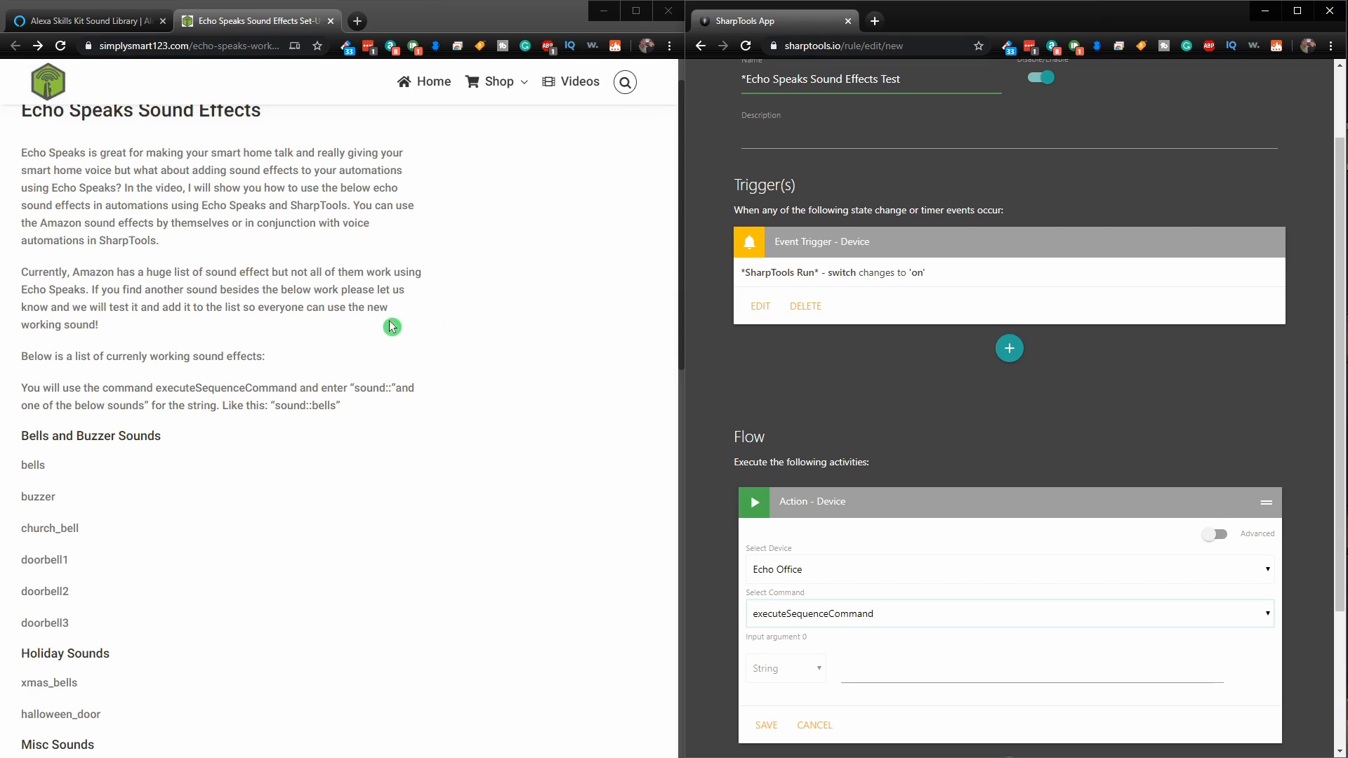
pyautogui.scroll(-3)
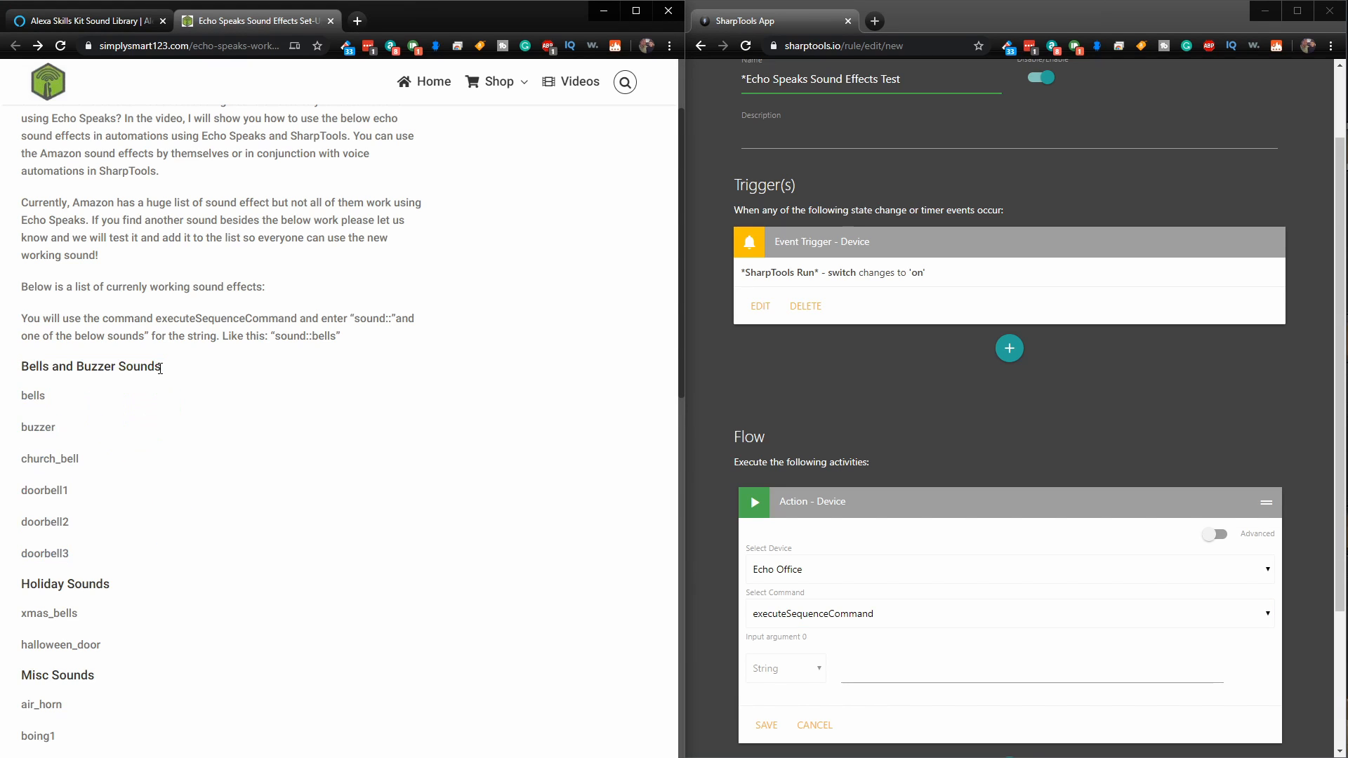
pyautogui.scroll(-3)
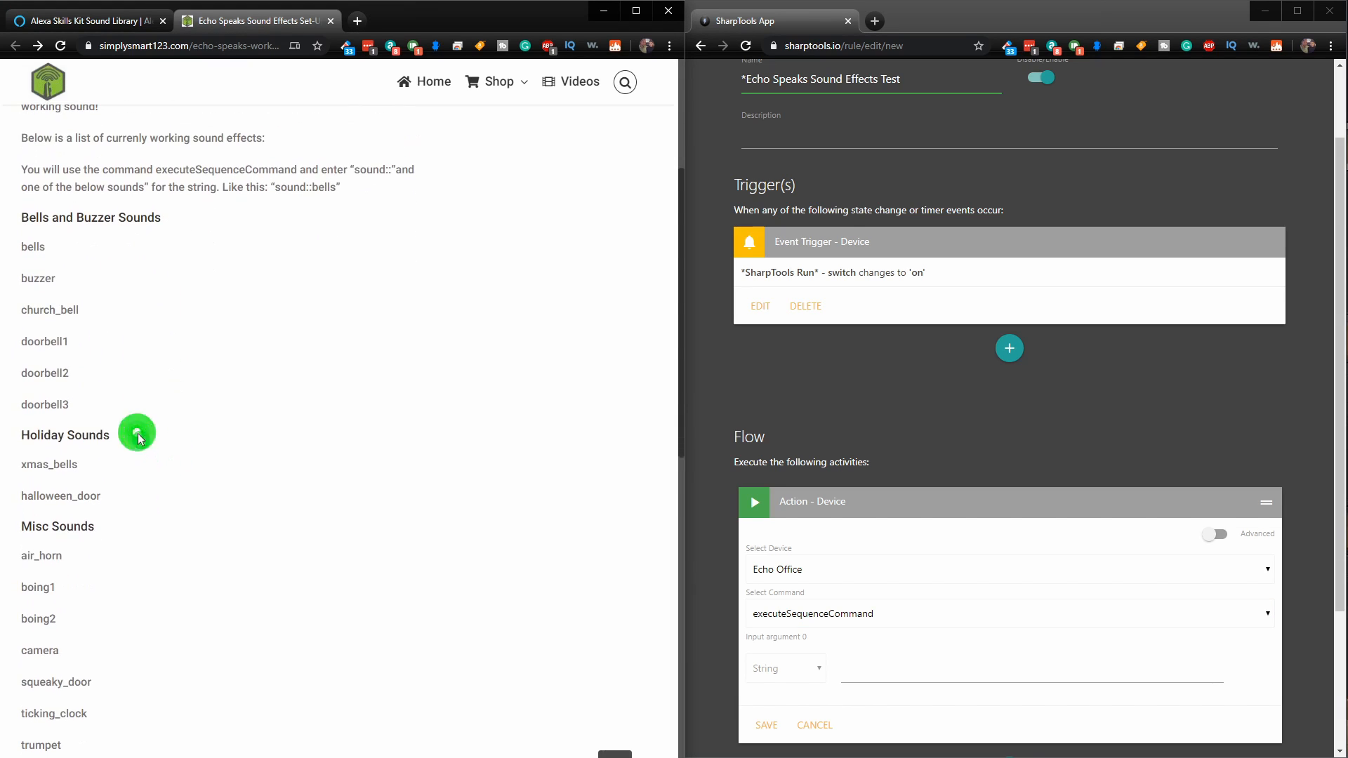
pyautogui.moveTo(121, 530)
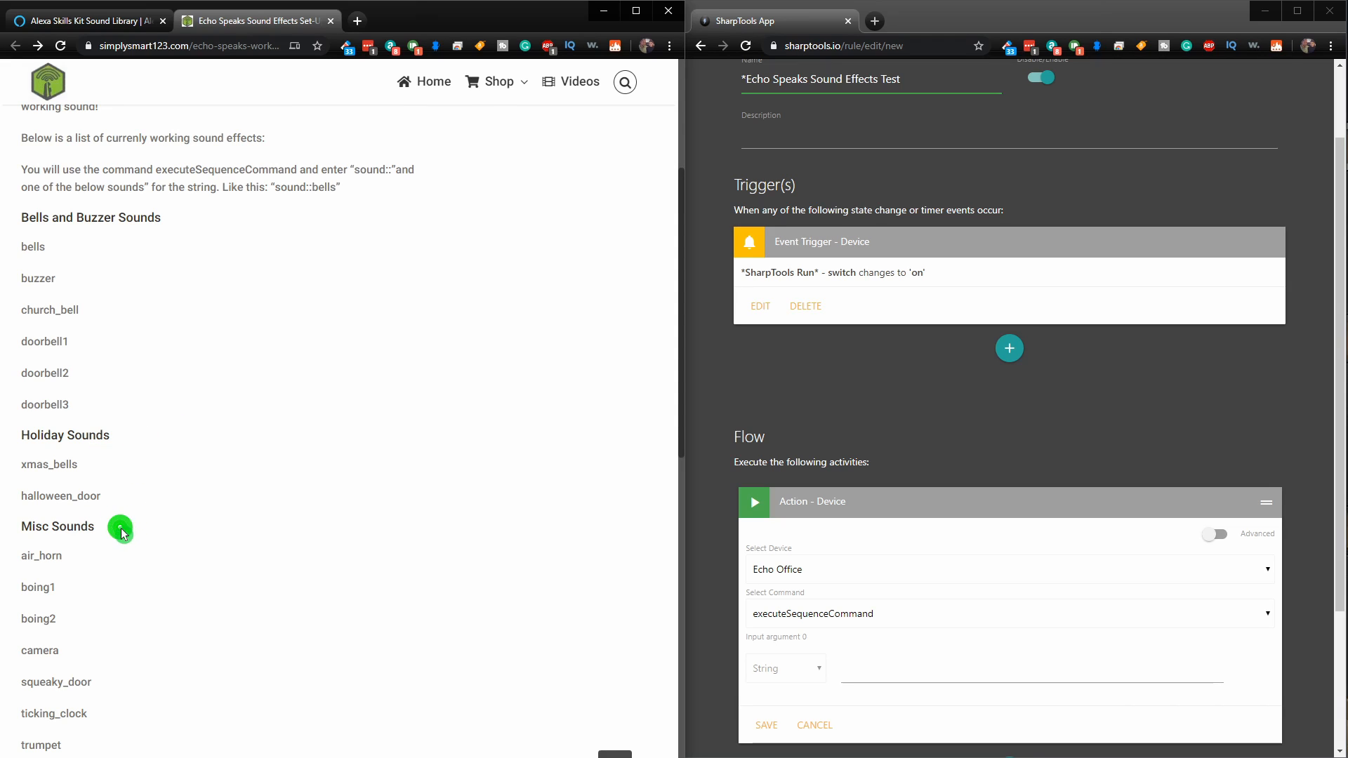
pyautogui.scroll(-3)
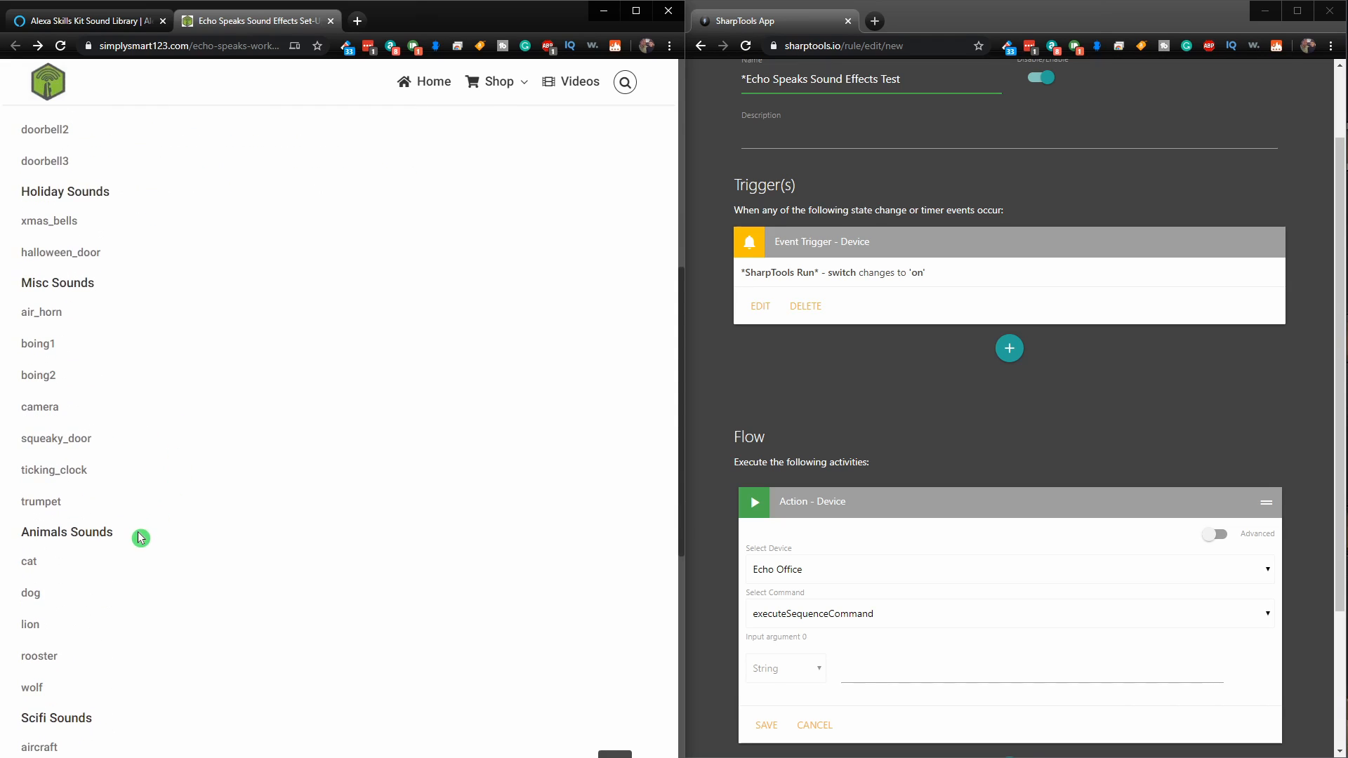
pyautogui.scroll(-3)
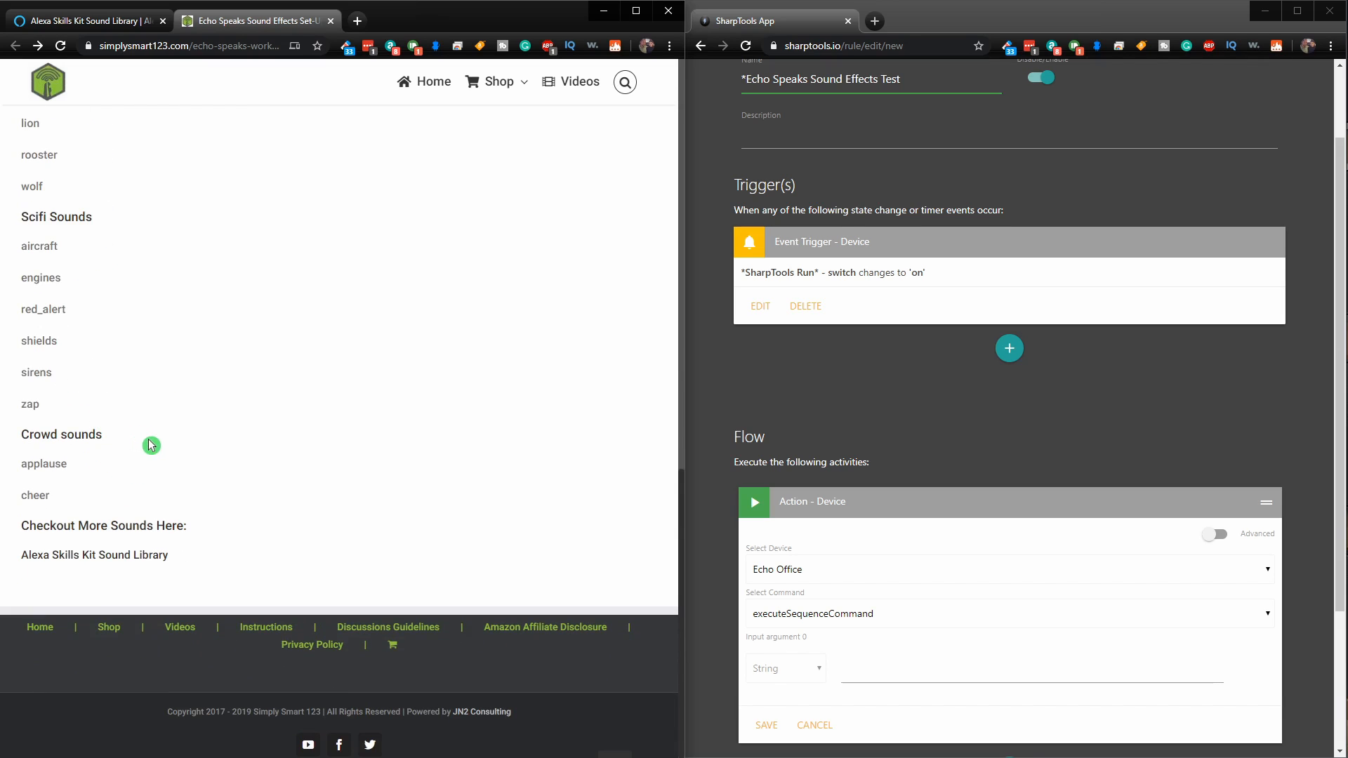
pyautogui.moveTo(132, 561)
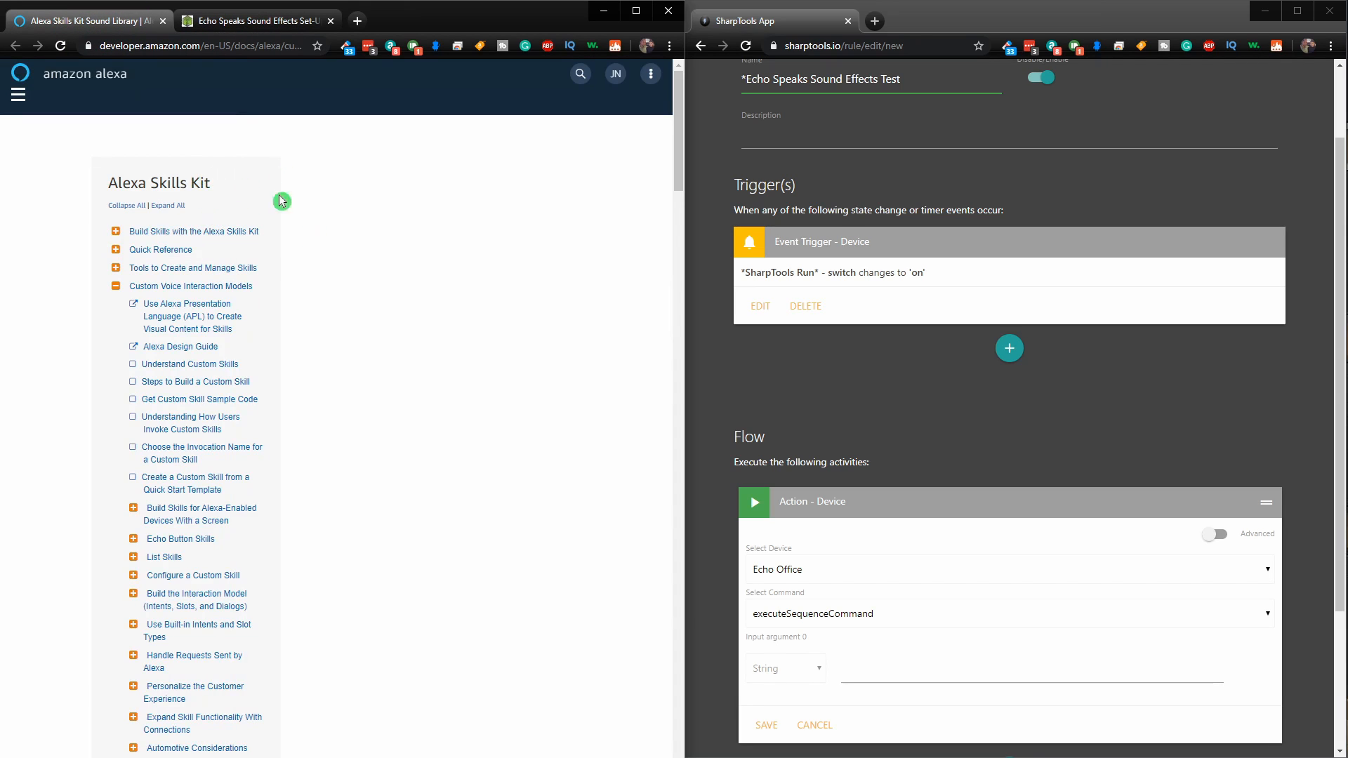
pyautogui.scroll(-3)
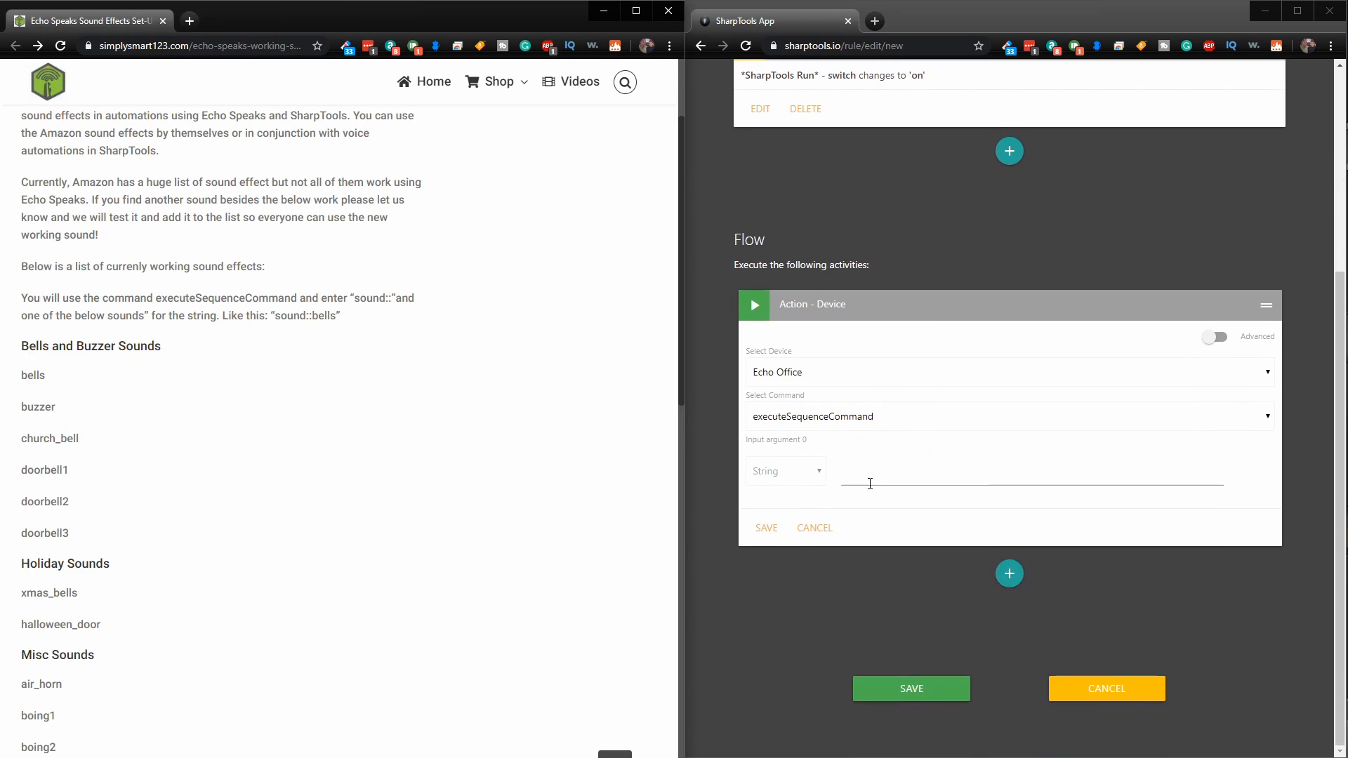
# - Enter sound::bells as the executeSequenceCommand argument and save the action
pyautogui.click(872, 474)
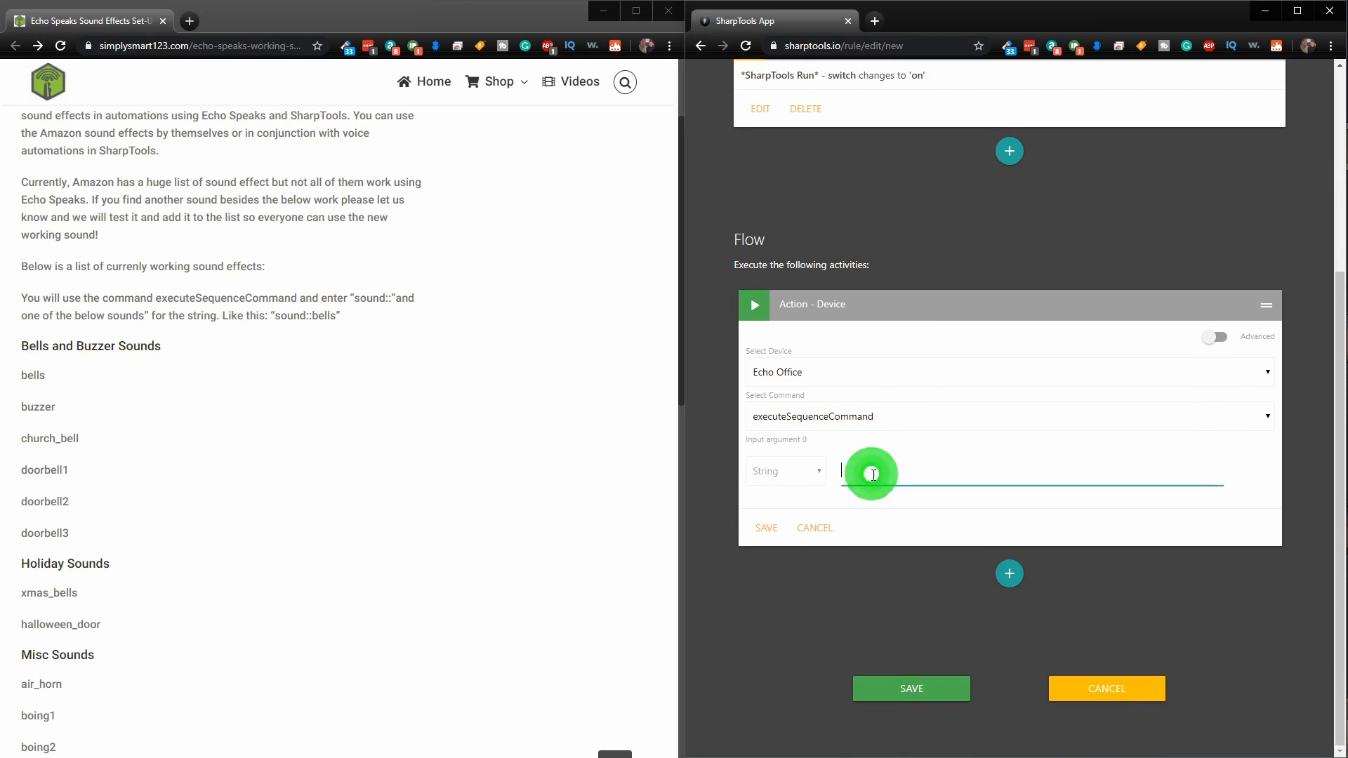
pyautogui.click(874, 475)
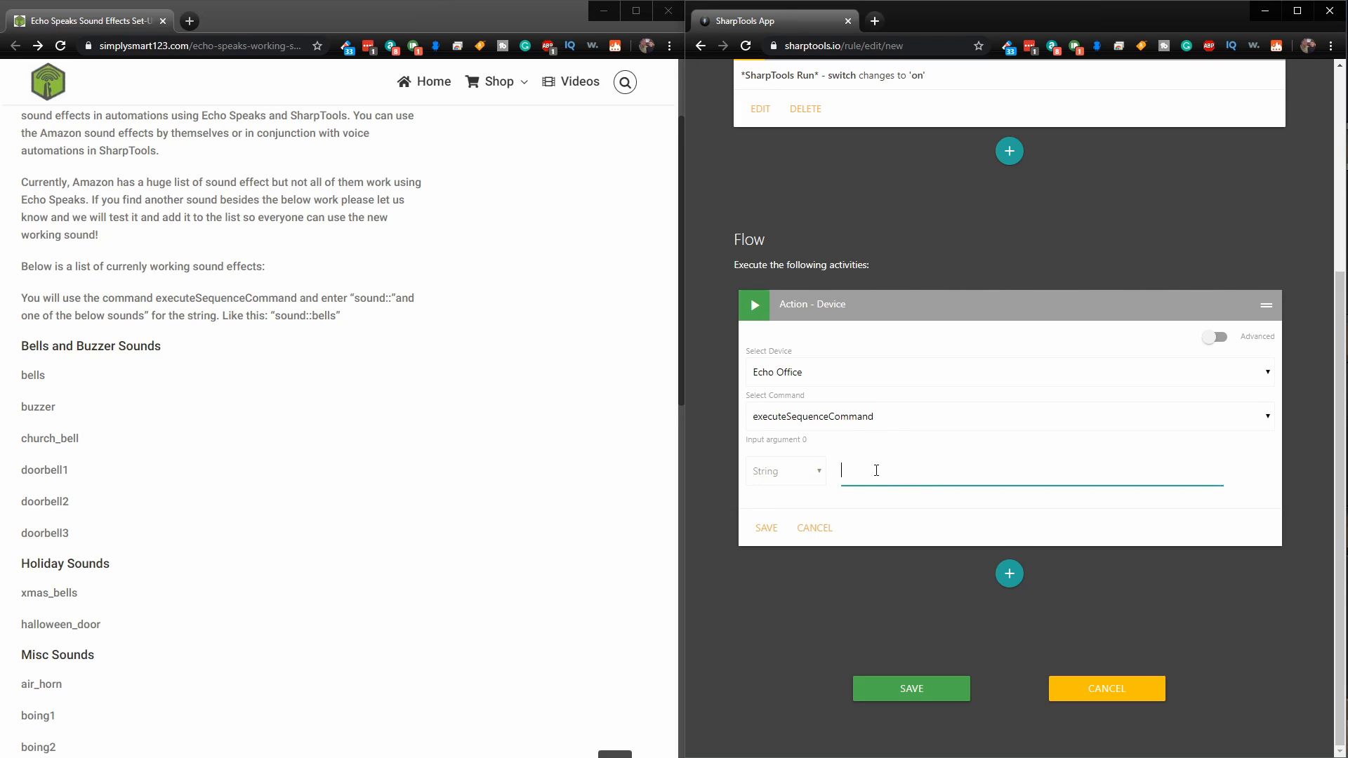
pyautogui.write('sound')
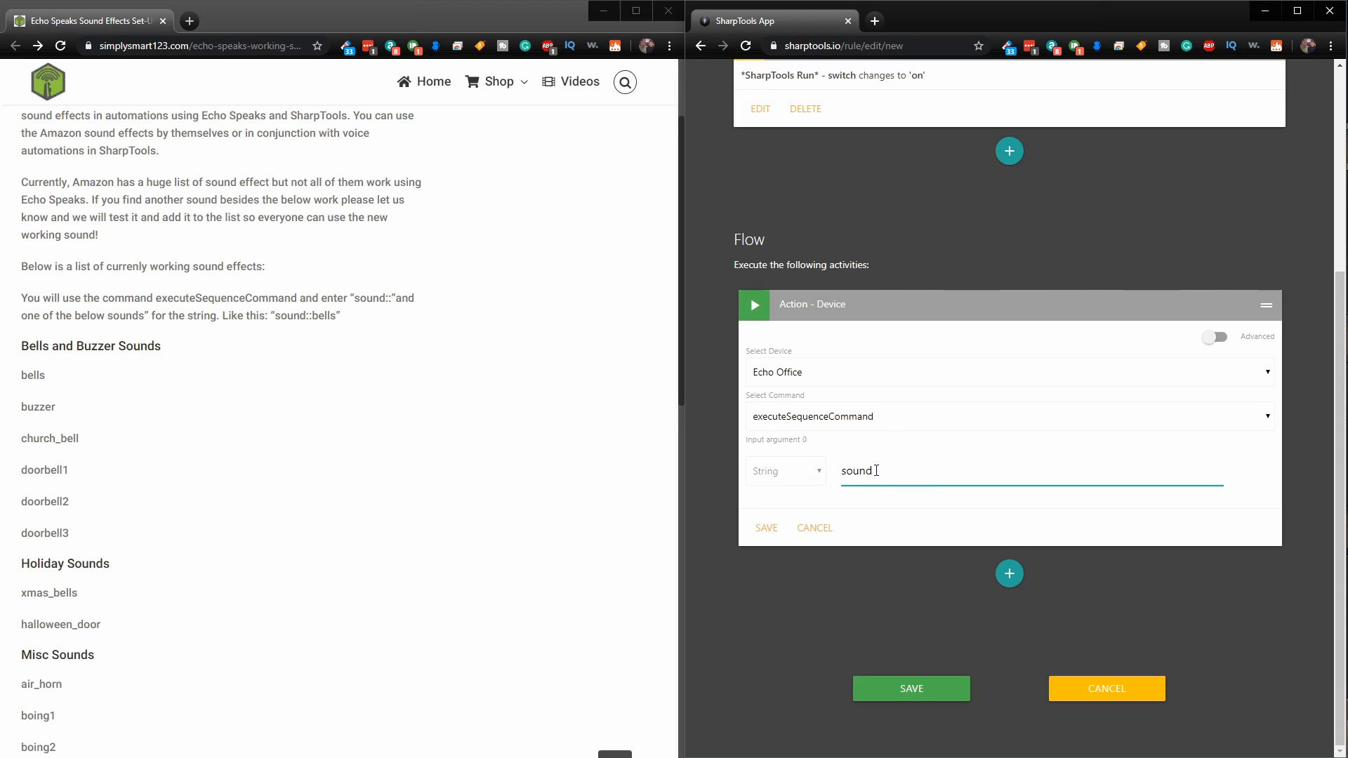
pyautogui.write(':')
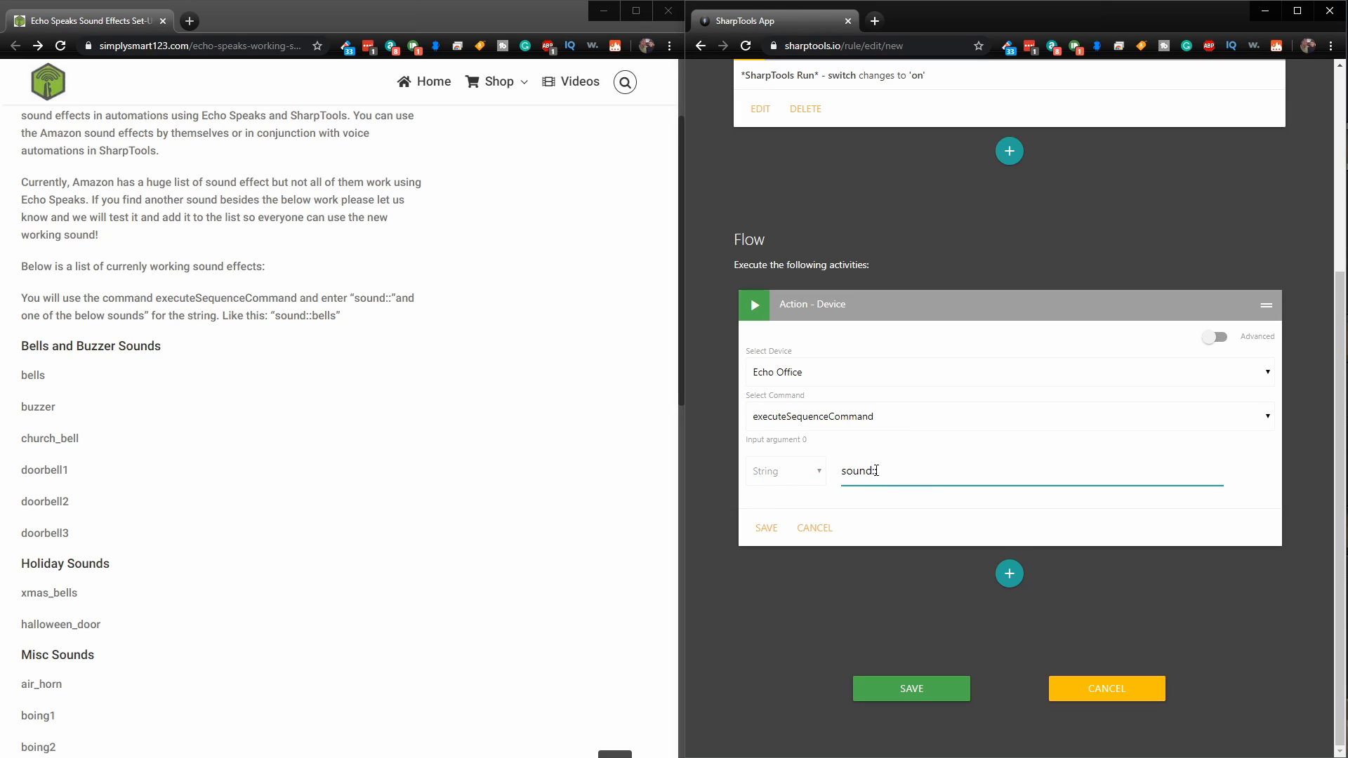
pyautogui.write(':')
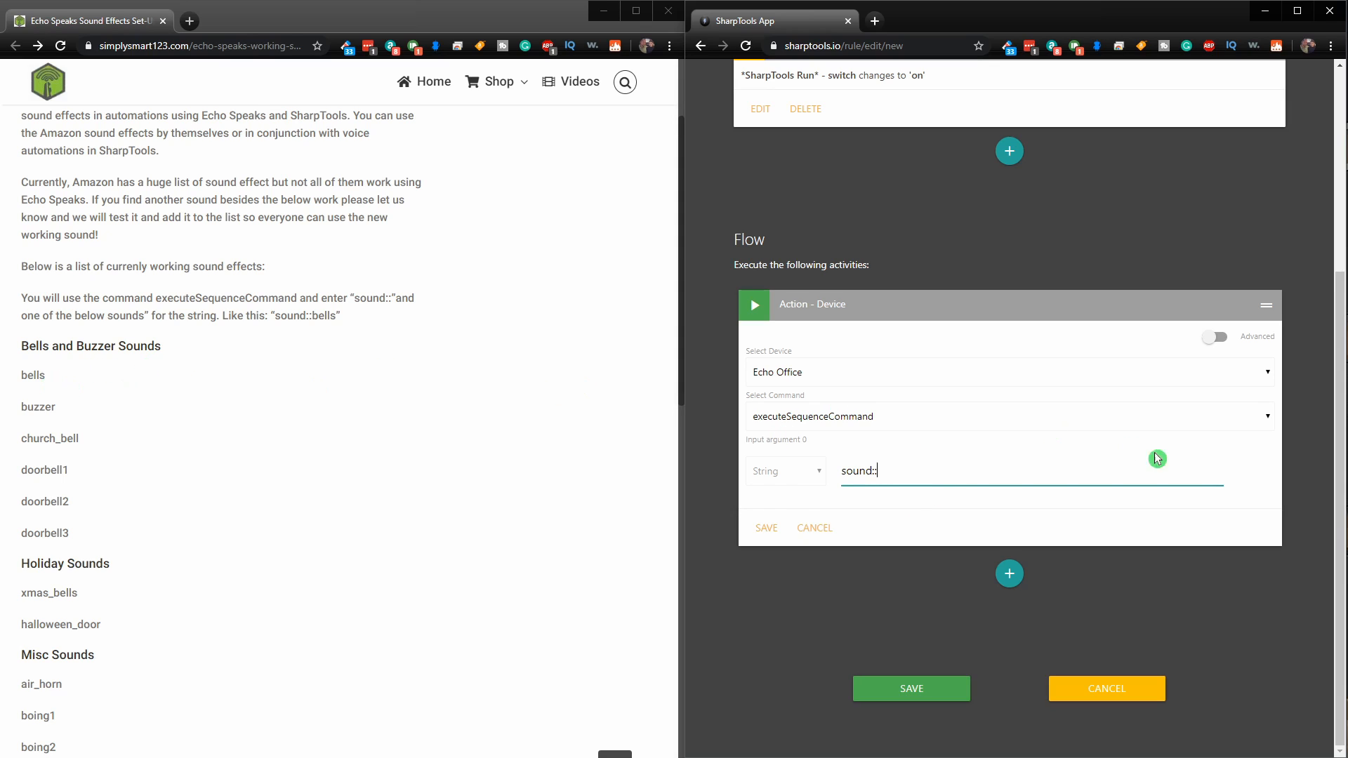
pyautogui.write('b')
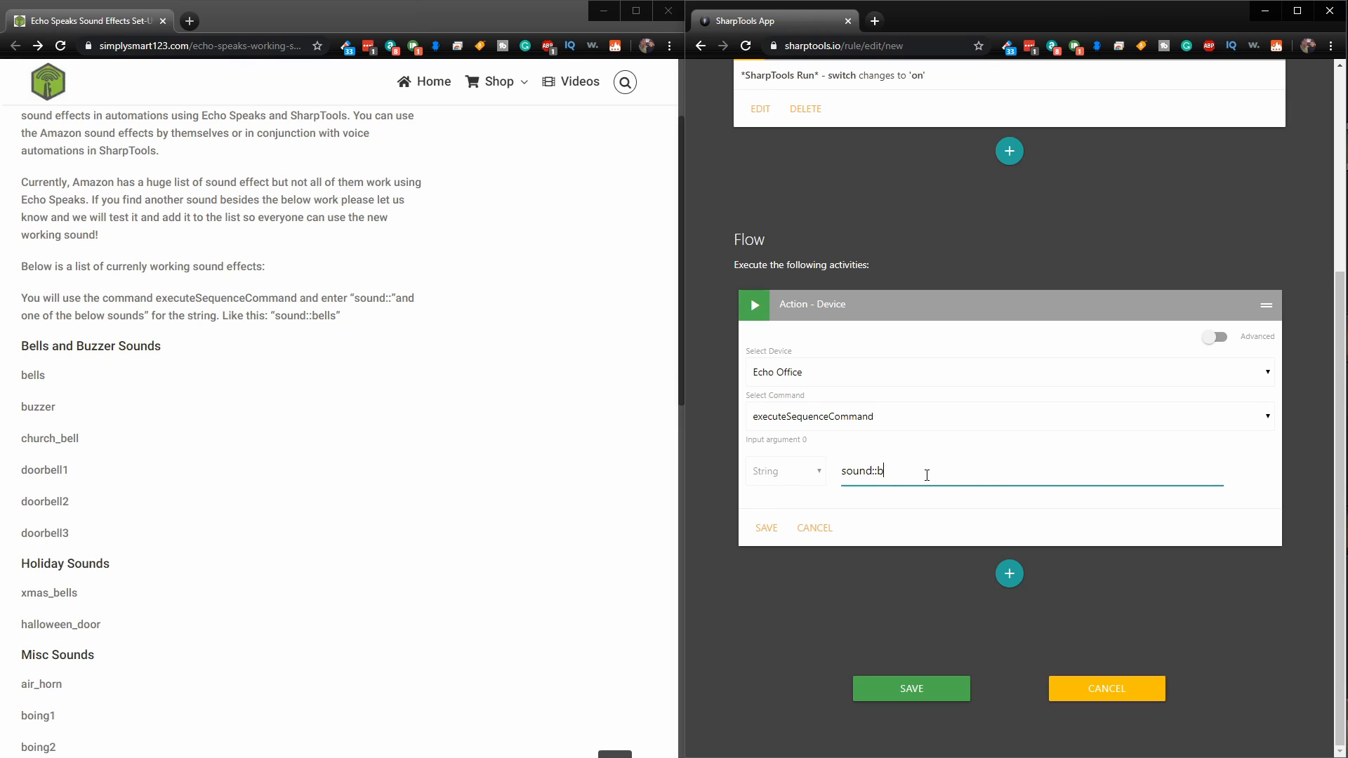
pyautogui.write('ells')
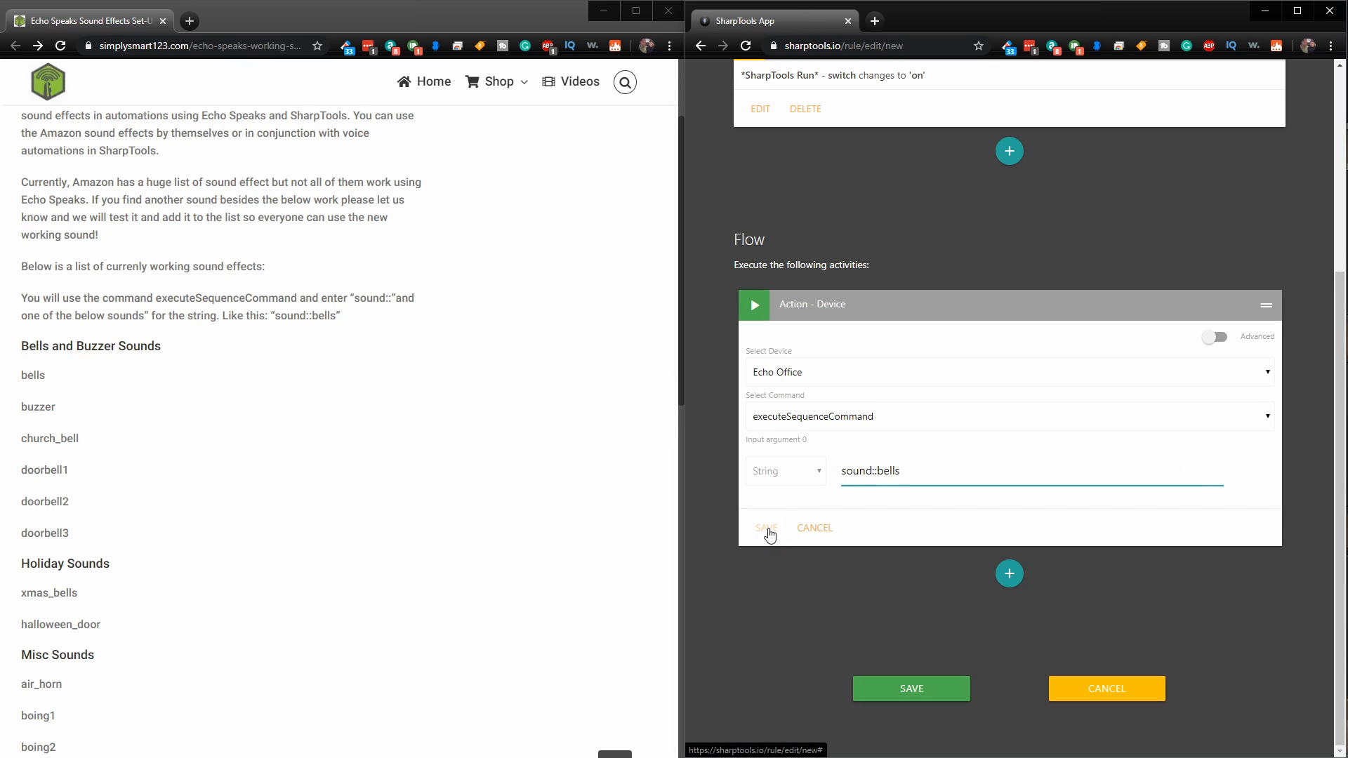
pyautogui.click(766, 528)
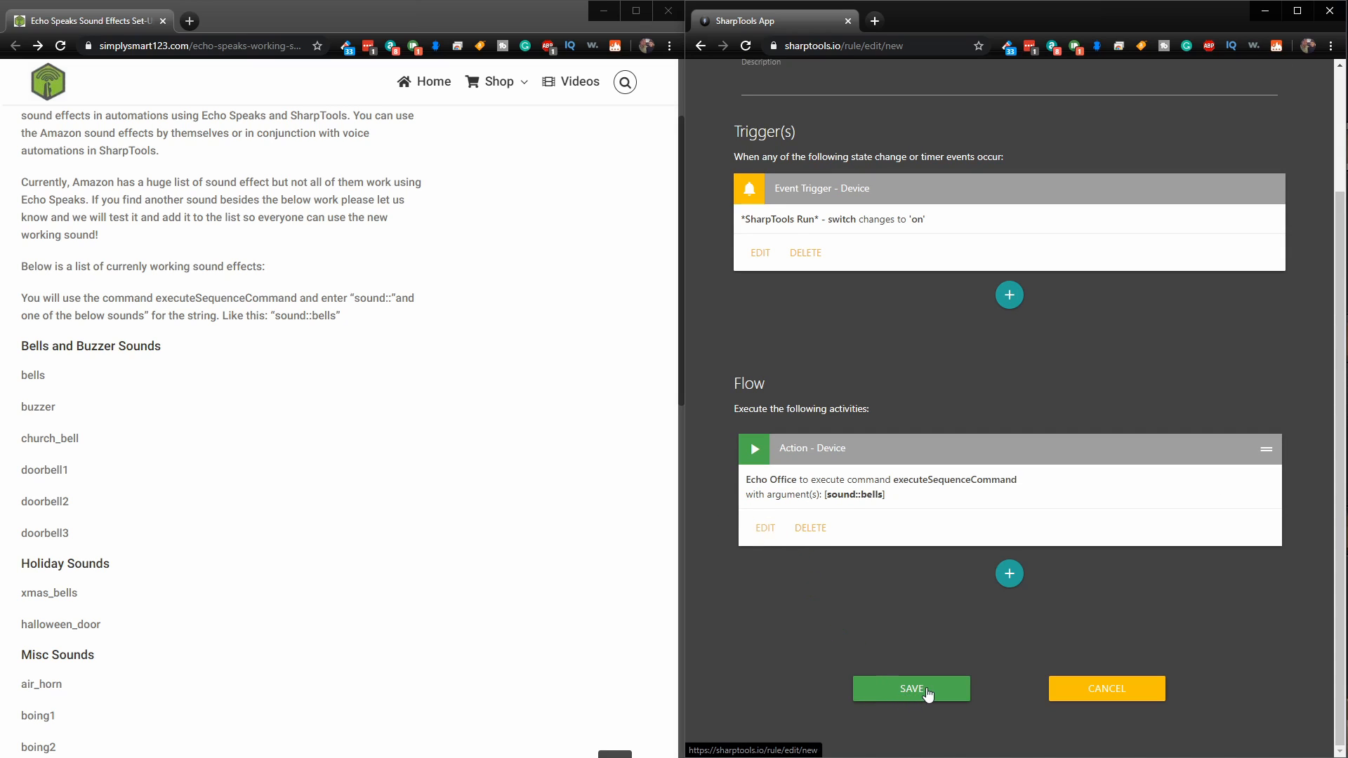
# - Save the rule, returning to the Manage Rules list
pyautogui.click(912, 688)
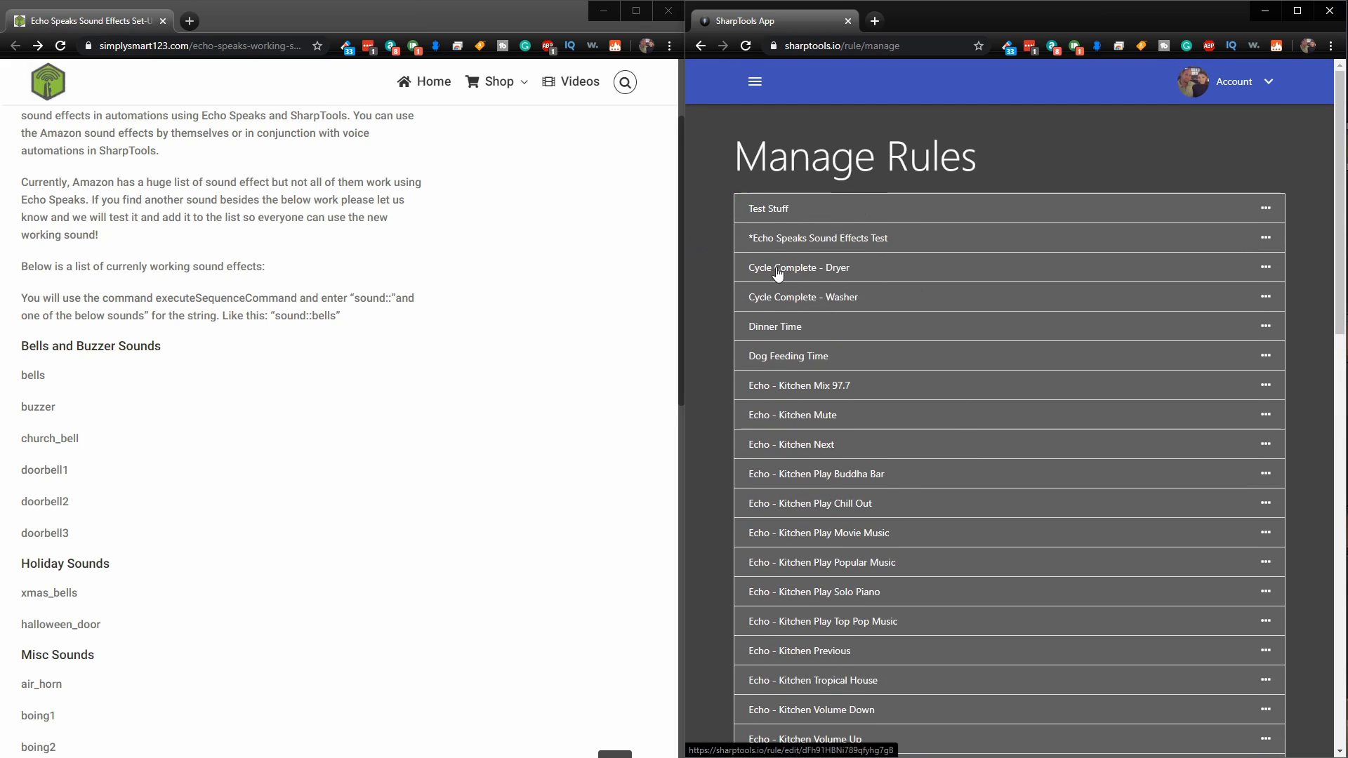
pyautogui.moveTo(742, 245)
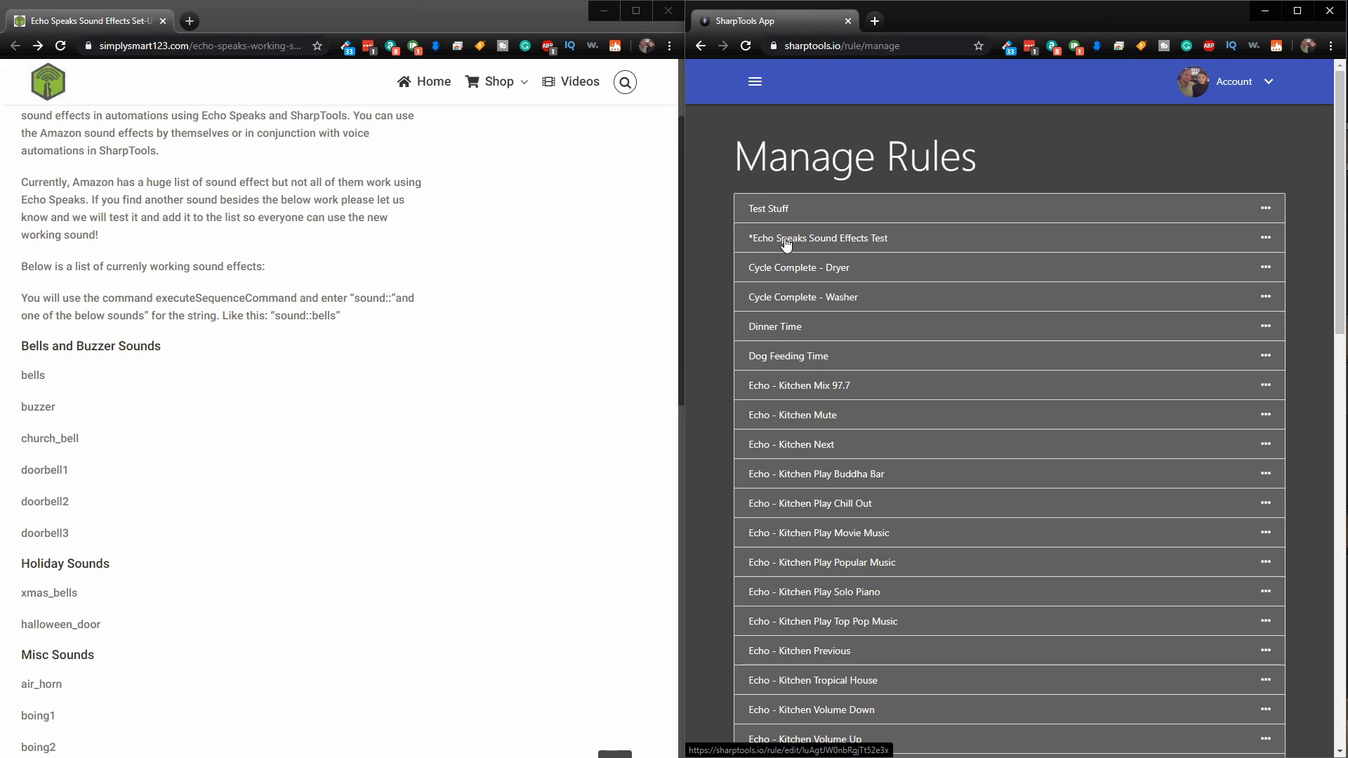
pyautogui.moveTo(817, 244)
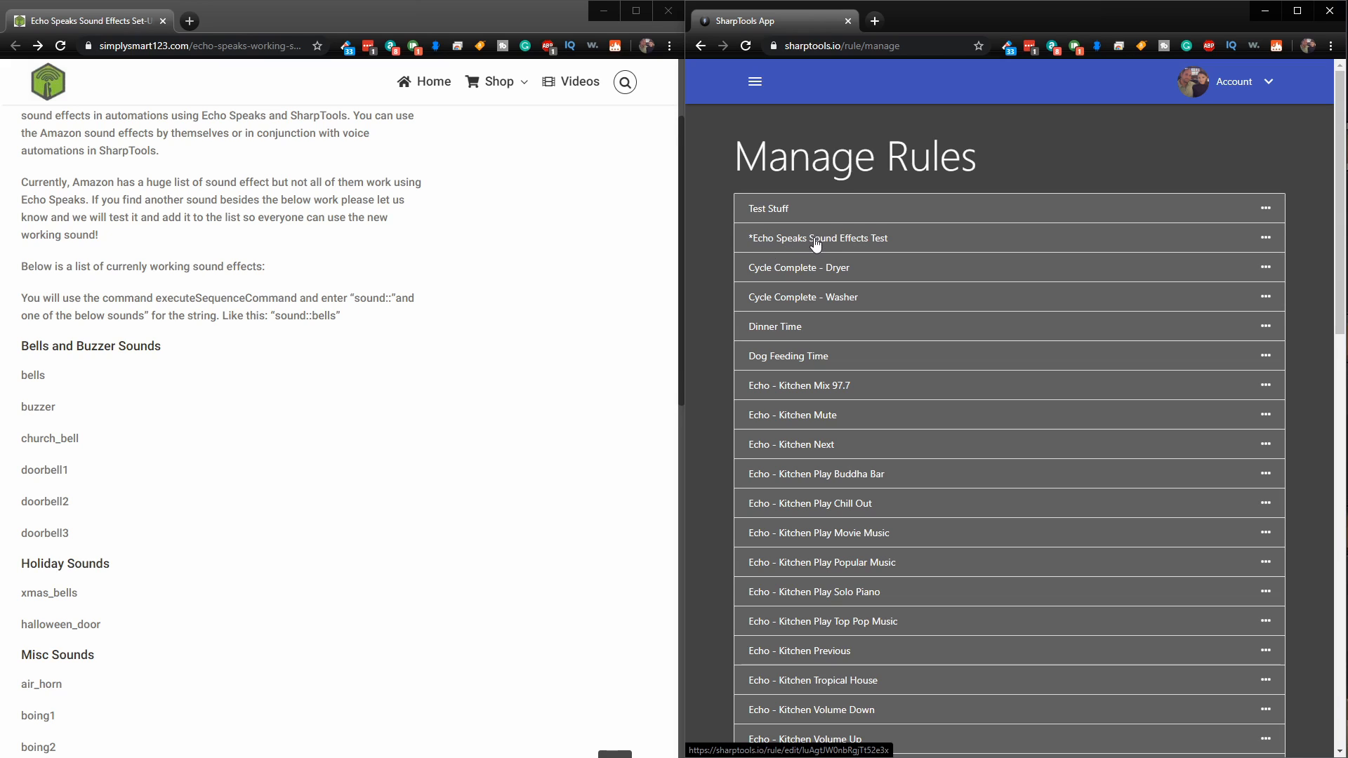
pyautogui.moveTo(811, 244)
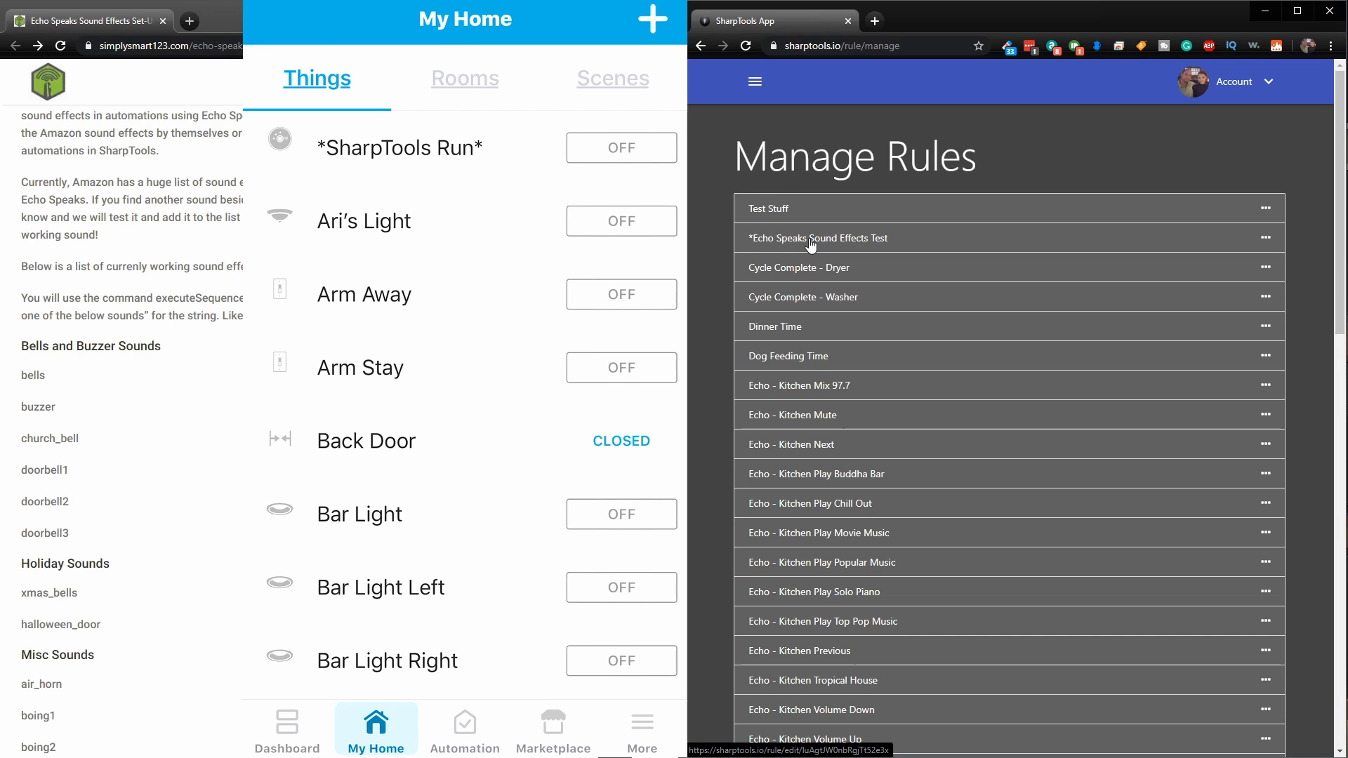
pyautogui.click(817, 238)
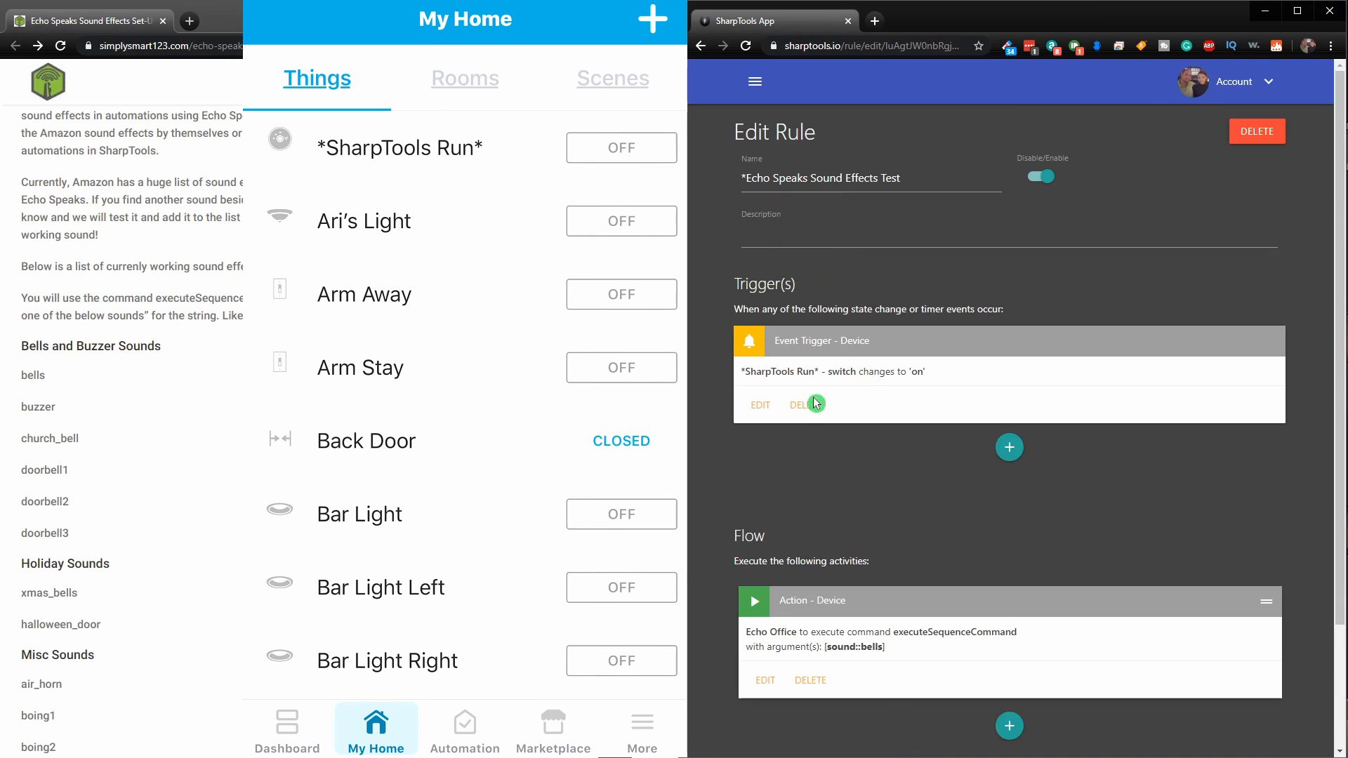
pyautogui.scroll(-3)
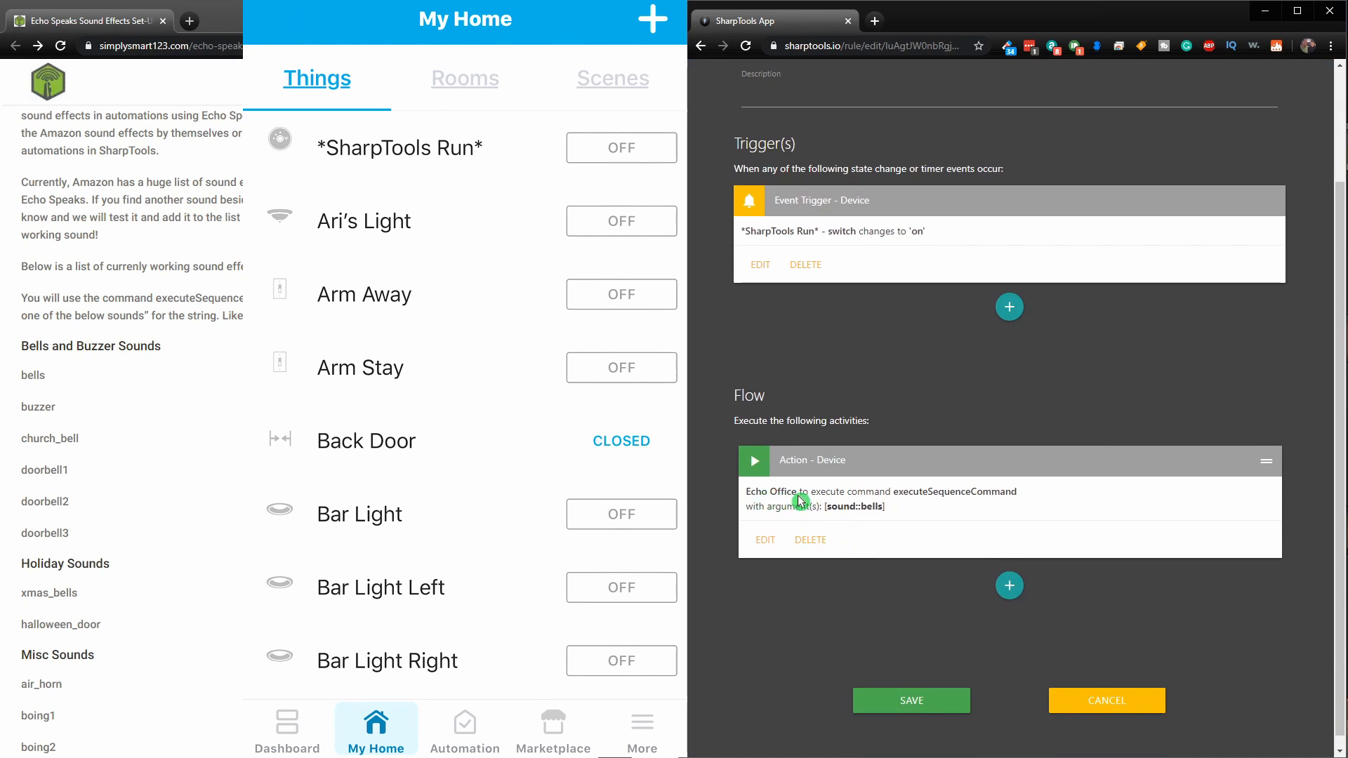
pyautogui.moveTo(792, 509)
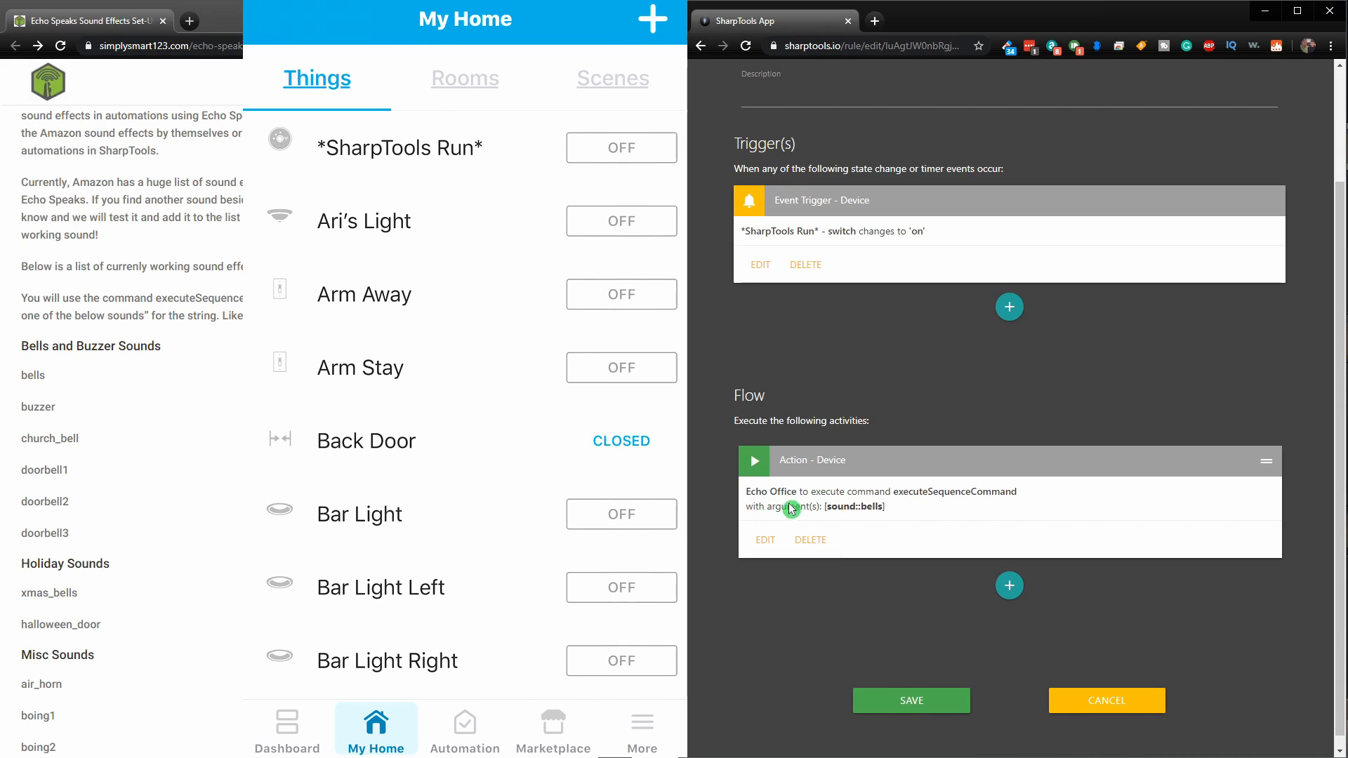
pyautogui.moveTo(775, 483)
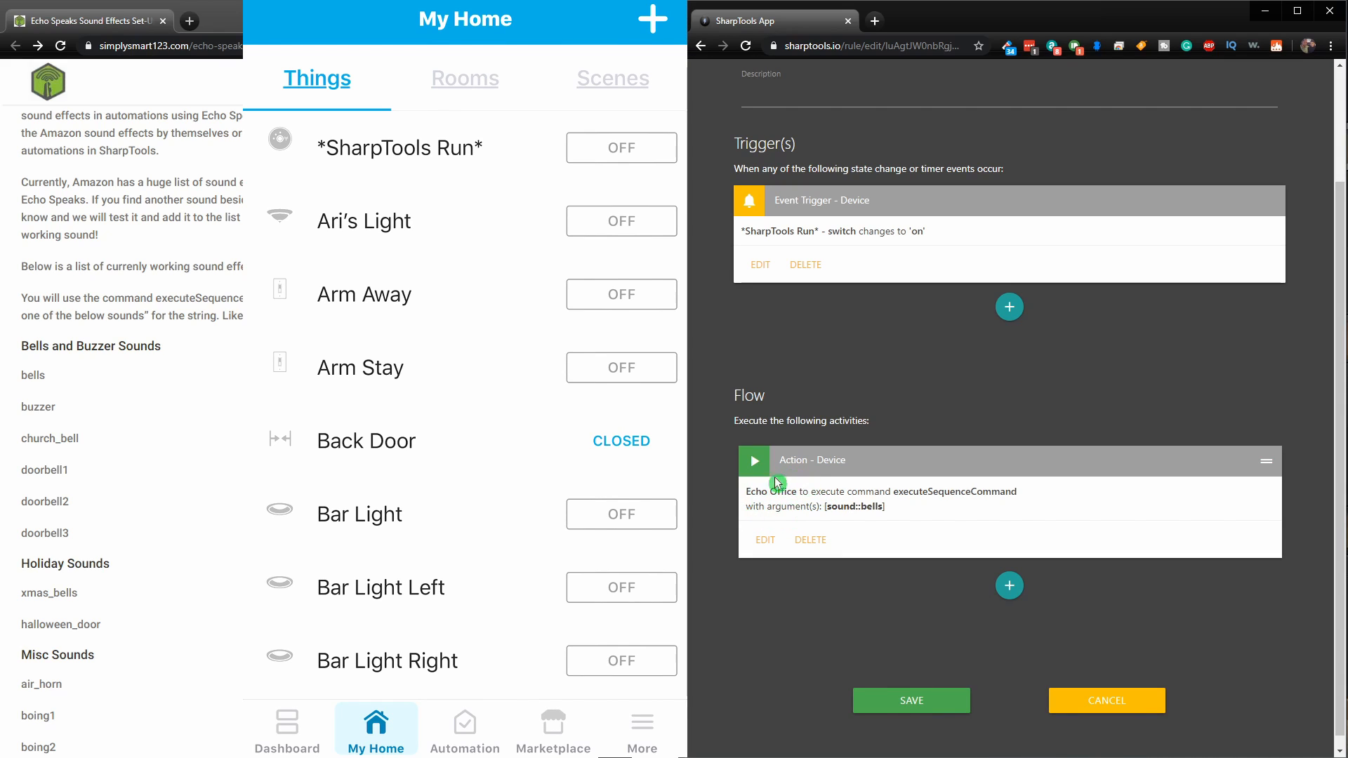
pyautogui.moveTo(772, 517)
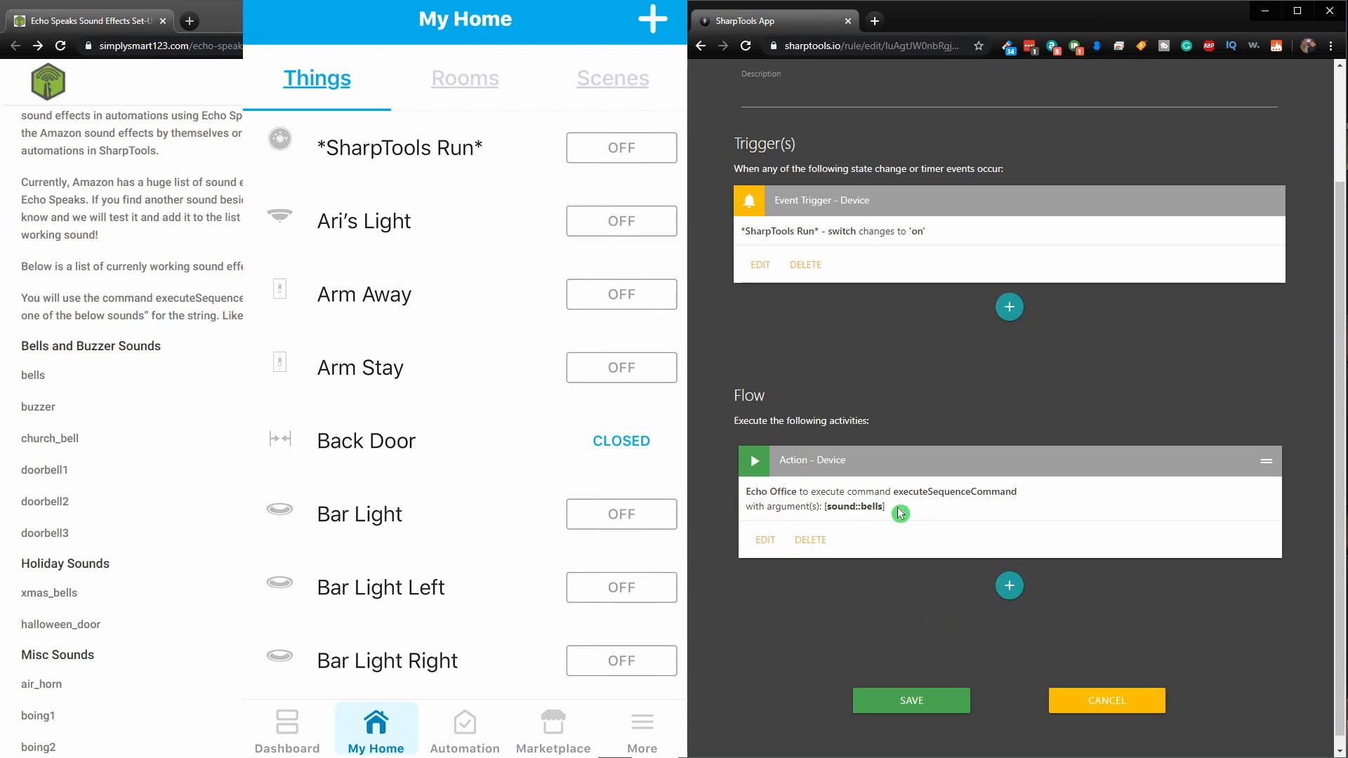
pyautogui.moveTo(840, 534)
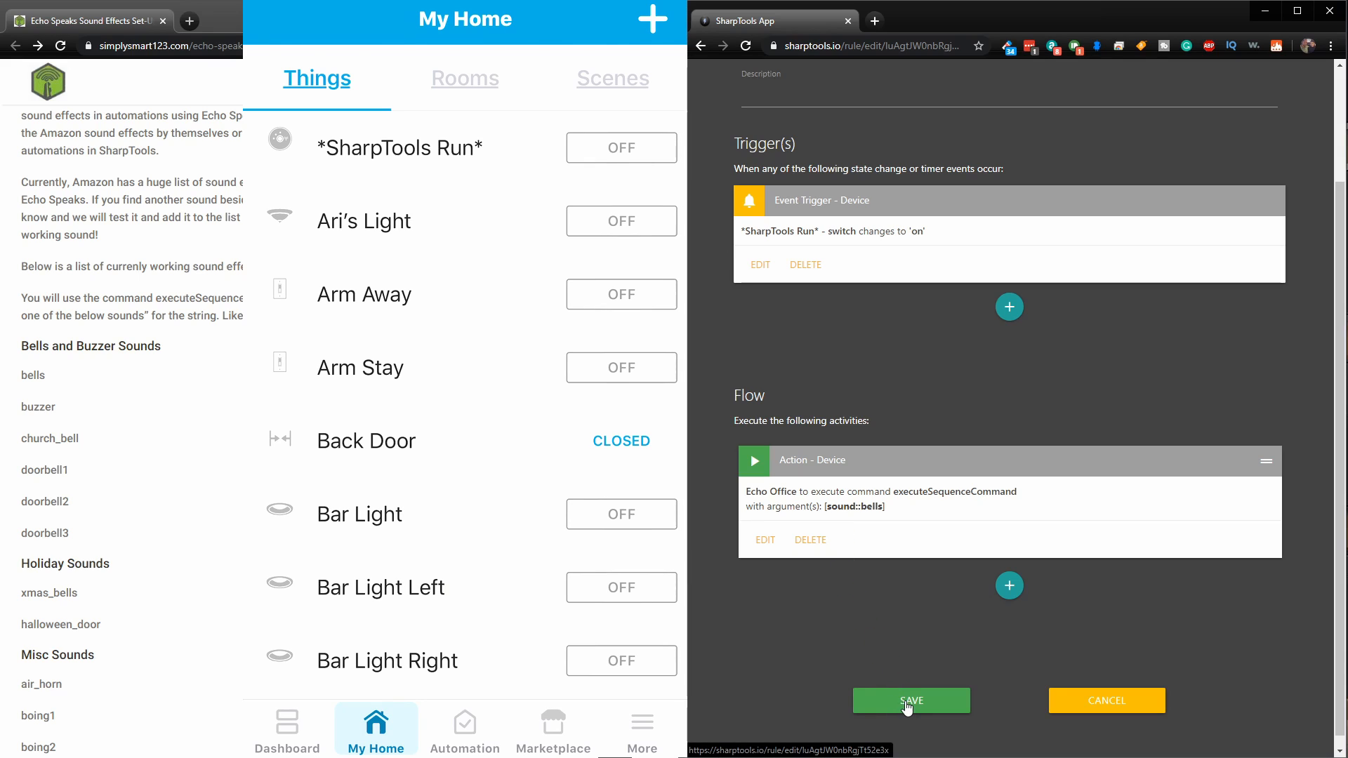
pyautogui.click(911, 699)
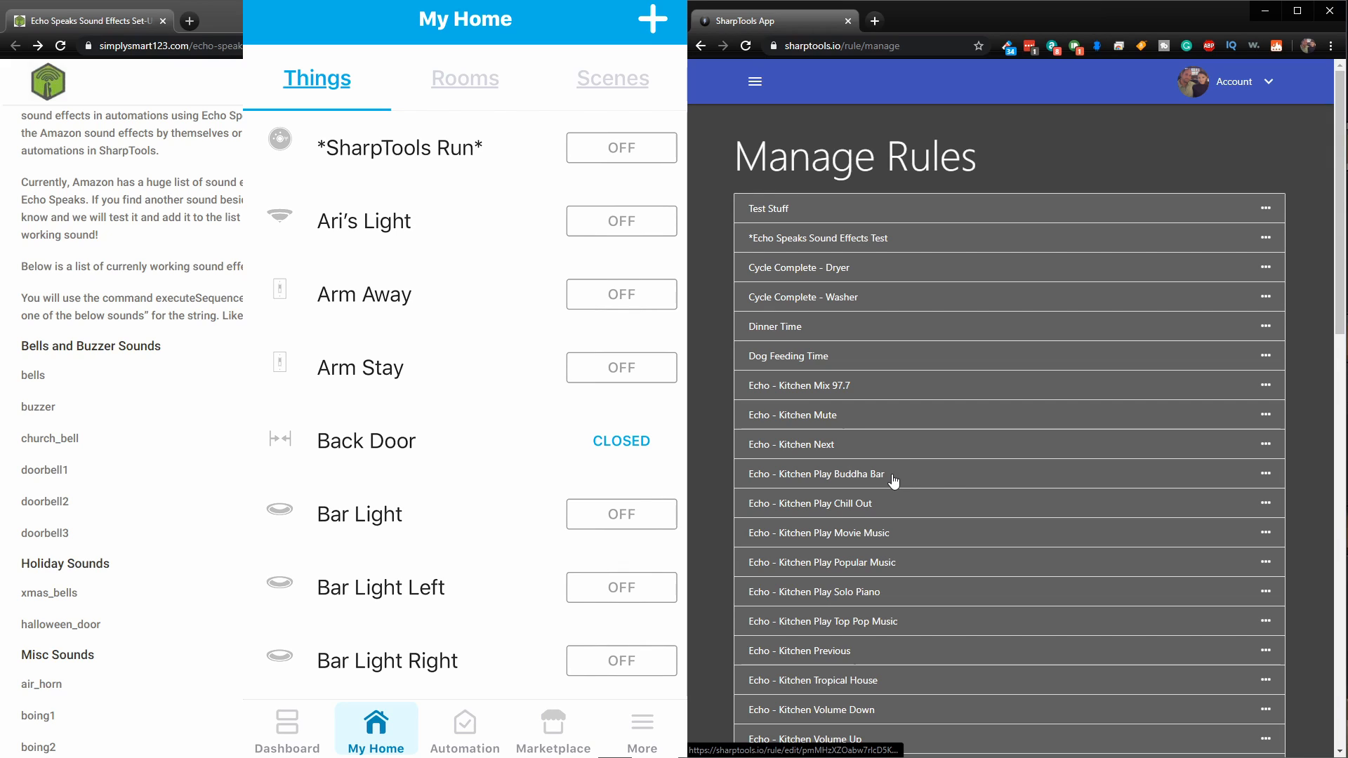
# - Toggle the *SharpTools Run* switch to test, copy halloween_door from the list, and reopen the rule
pyautogui.click(621, 148)
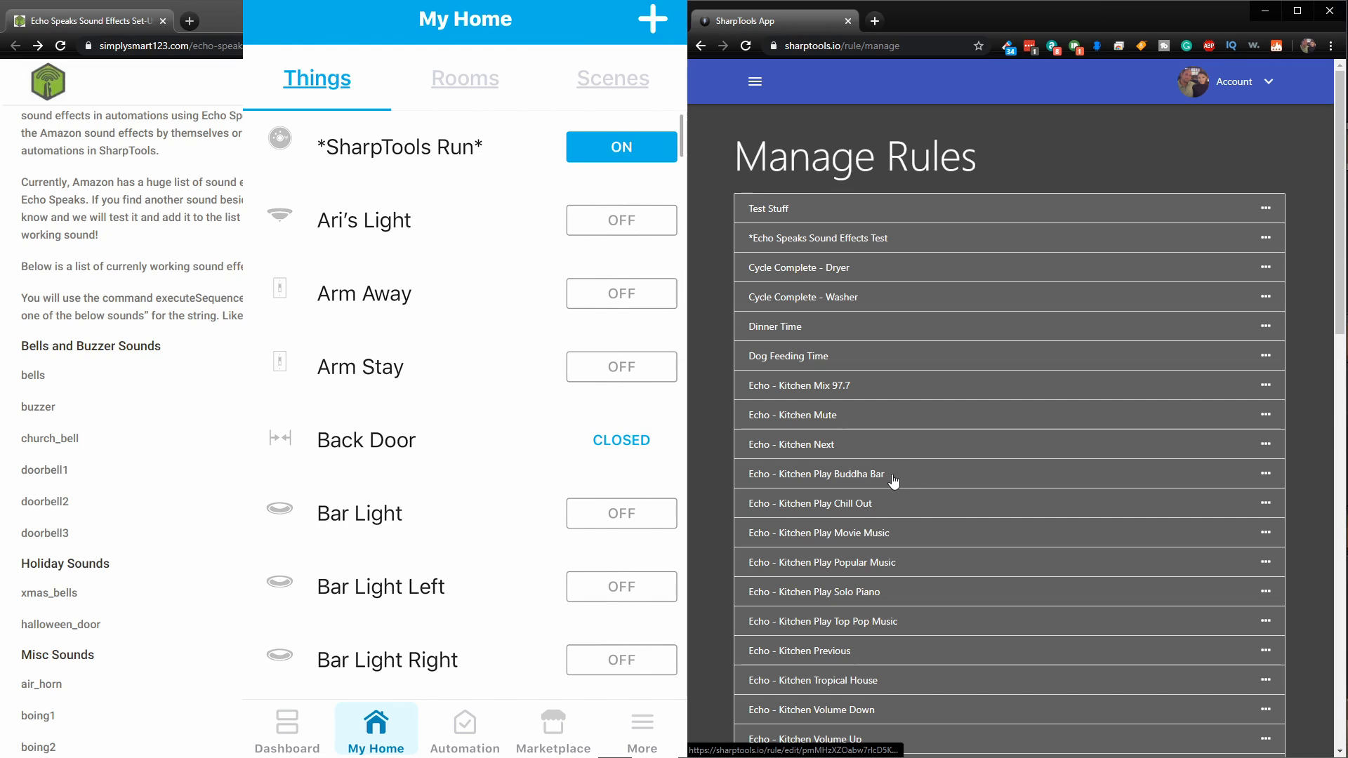
pyautogui.click(621, 146)
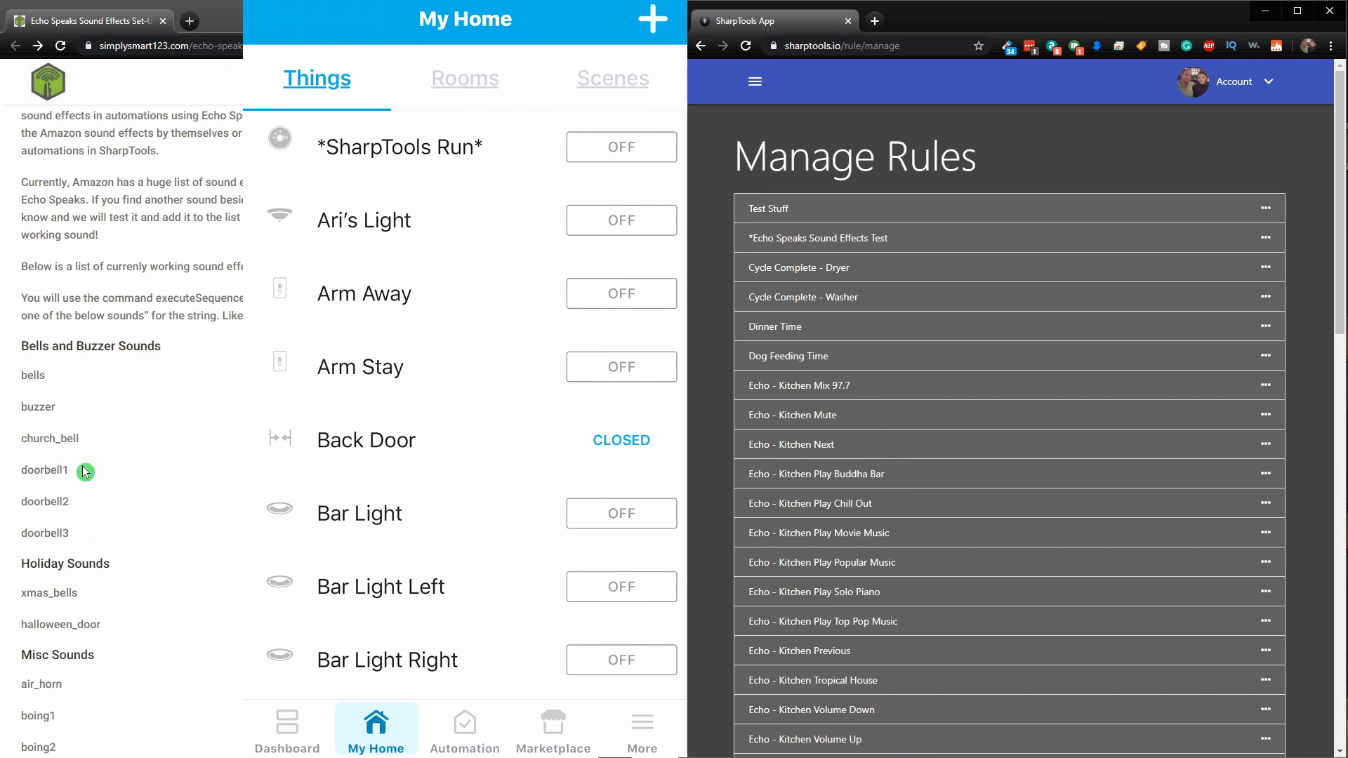
pyautogui.scroll(-3)
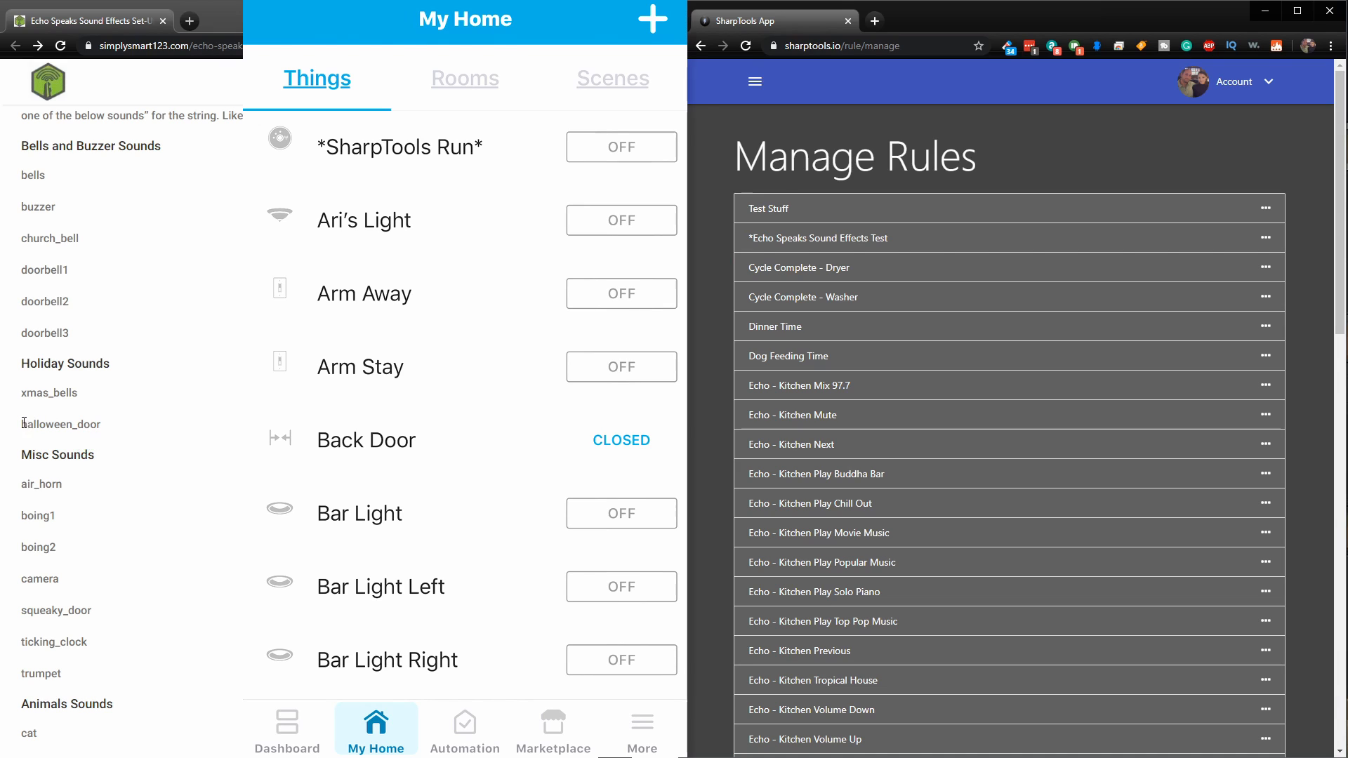
pyautogui.doubleClick(60, 424)
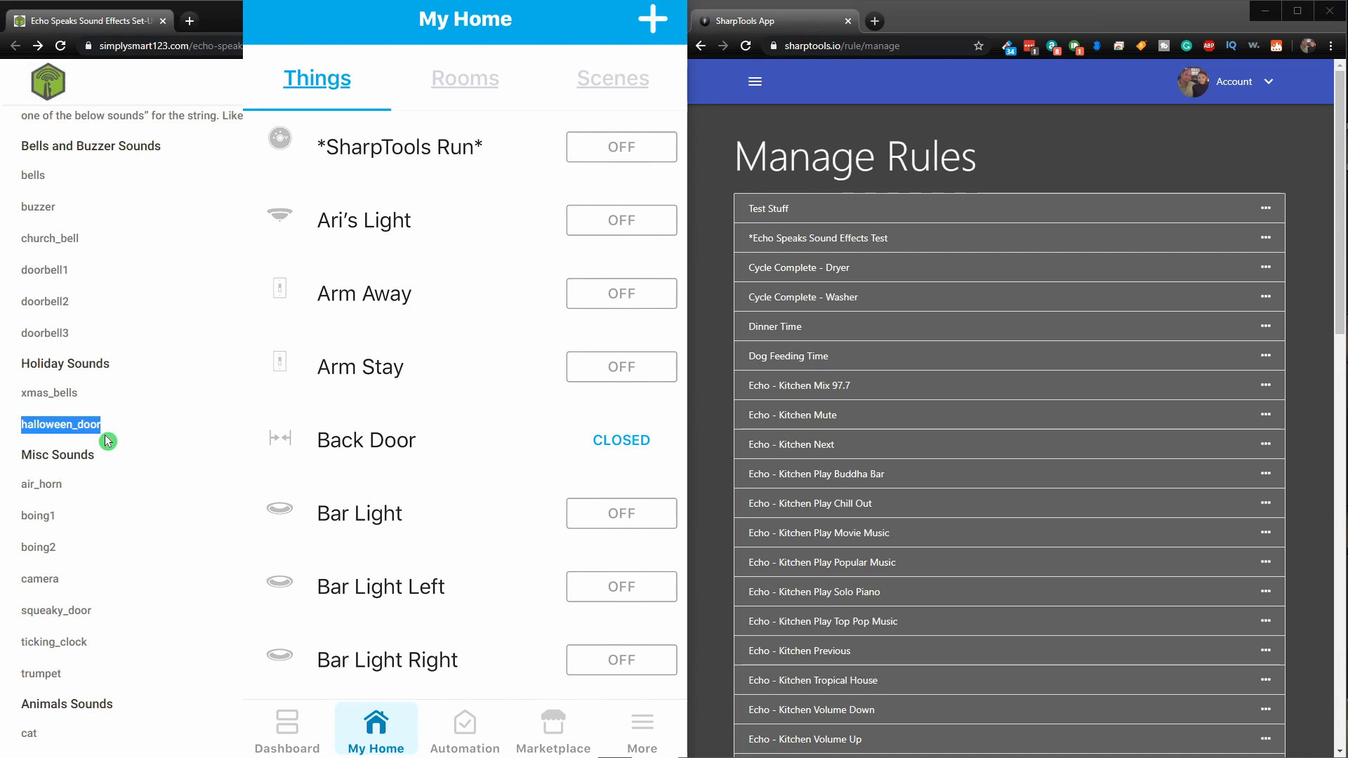
pyautogui.moveTo(827, 248)
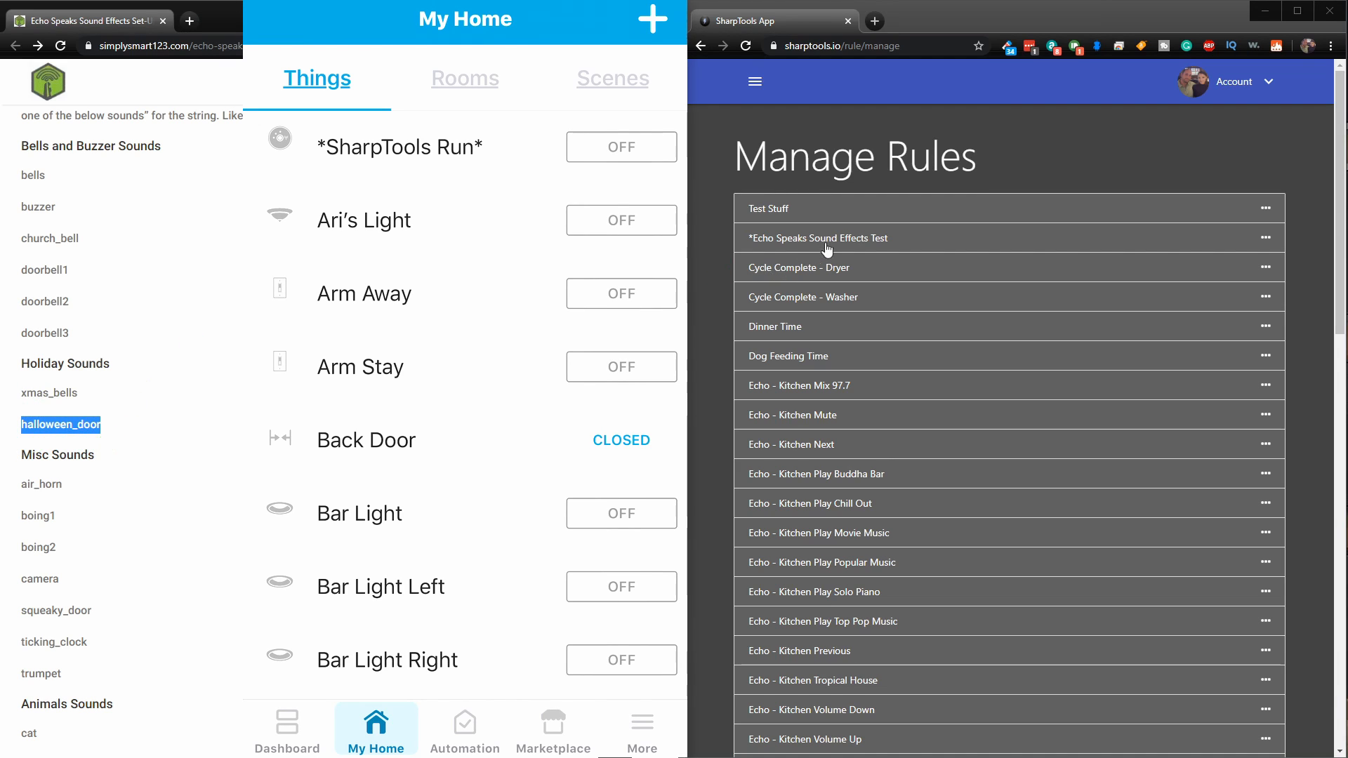
pyautogui.click(819, 238)
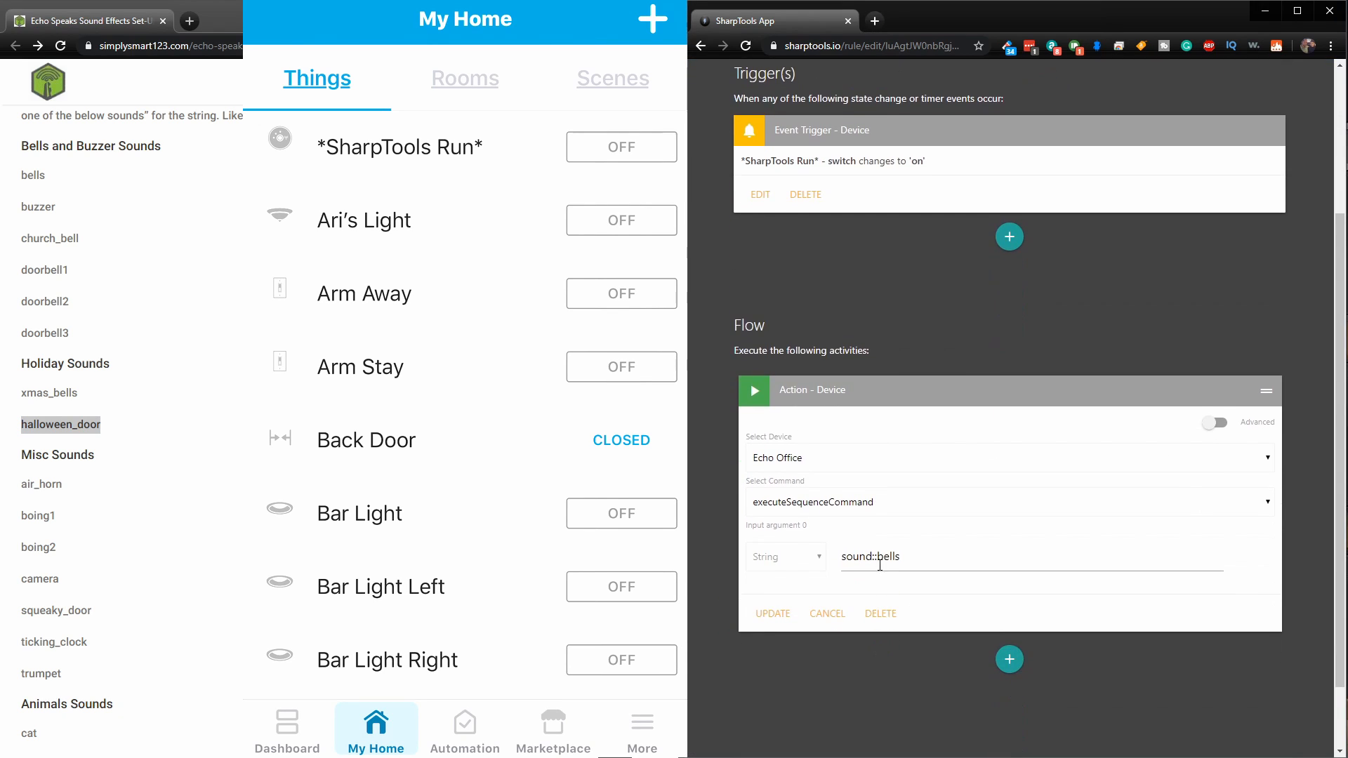
# - Change the action argument to sound::halloween_door, update it and save the rule
pyautogui.doubleClick(888, 556)
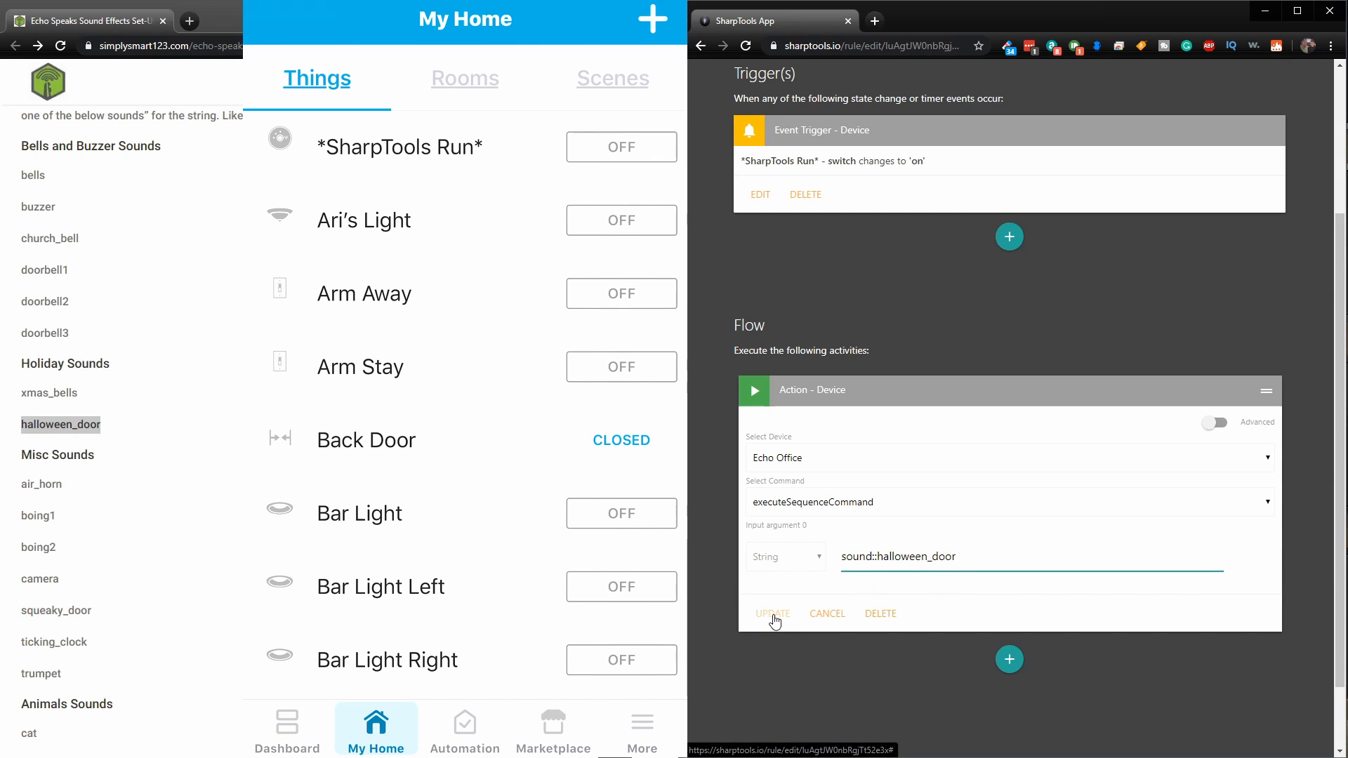
pyautogui.click(772, 613)
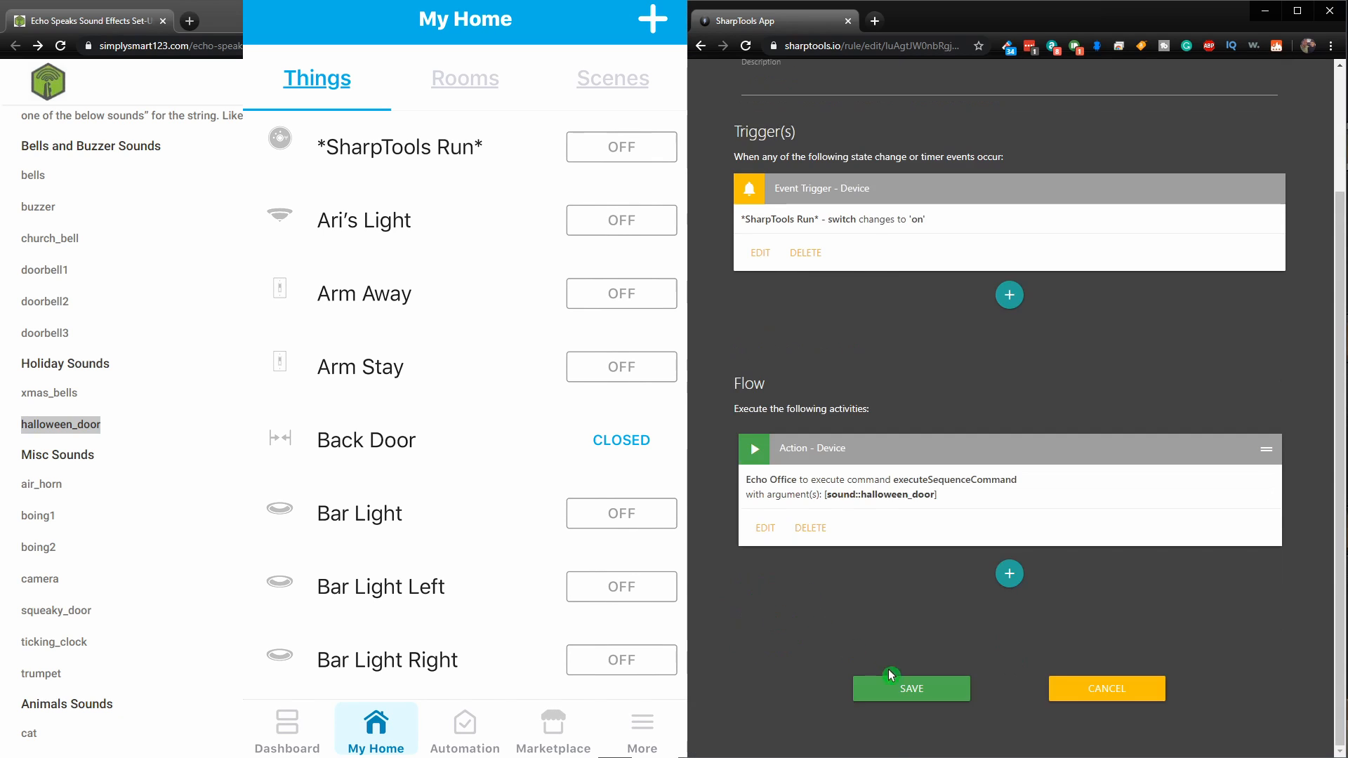
pyautogui.click(911, 688)
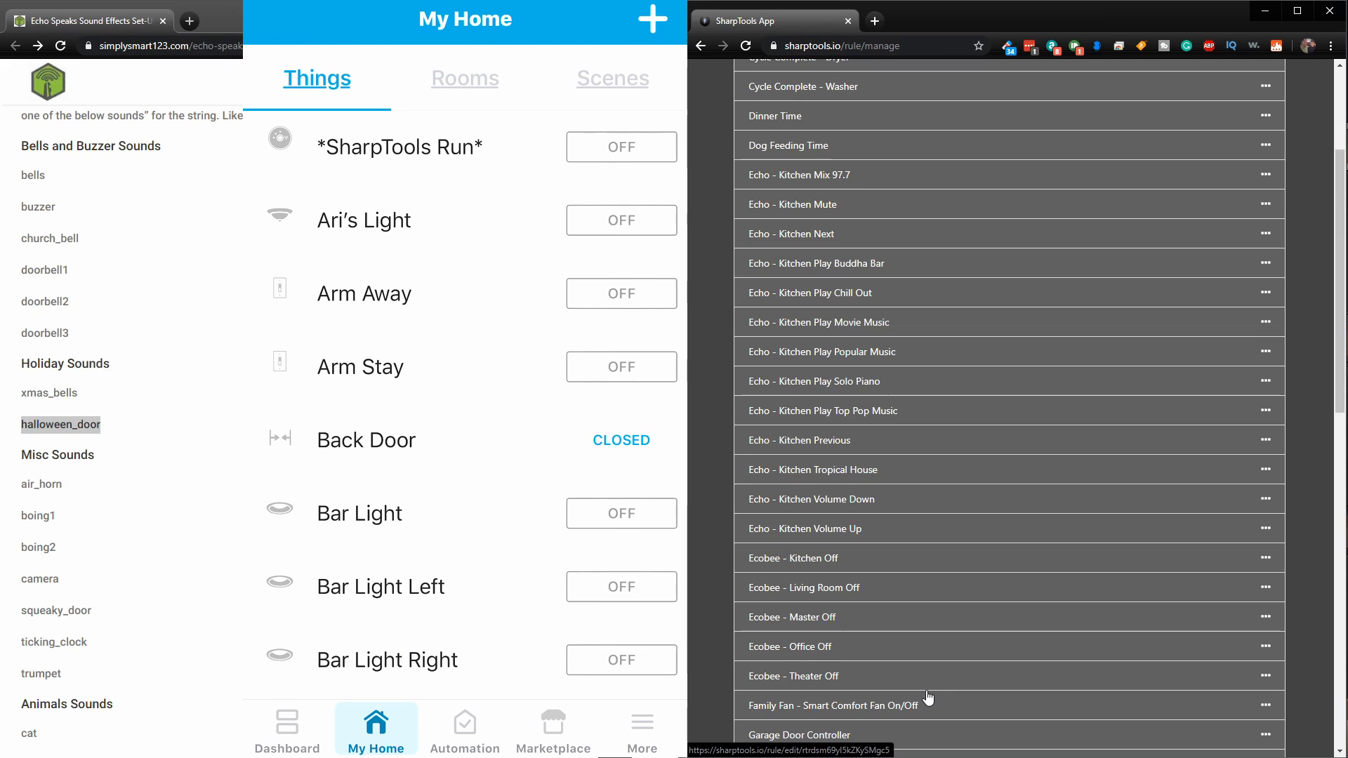
# - Turn on the *SharpTools Run* switch to test the halloween_door sound
pyautogui.click(620, 147)
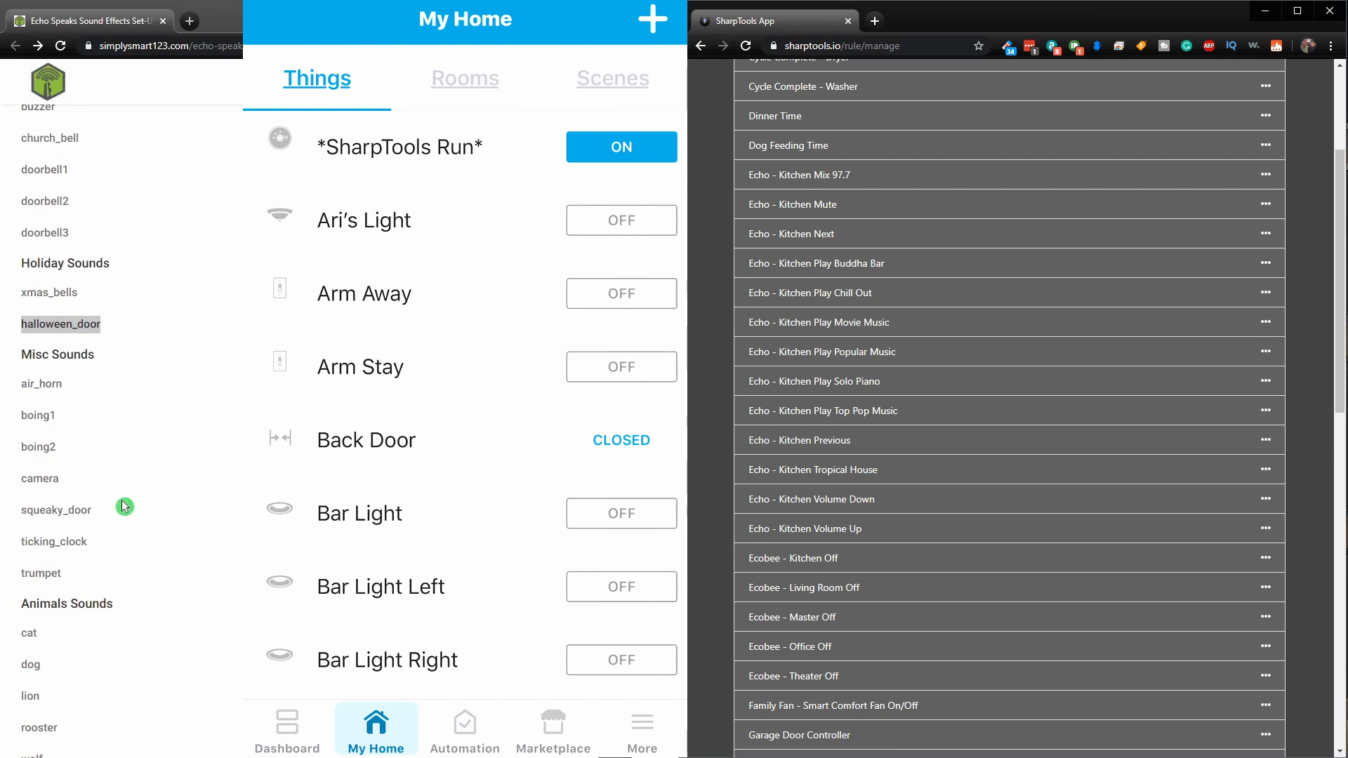
pyautogui.moveTo(32, 575)
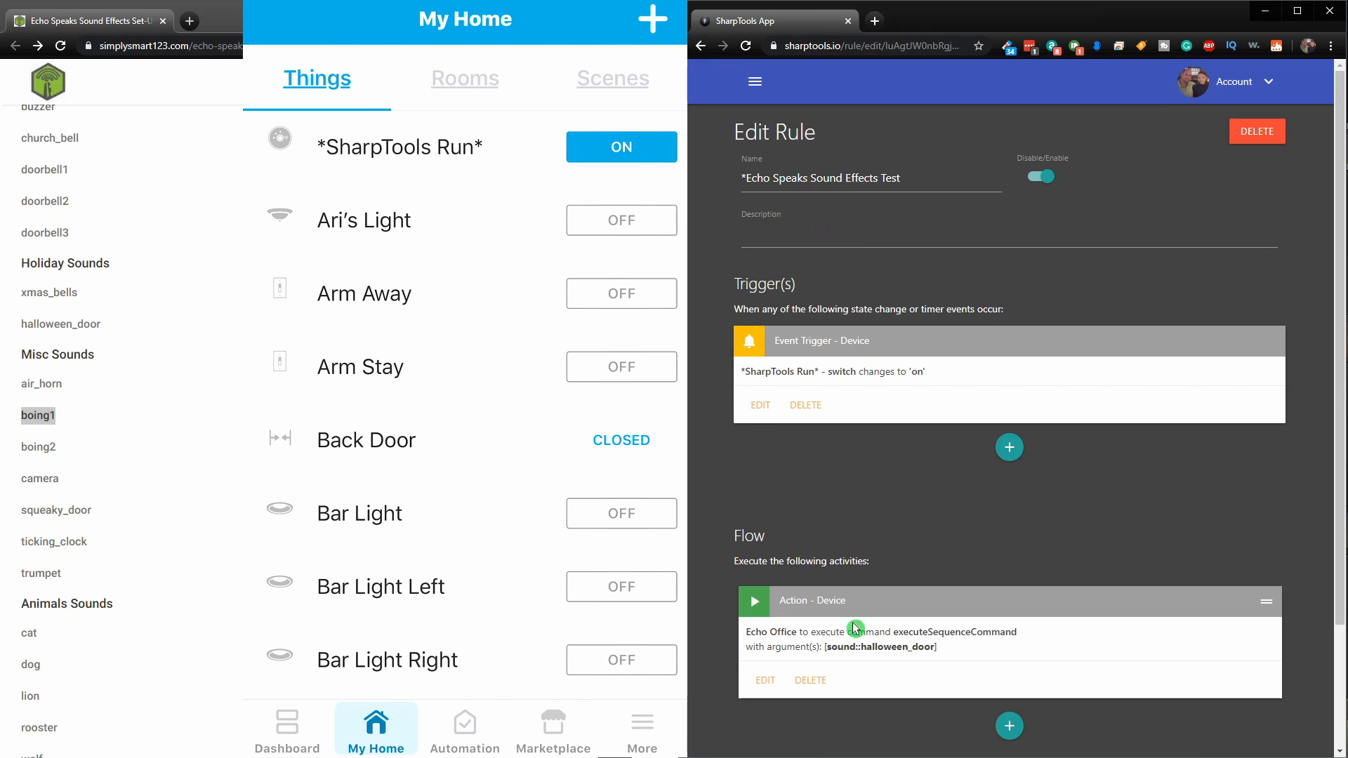
# - Change the Echo Office action argument to sound::boing1 and update it
pyautogui.click(854, 626)
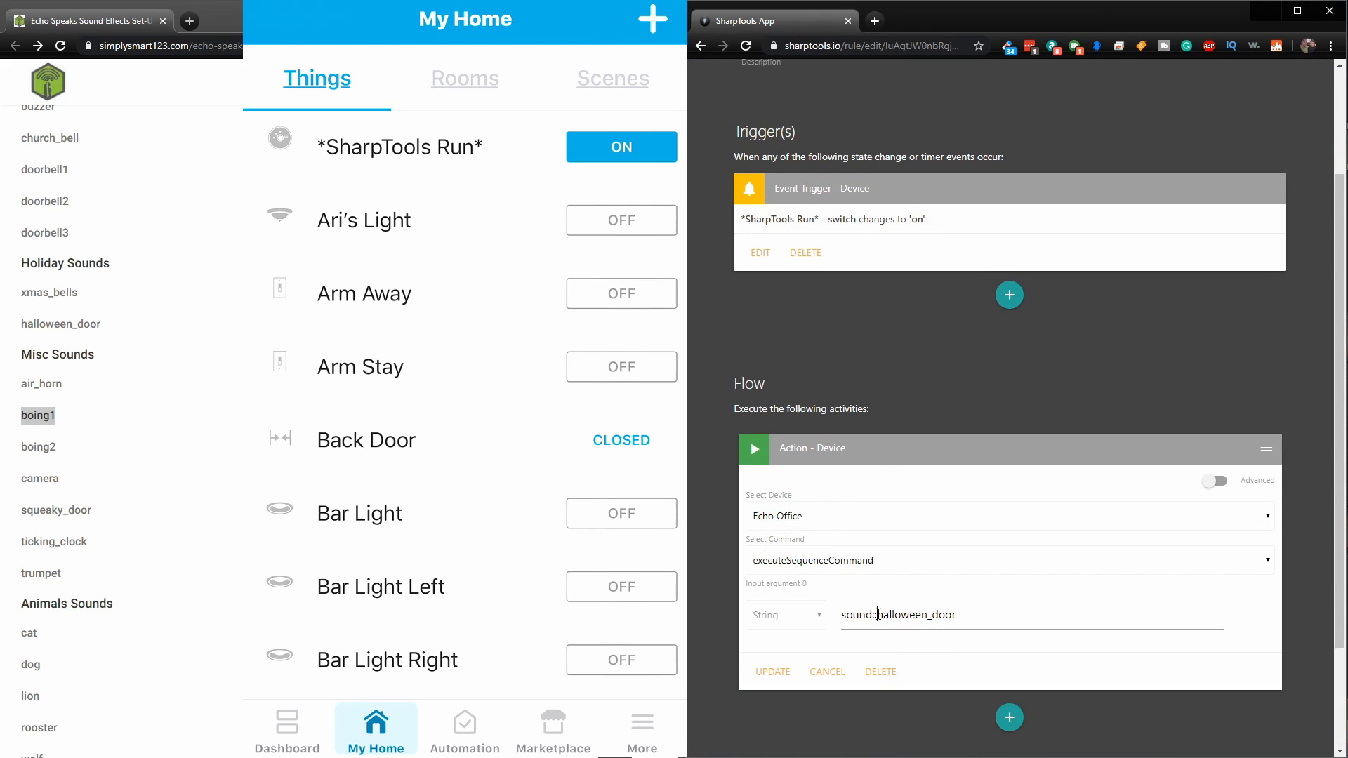
pyautogui.write('sound::boing1')
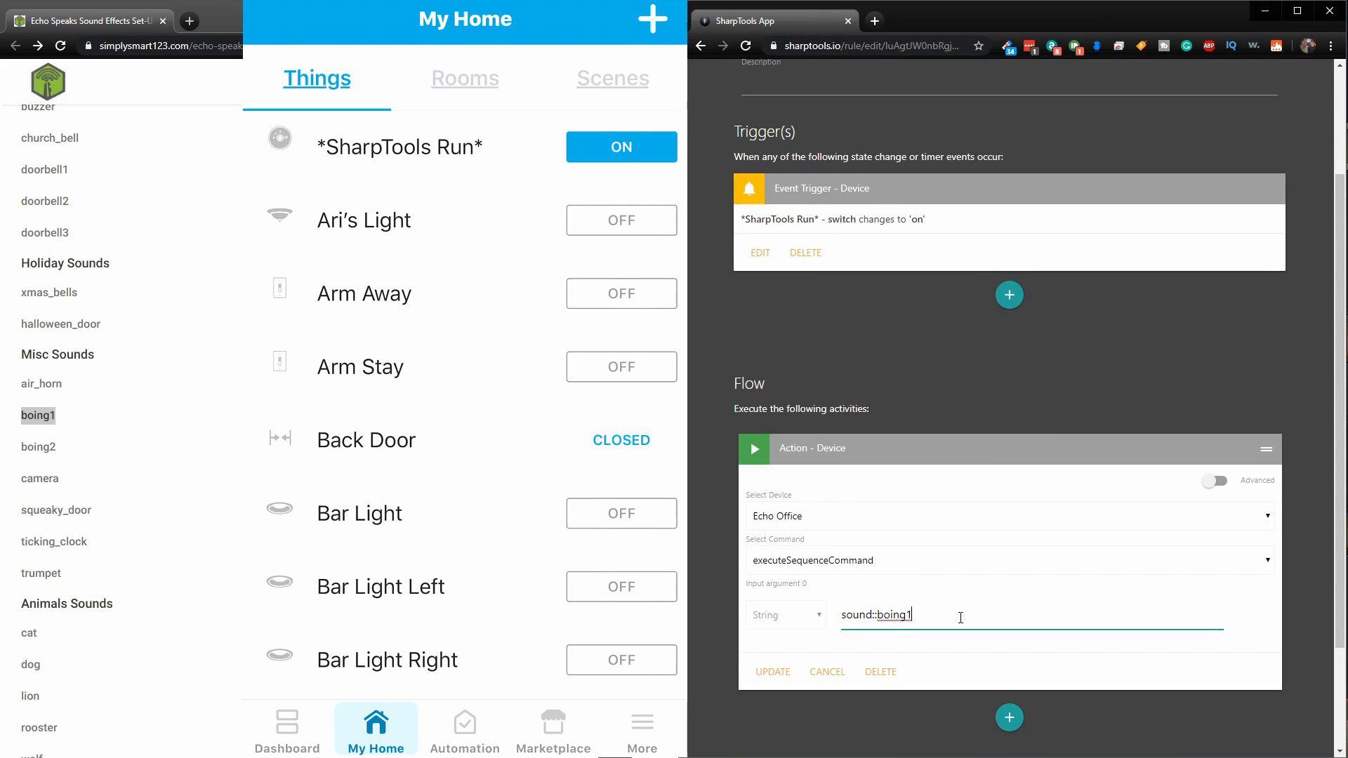
pyautogui.click(772, 671)
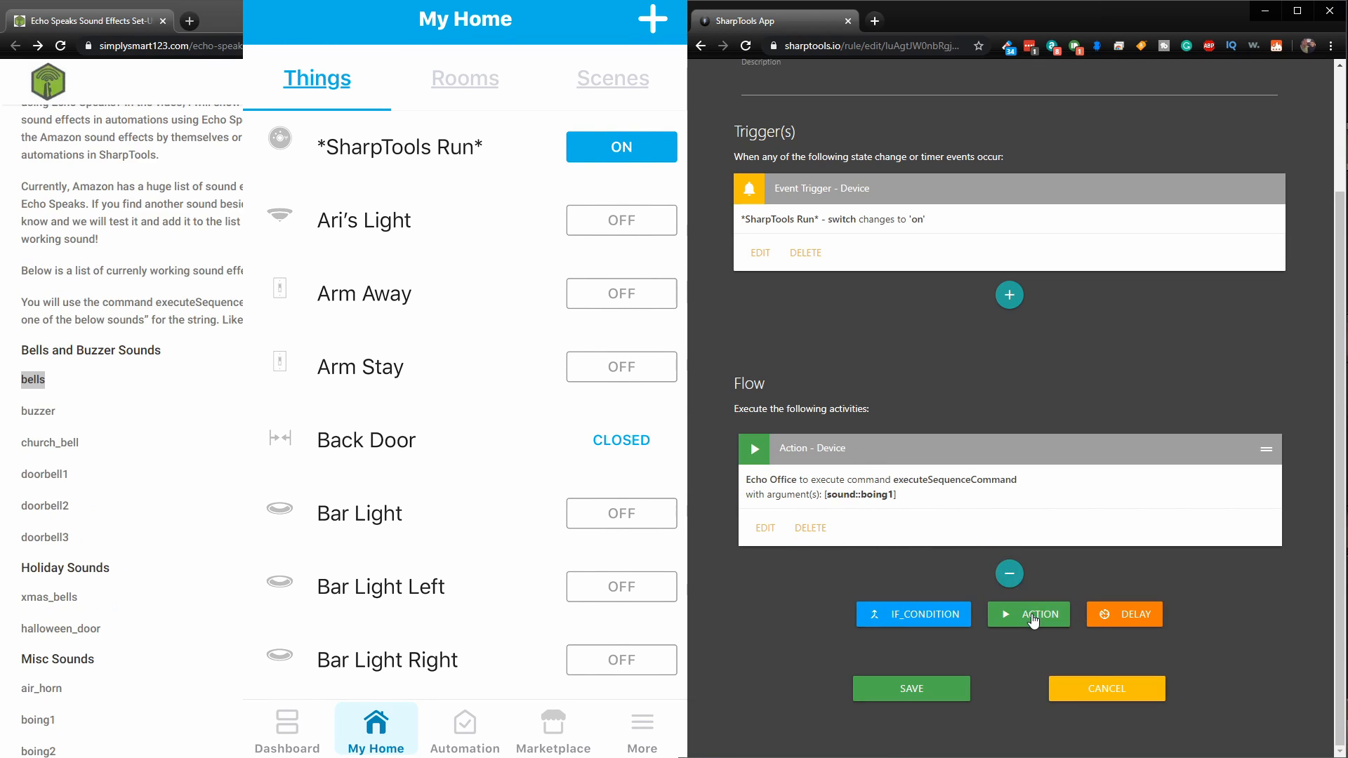
# - Add a second flow action on Echo Office and pick the zap sound name from the reference page
pyautogui.click(1027, 615)
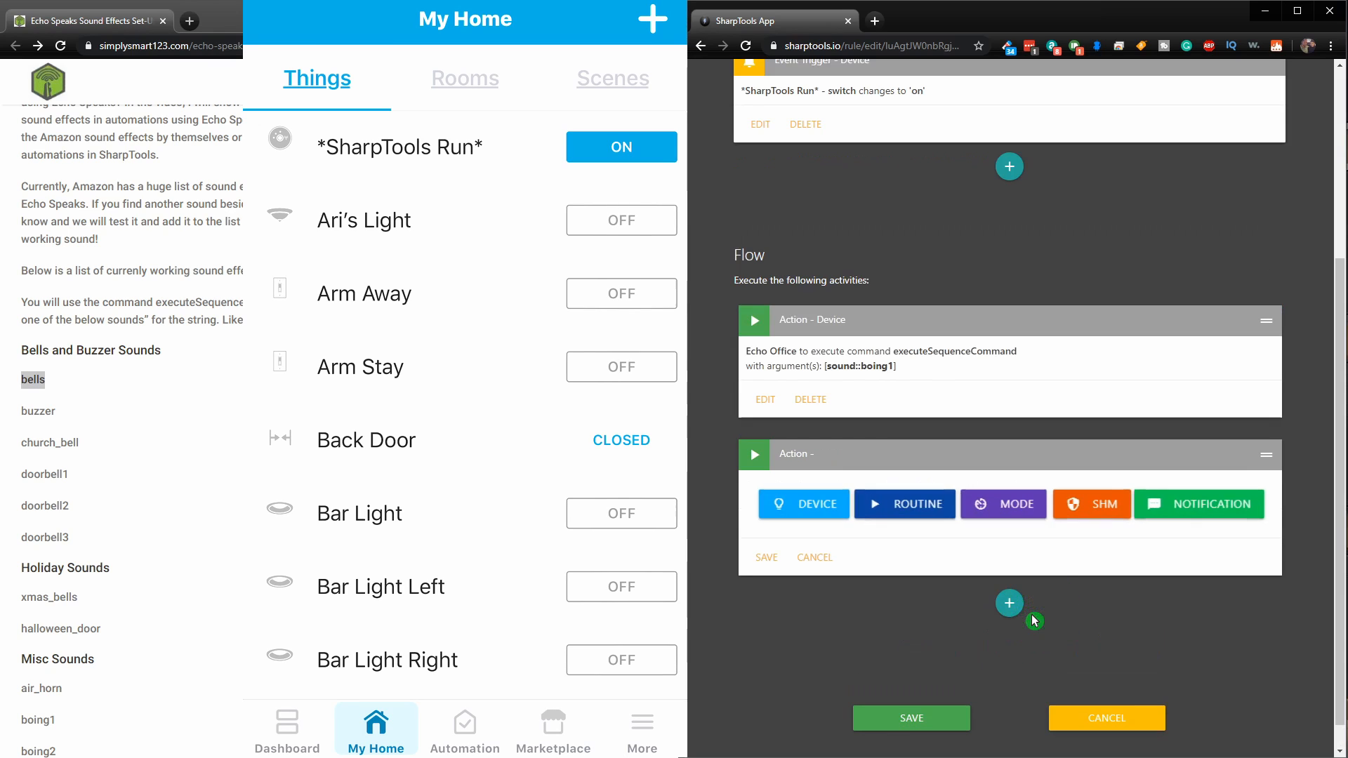
pyautogui.click(803, 504)
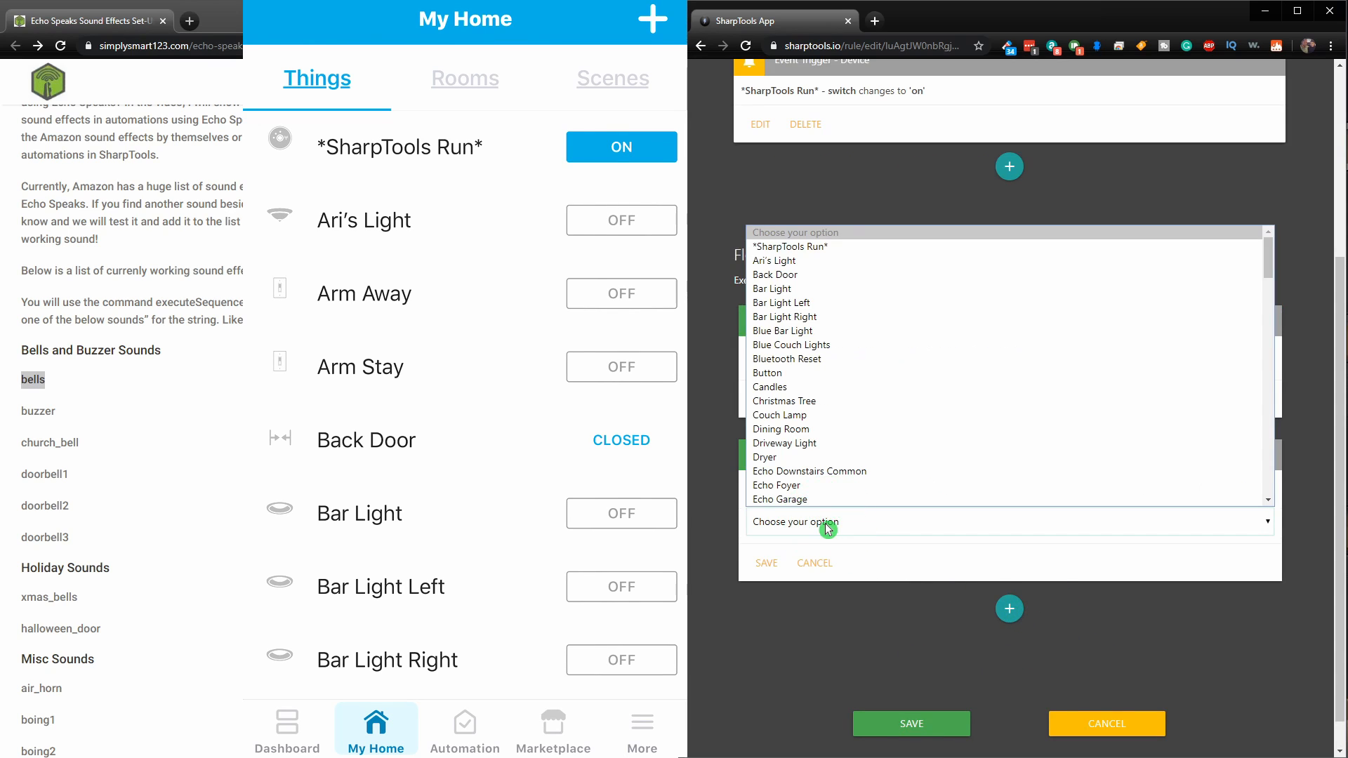
pyautogui.click(809, 471)
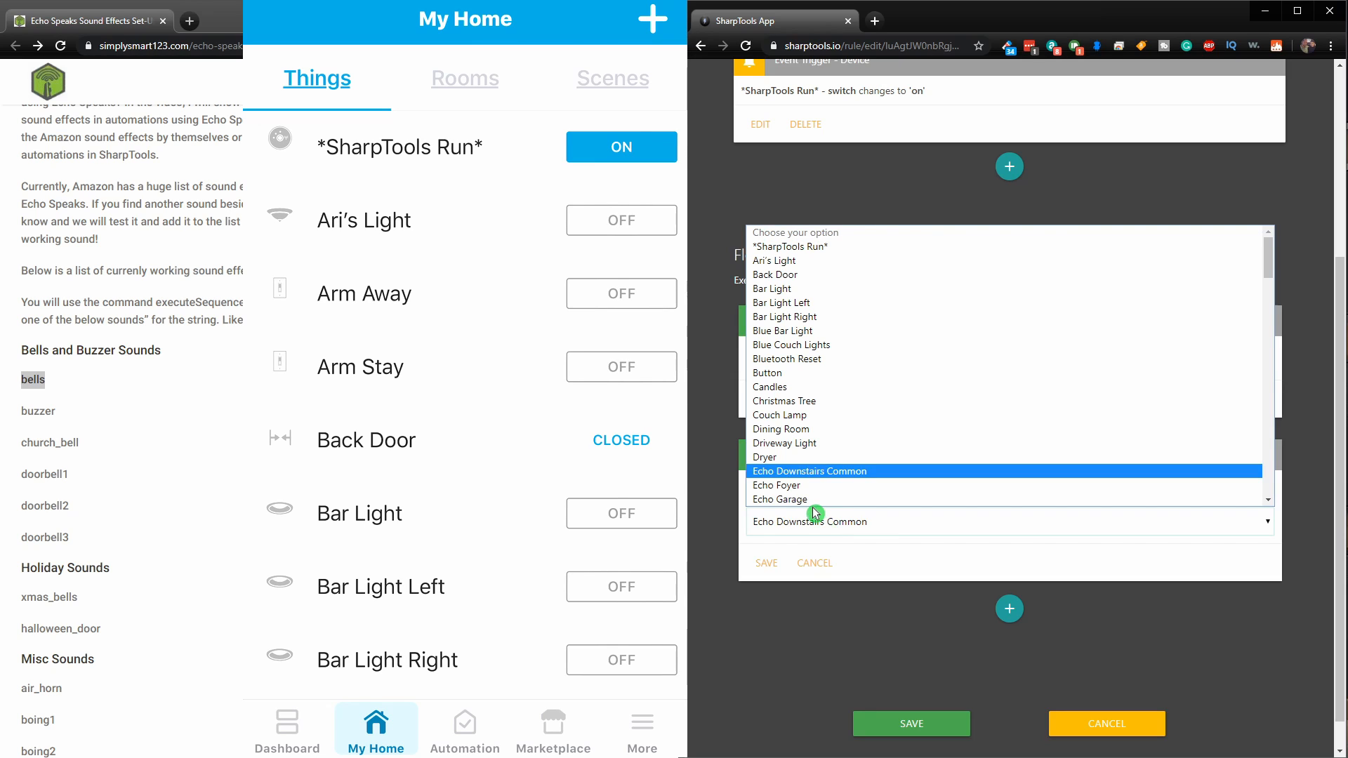
pyautogui.scroll(-3)
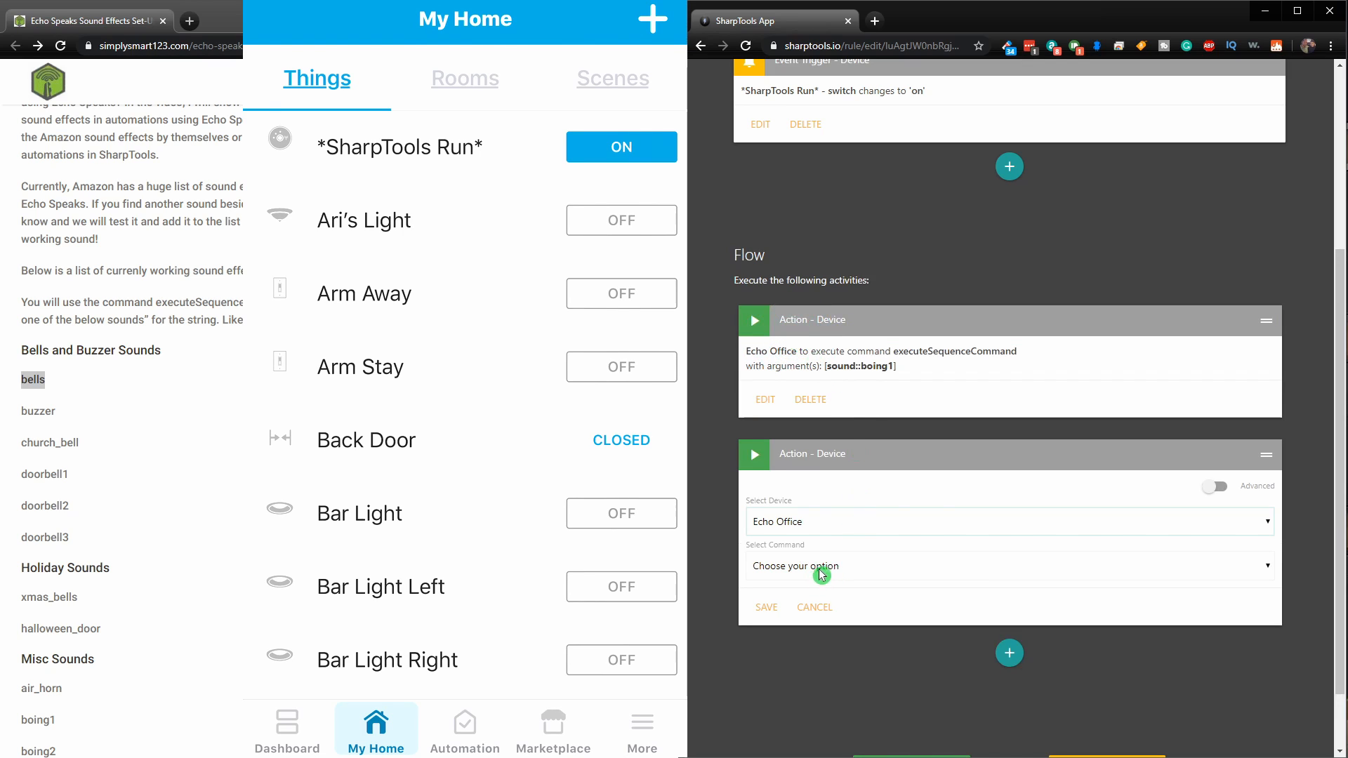
pyautogui.scroll(-3)
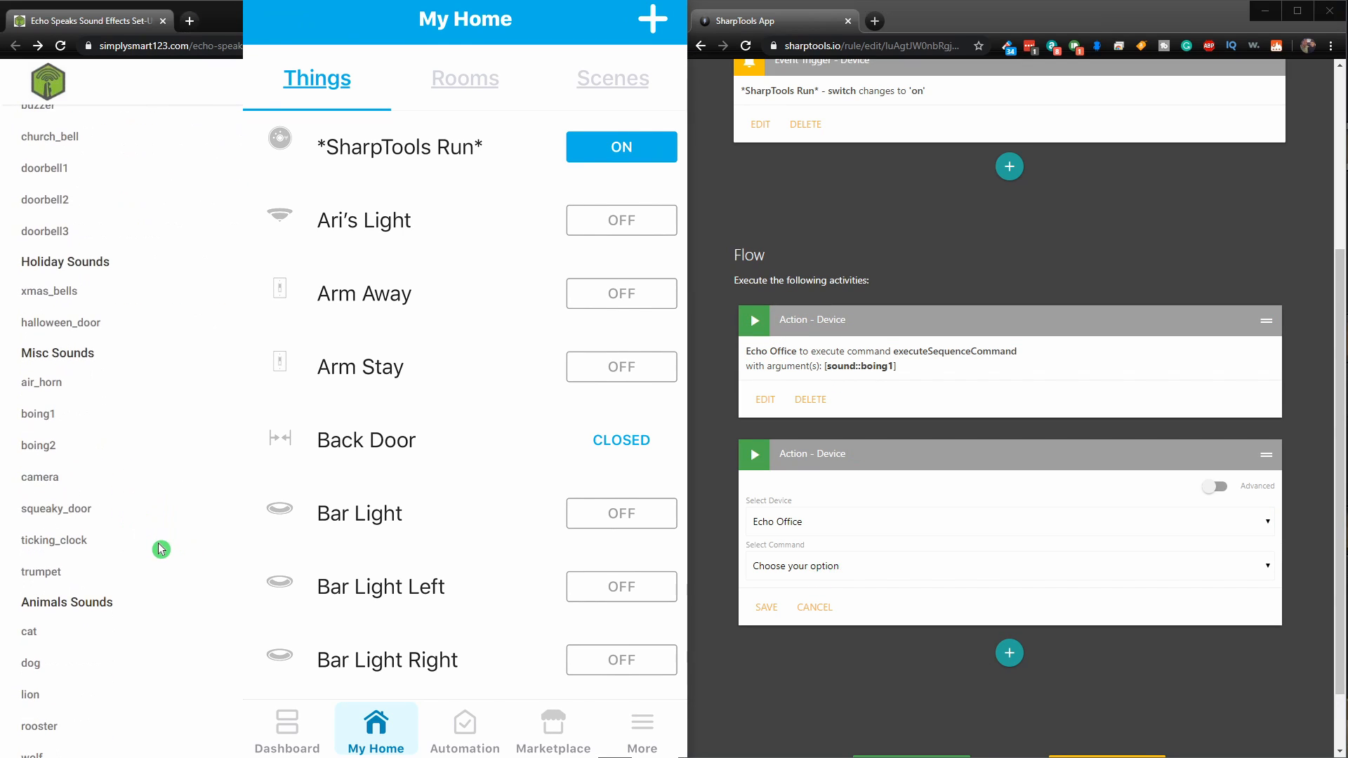
pyautogui.scroll(-3)
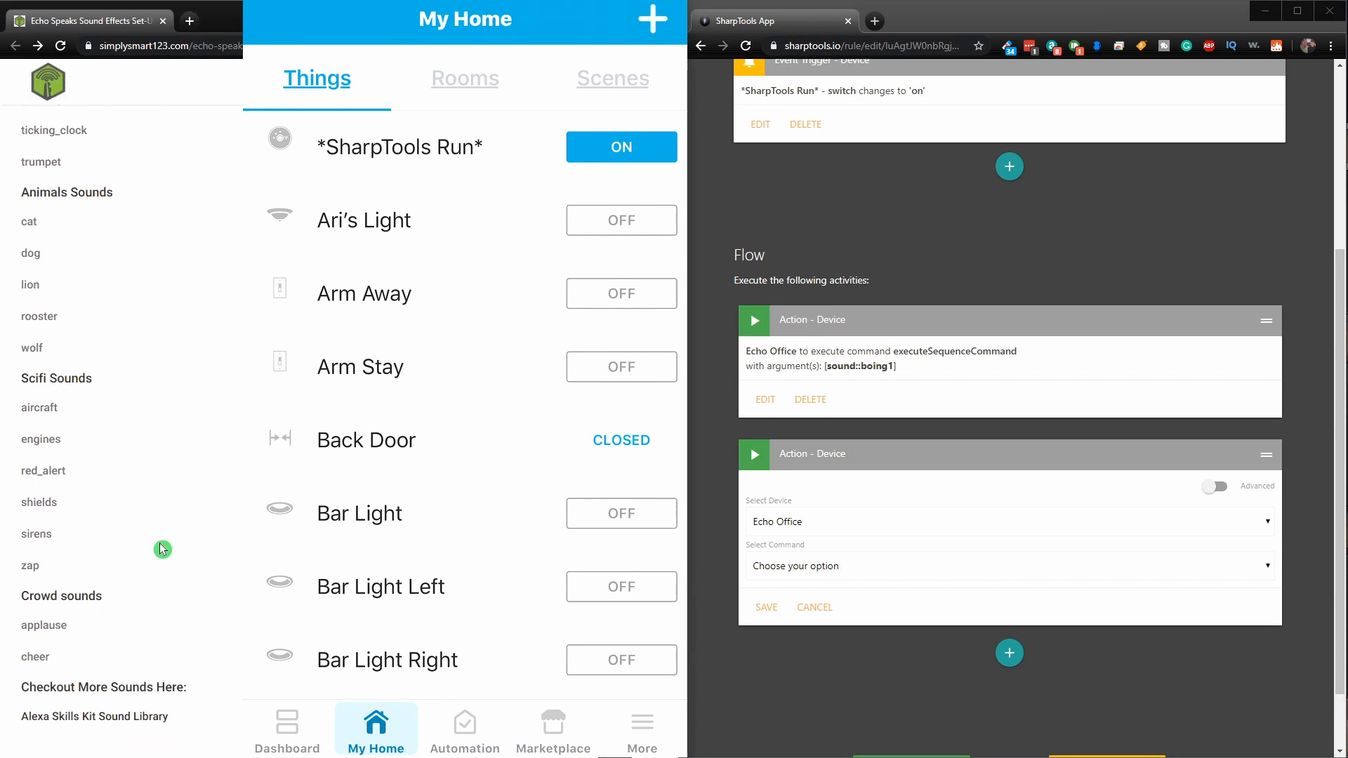
pyautogui.moveTo(96, 584)
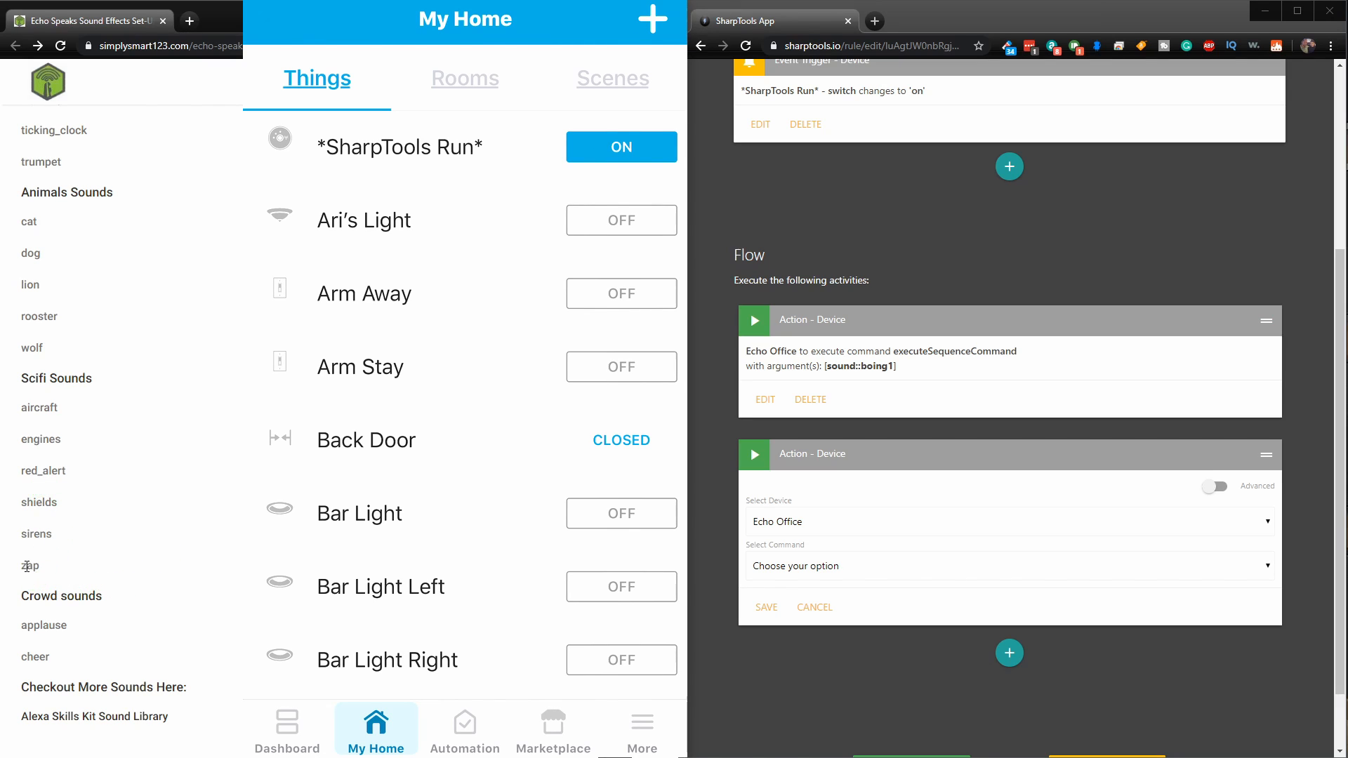
pyautogui.doubleClick(29, 564)
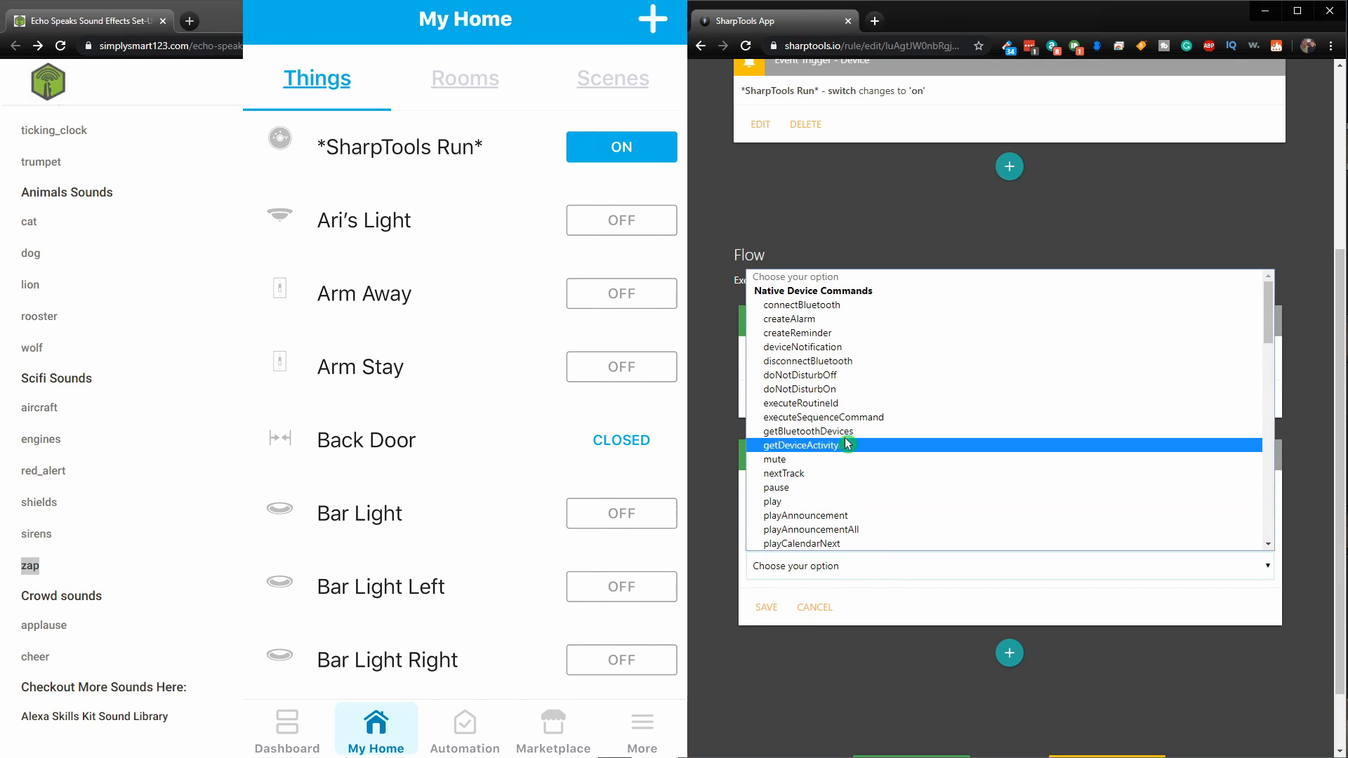
pyautogui.moveTo(879, 427)
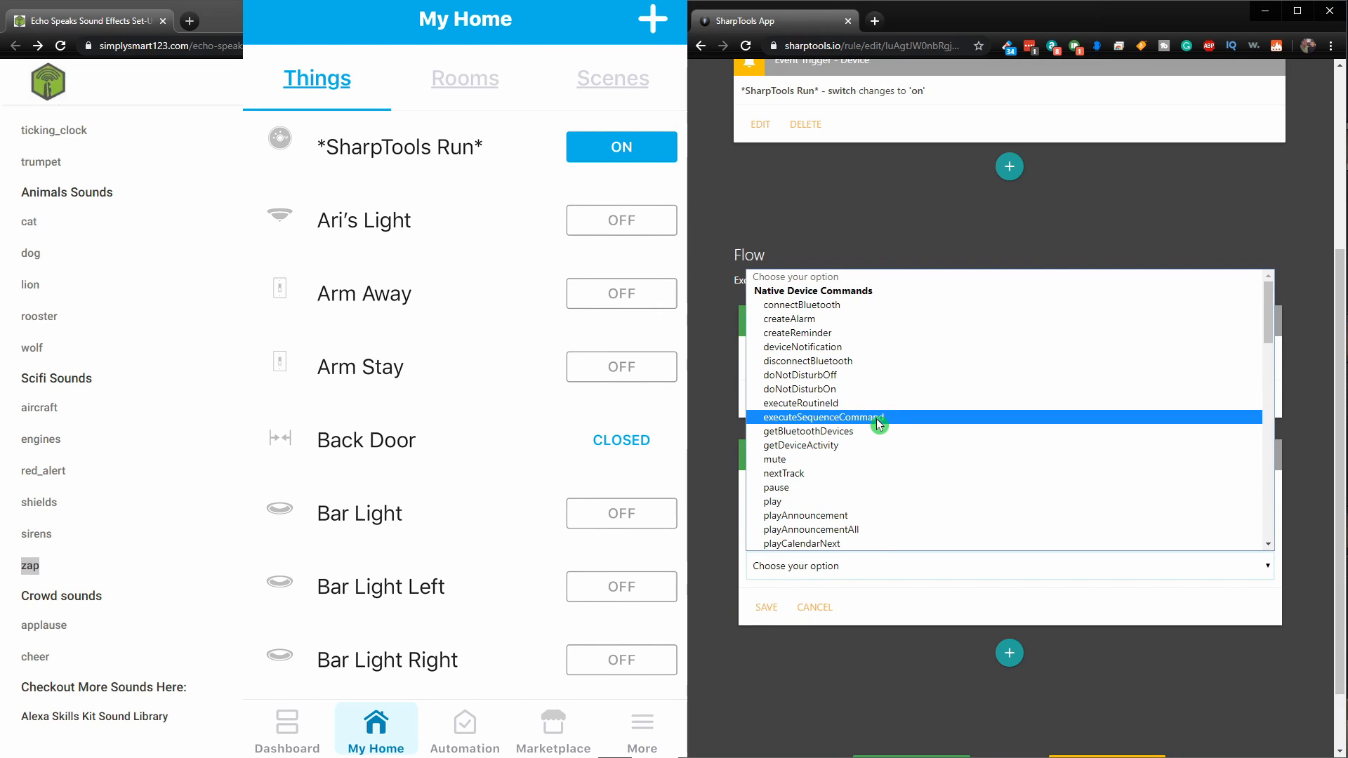
# - Set the action to executeSequenceCommand with string argument sound::zap and save it
pyautogui.click(823, 417)
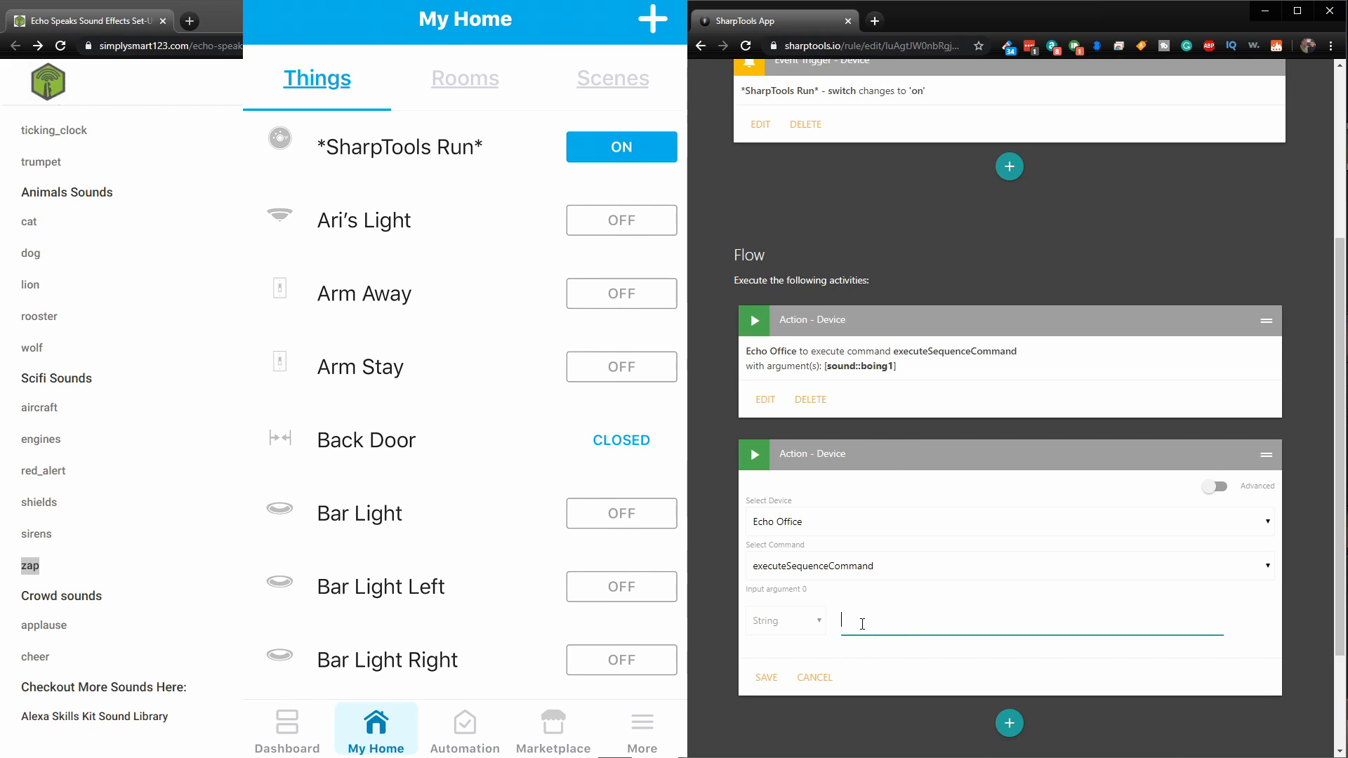
pyautogui.write('sound::zap')
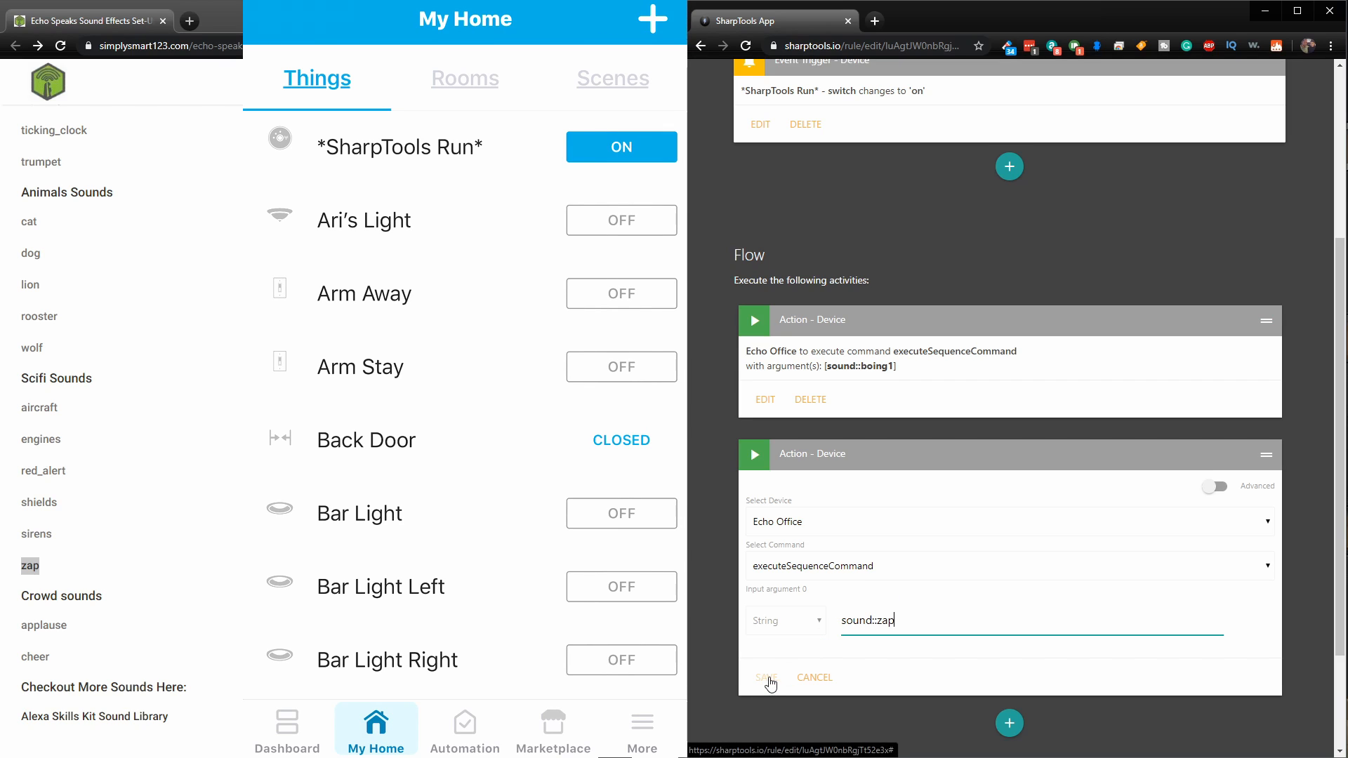
pyautogui.click(766, 678)
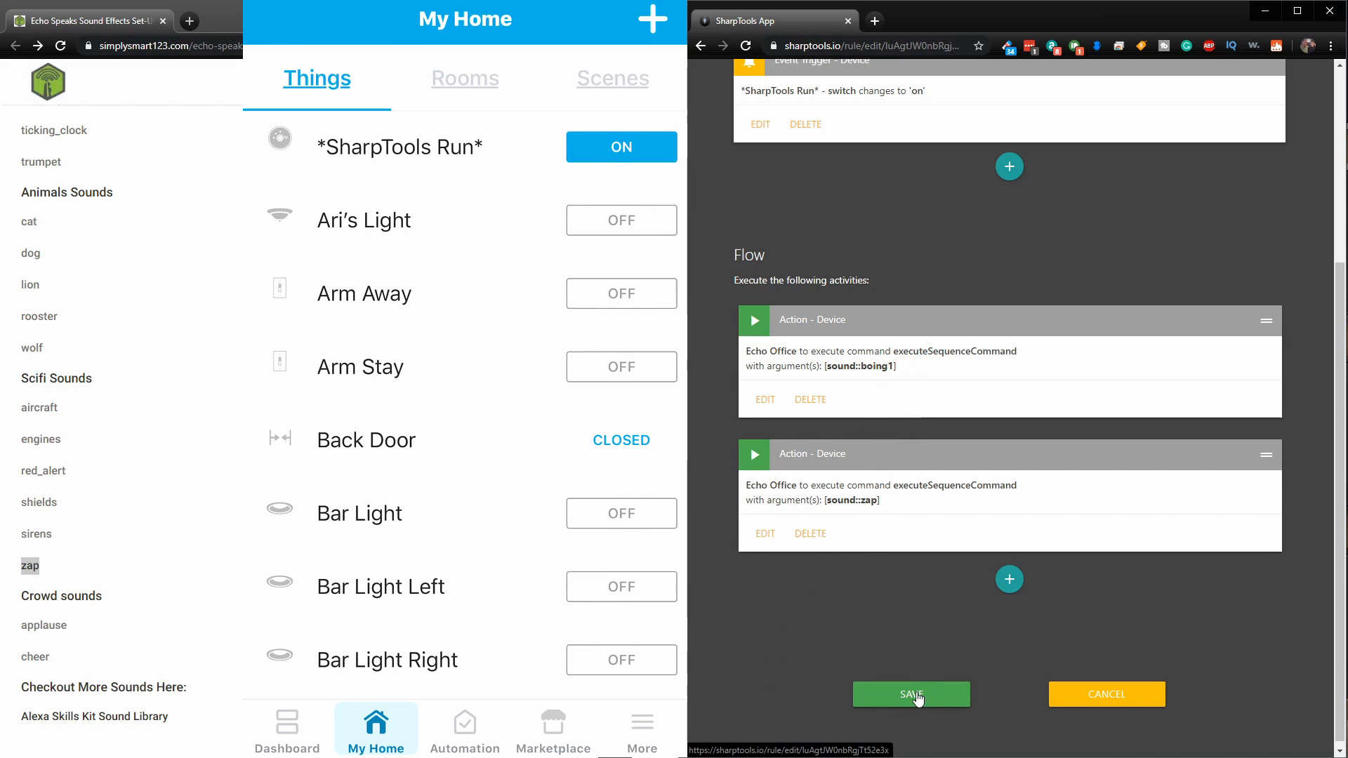
# - Save the rule, then toggle the *SharpTools Run* switch off and on to trigger it
pyautogui.click(911, 694)
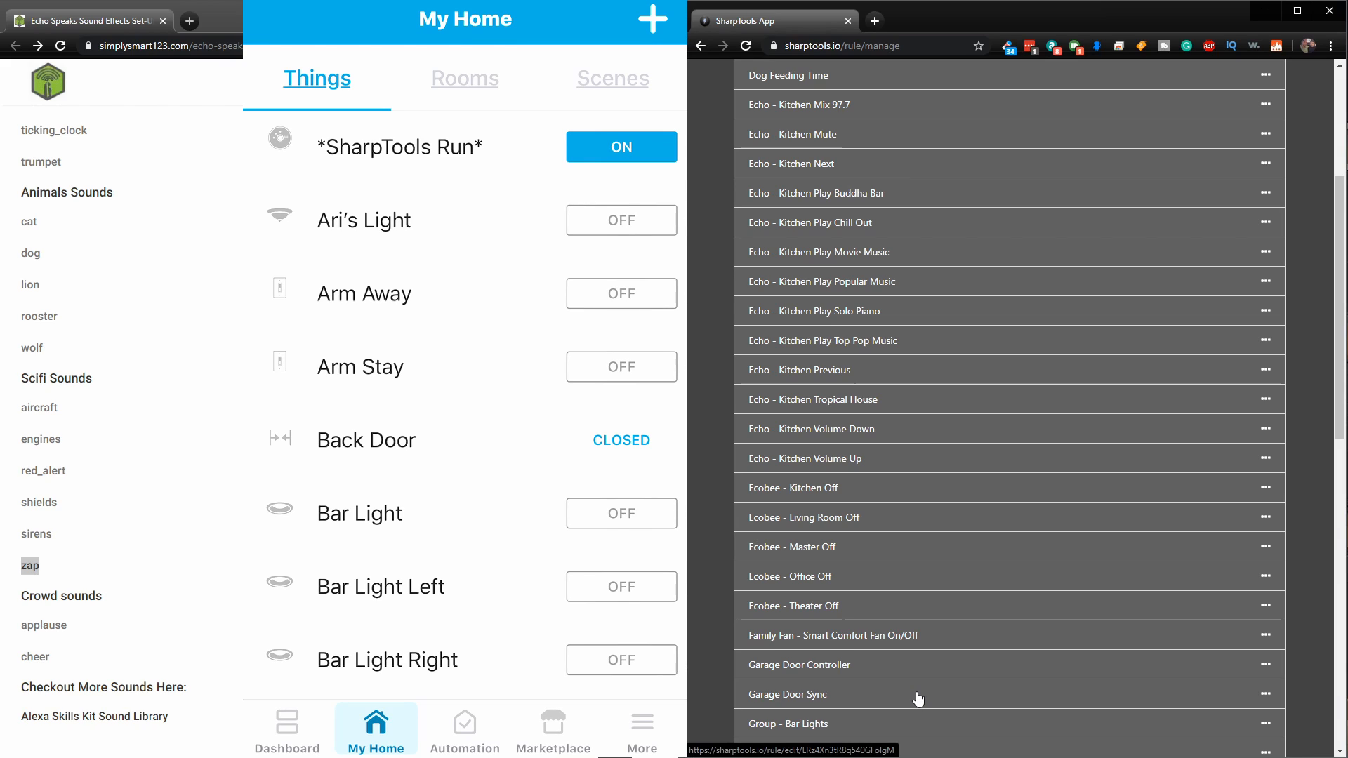
pyautogui.click(620, 148)
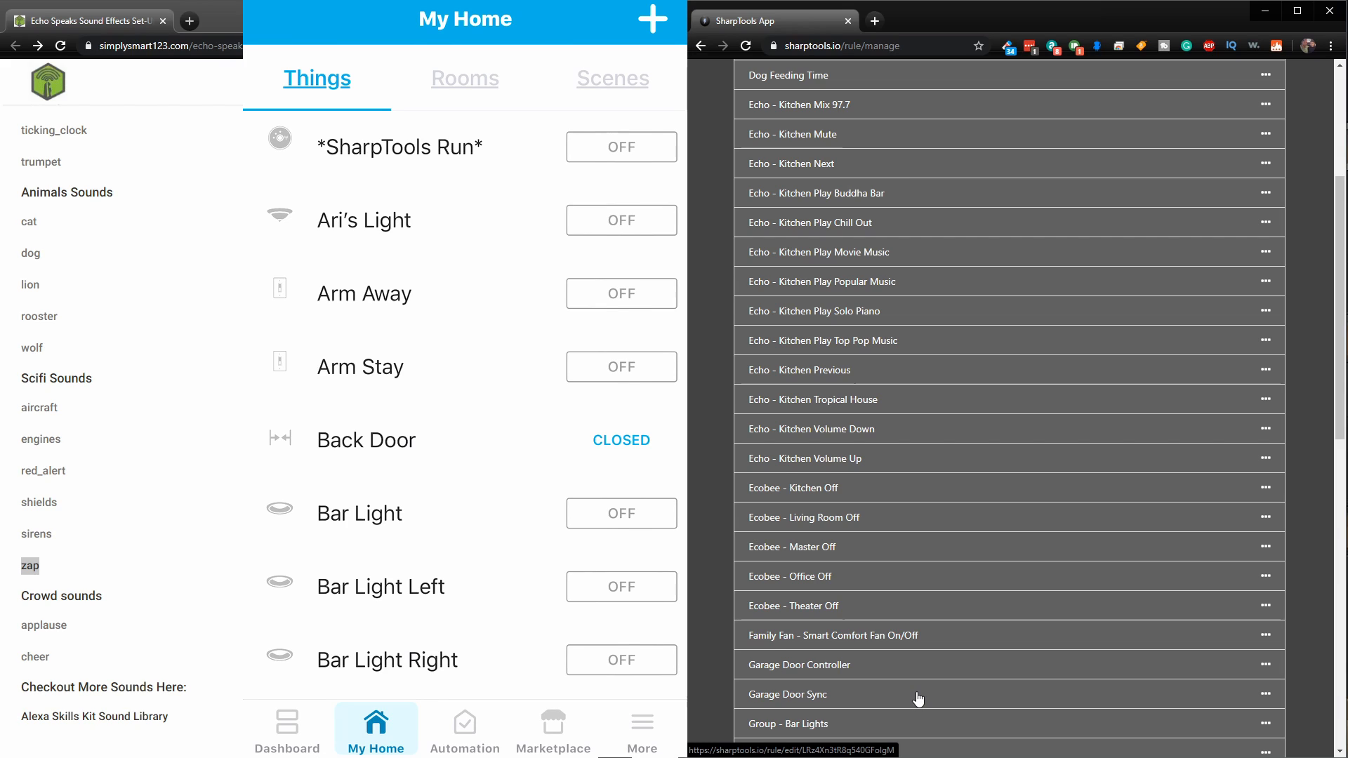
pyautogui.click(621, 148)
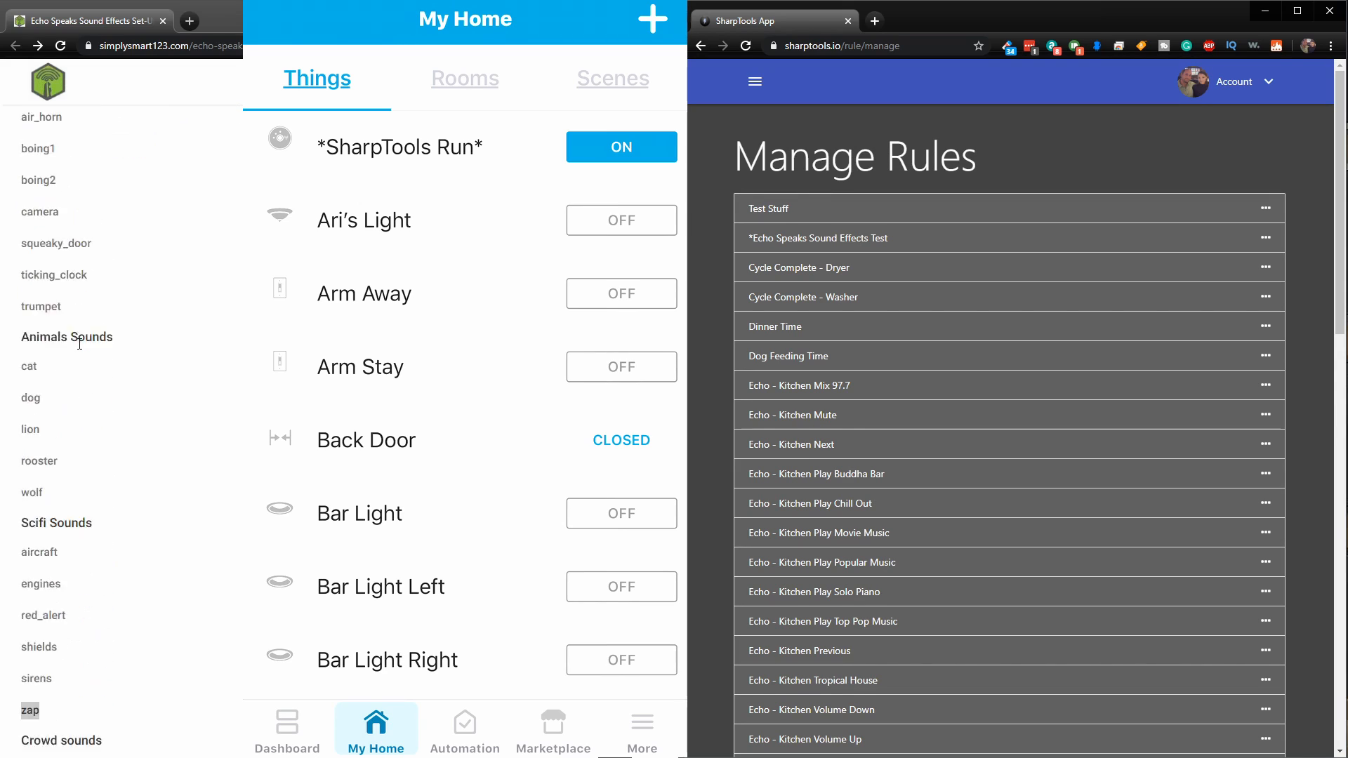
pyautogui.scroll(-3)
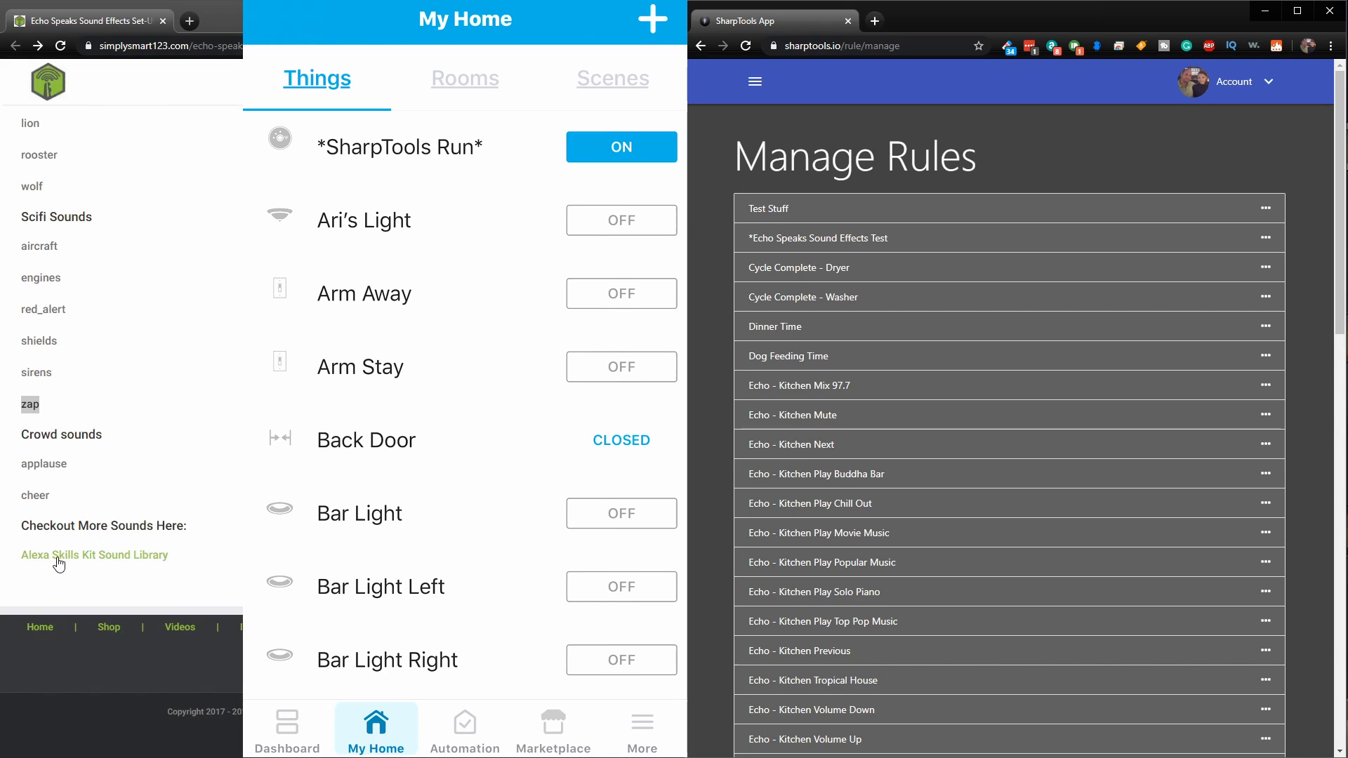
pyautogui.moveTo(124, 559)
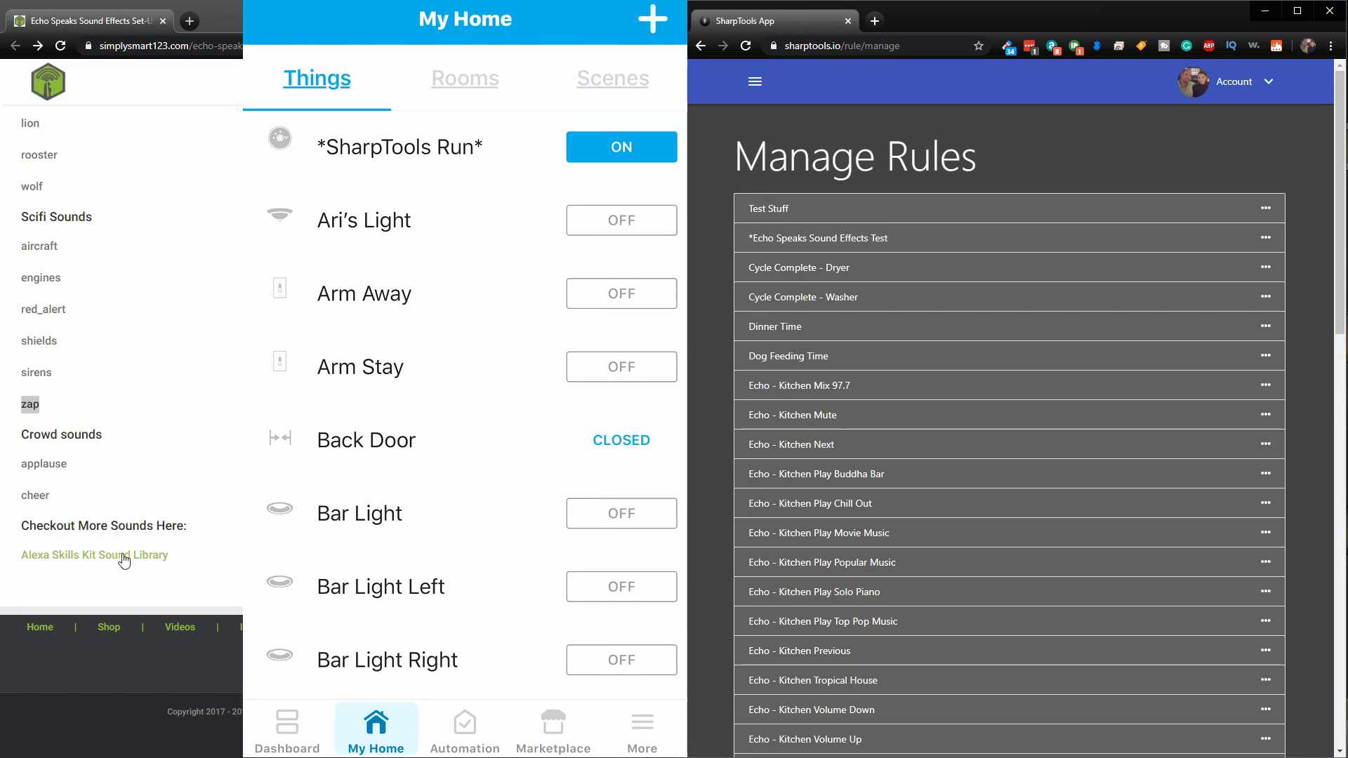
pyautogui.moveTo(153, 556)
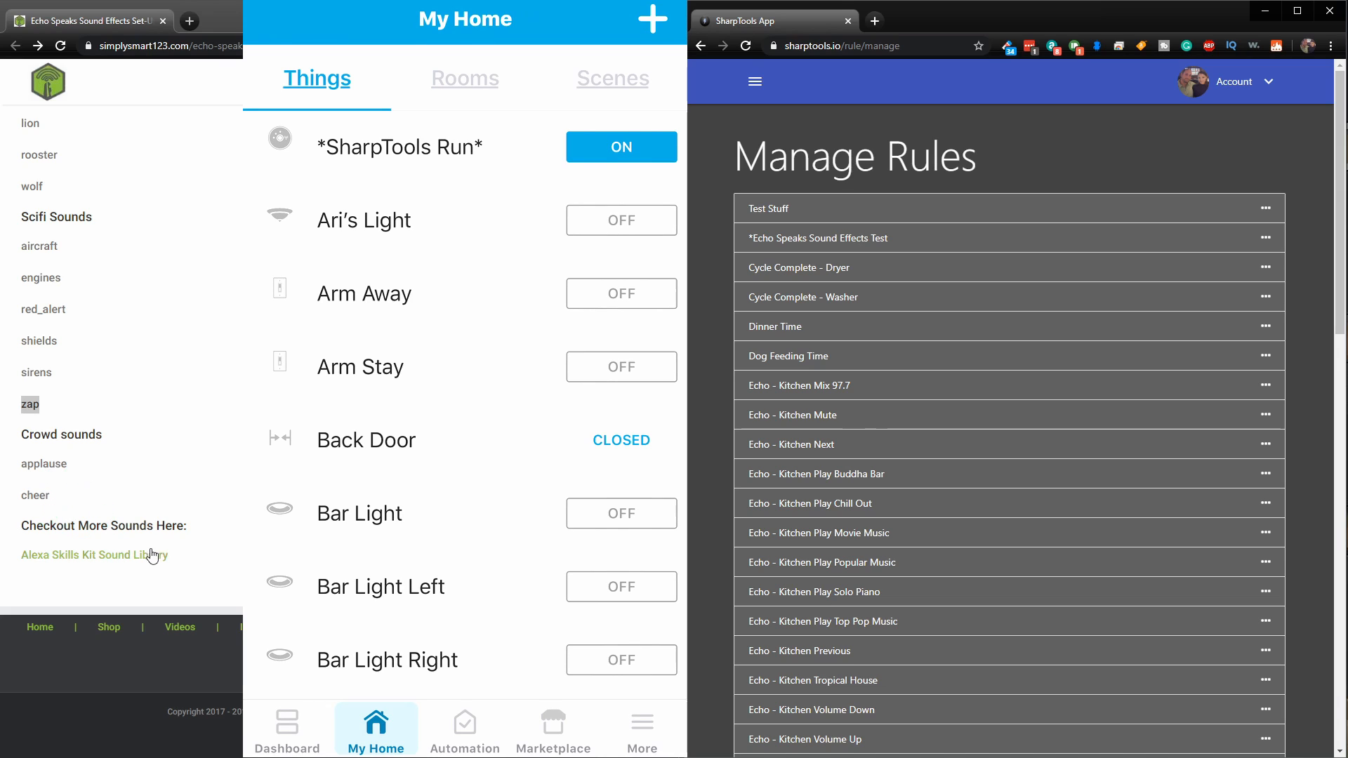
pyautogui.moveTo(104, 435)
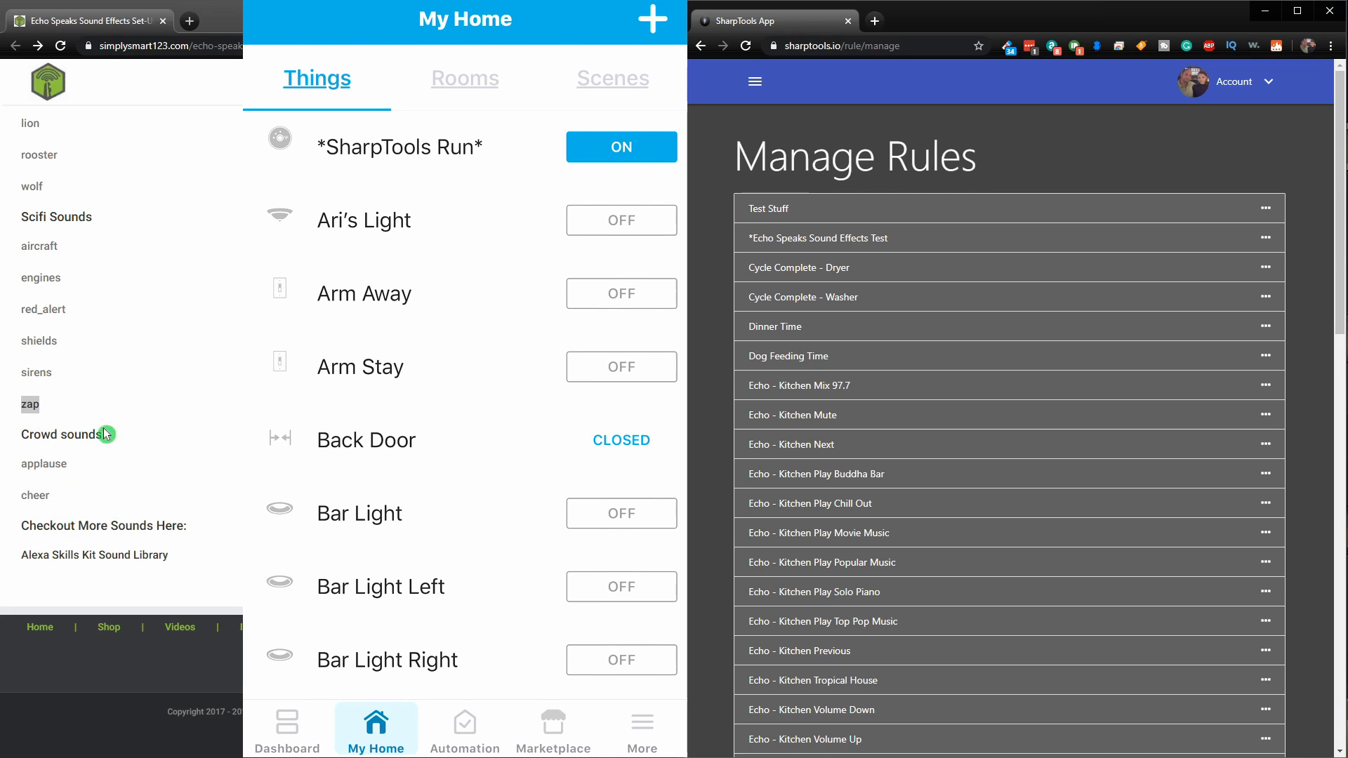
pyautogui.moveTo(137, 511)
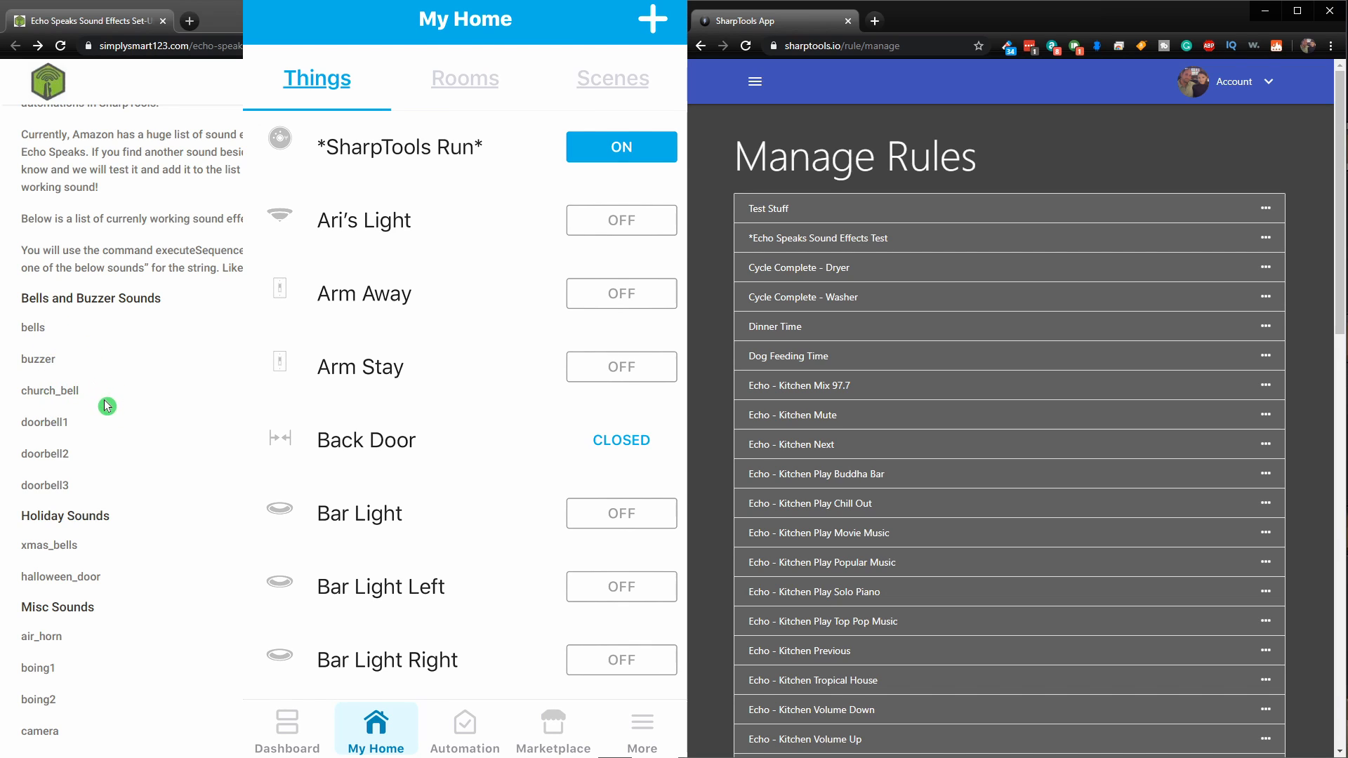
# - Reopen the *Echo Speaks Sound Effects Test rule to review its trigger and both sound actions
pyautogui.scroll(-3)
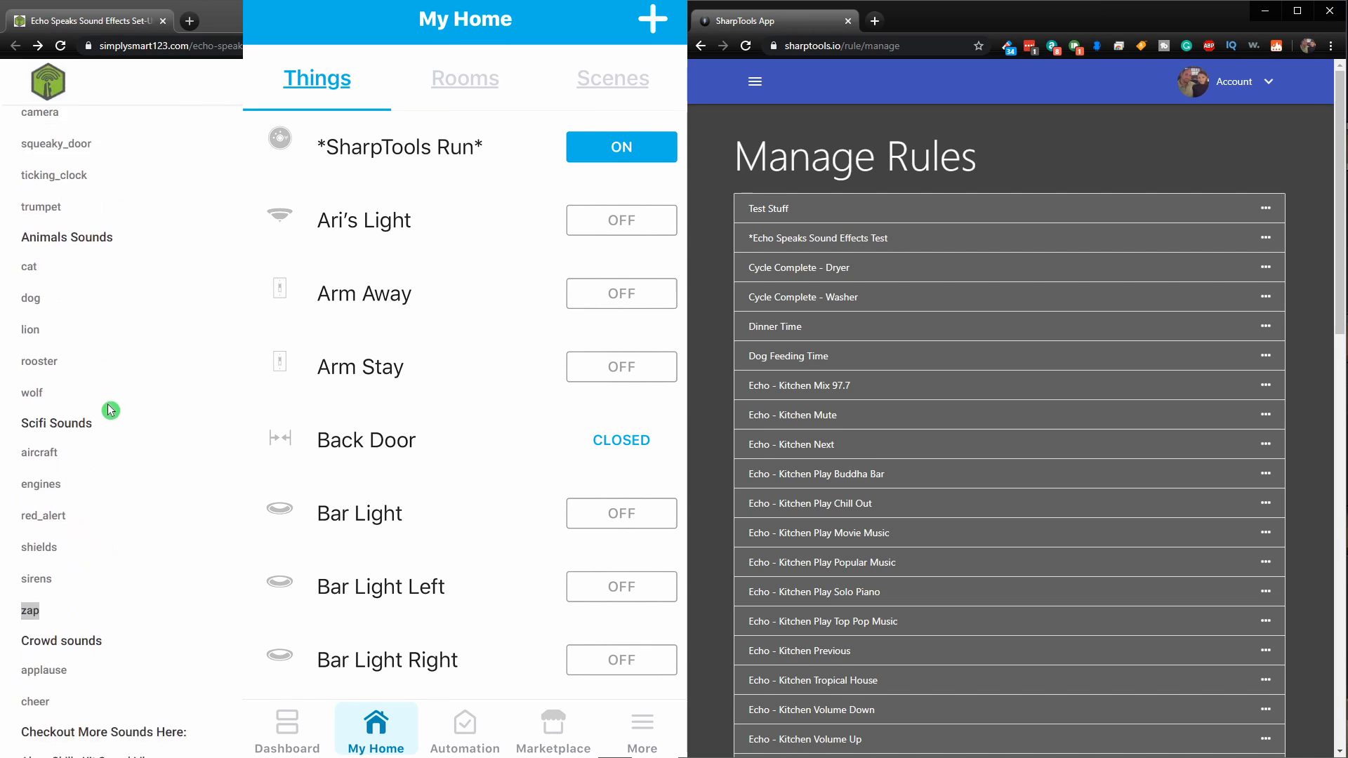
pyautogui.moveTo(860, 243)
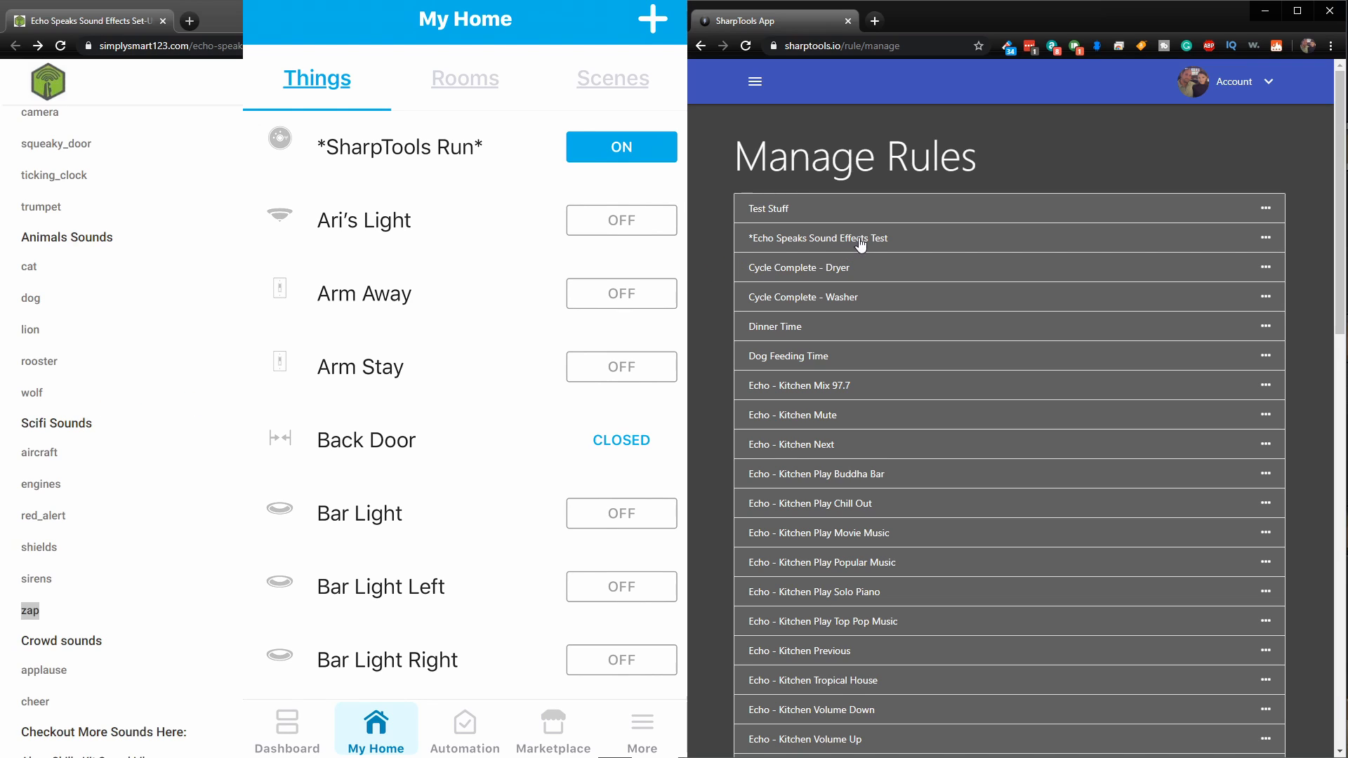
pyautogui.click(817, 237)
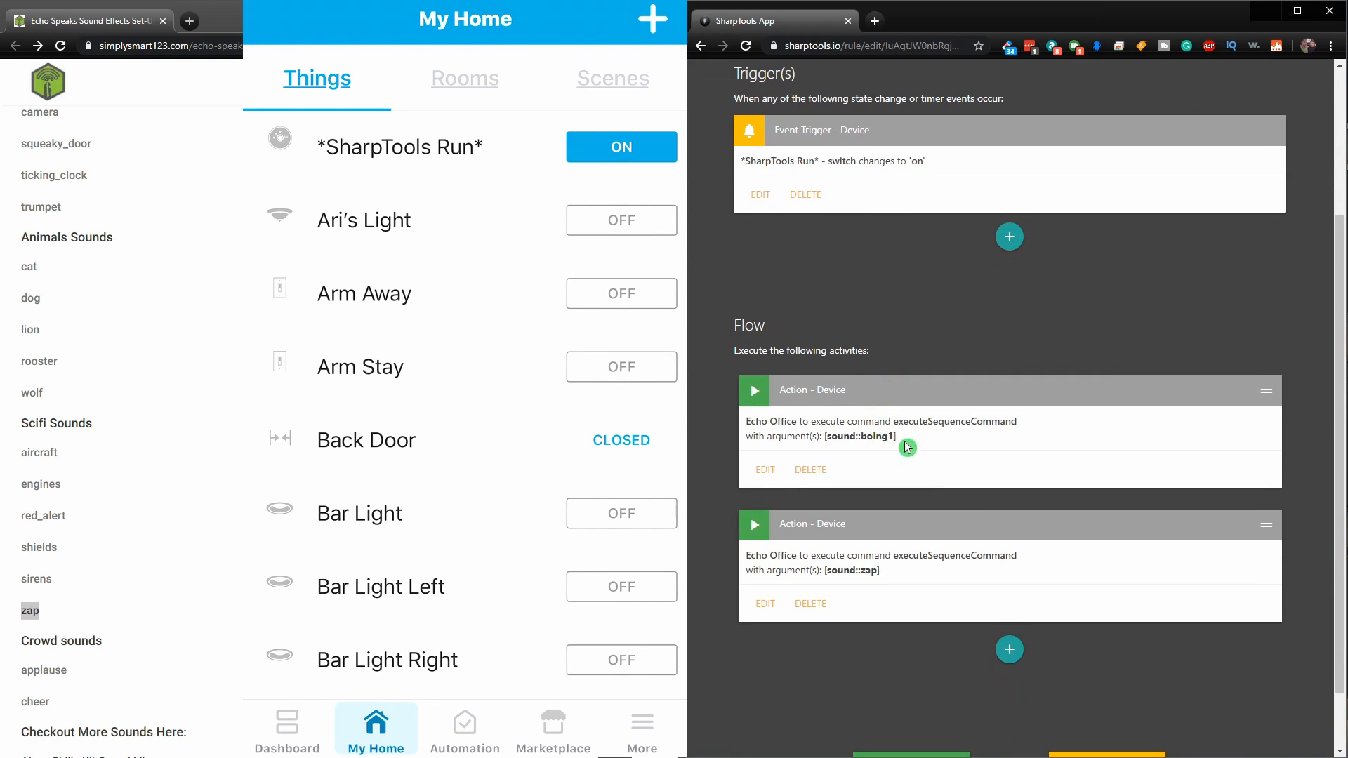
pyautogui.moveTo(152, 303)
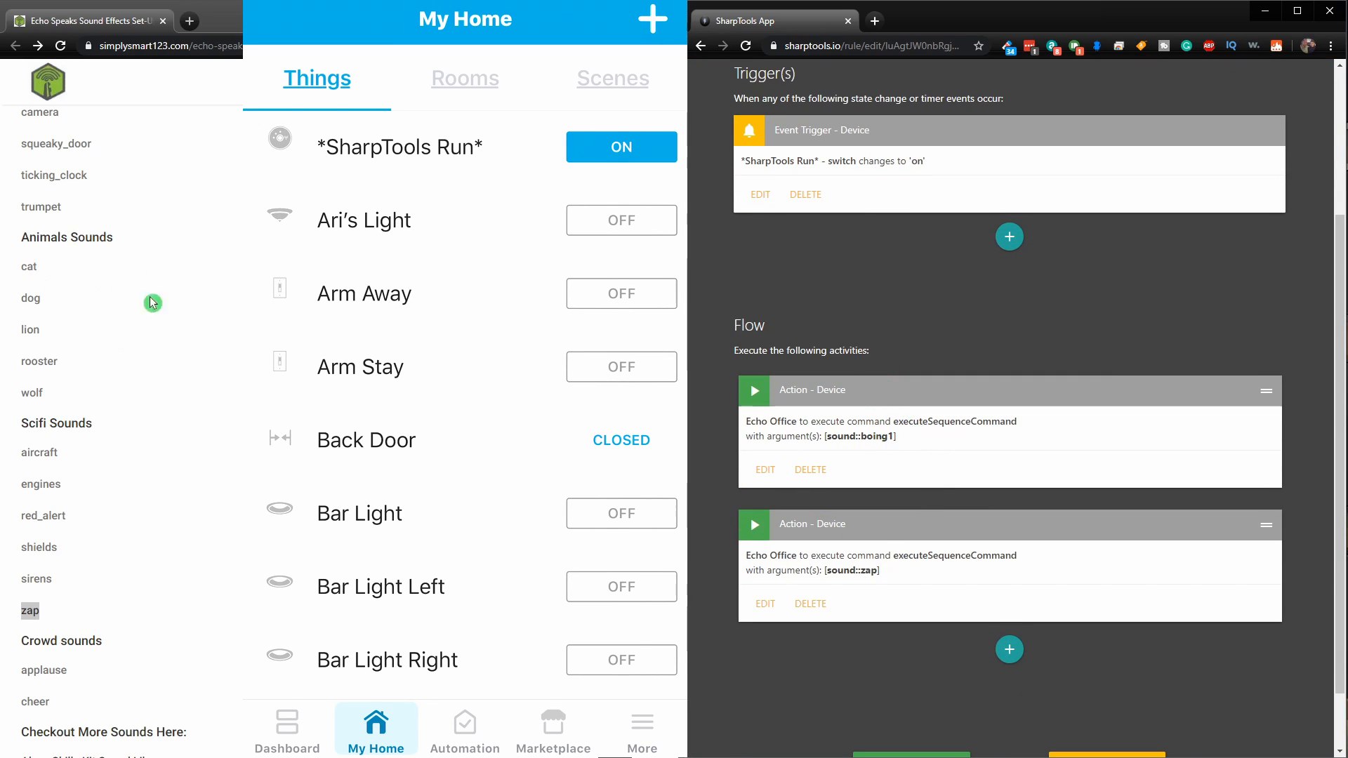
pyautogui.moveTo(906, 536)
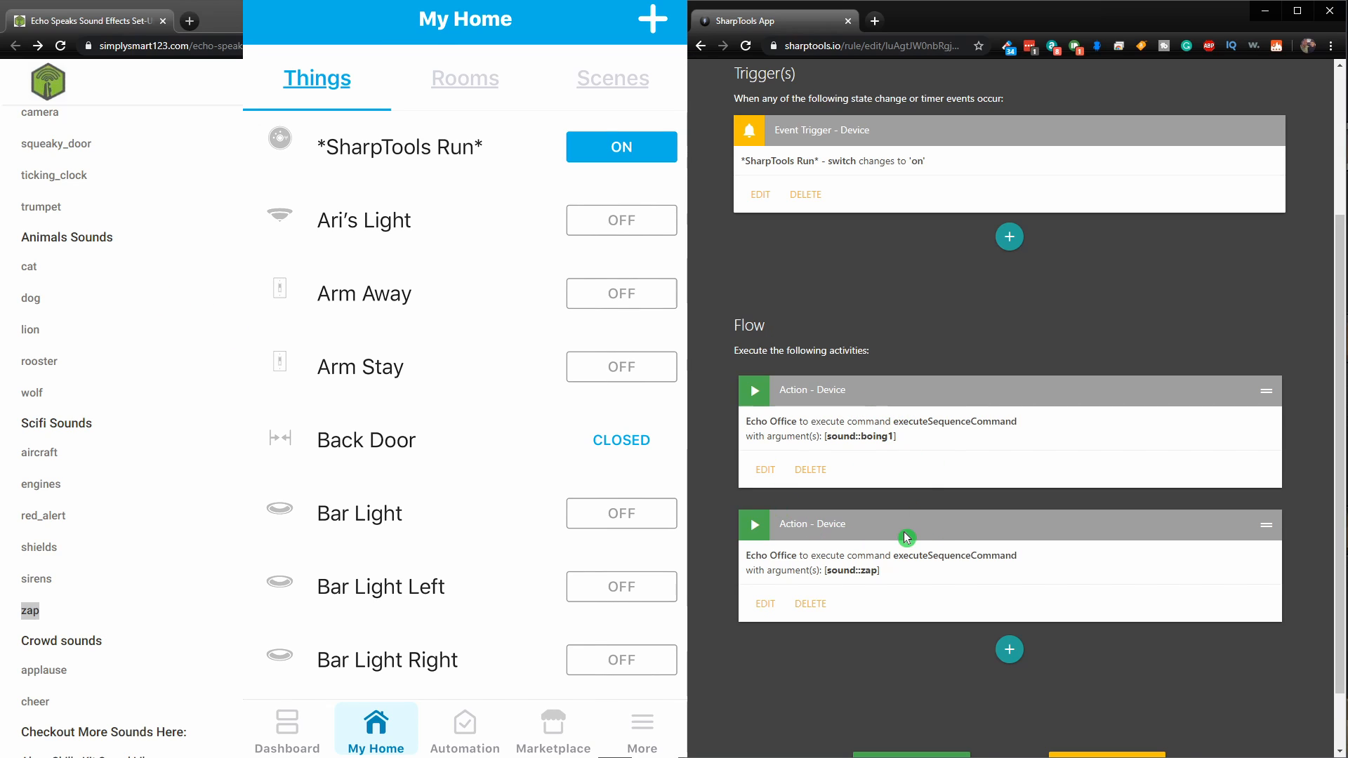
pyautogui.moveTo(789, 399)
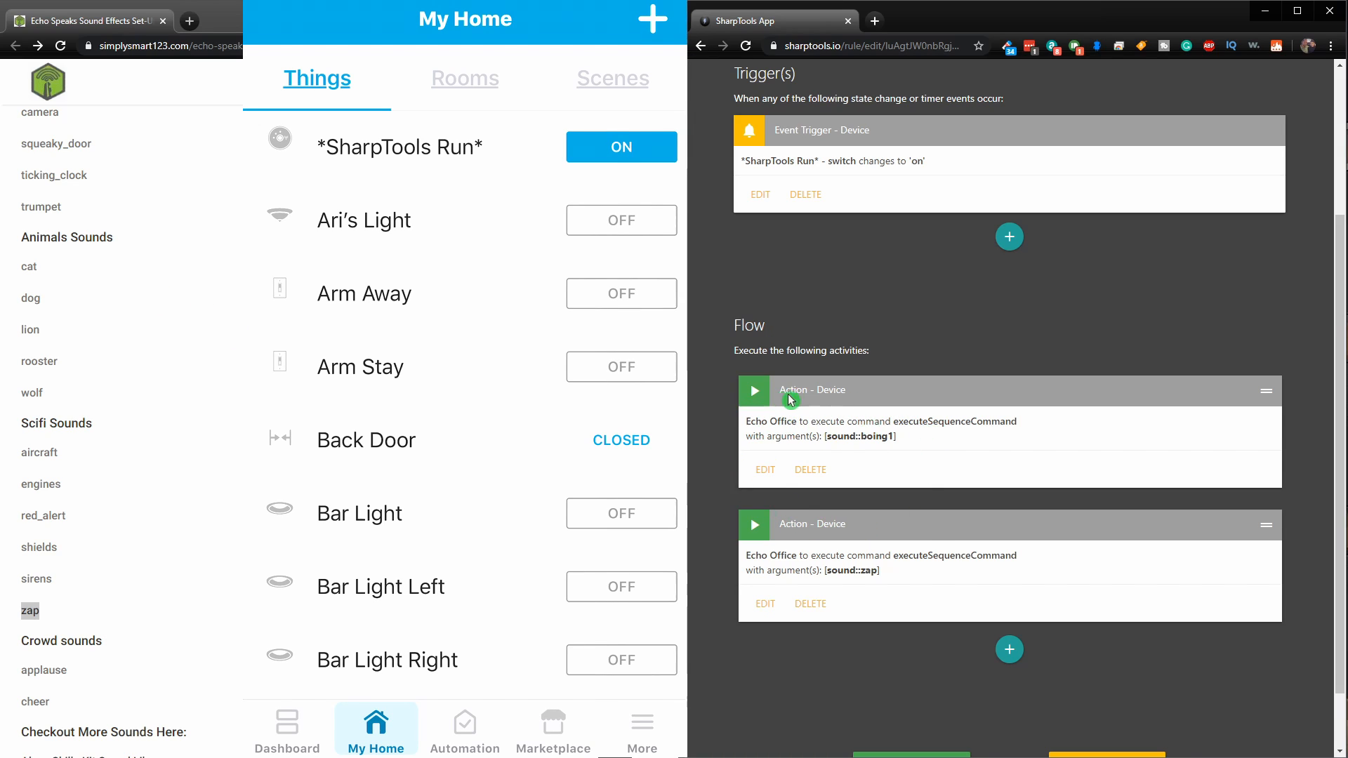
pyautogui.moveTo(854, 472)
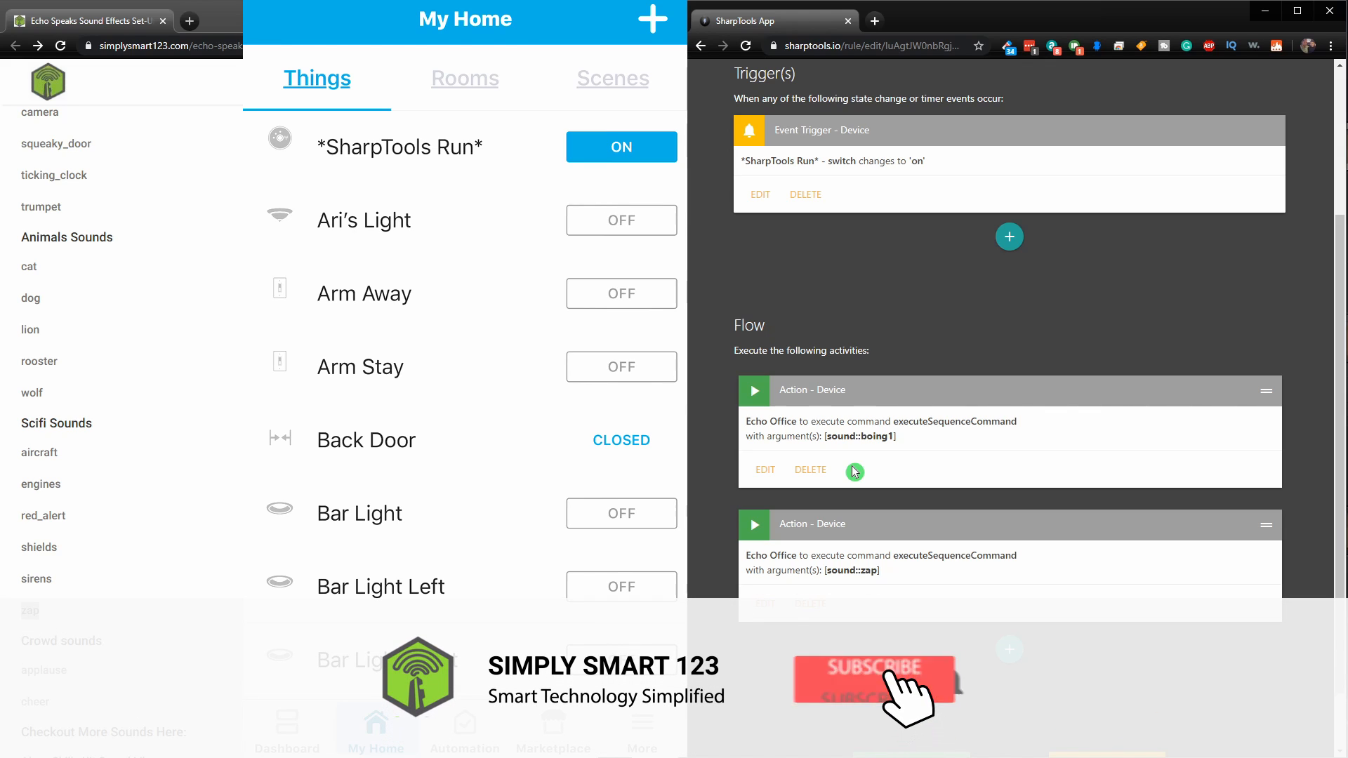
pyautogui.click(876, 681)
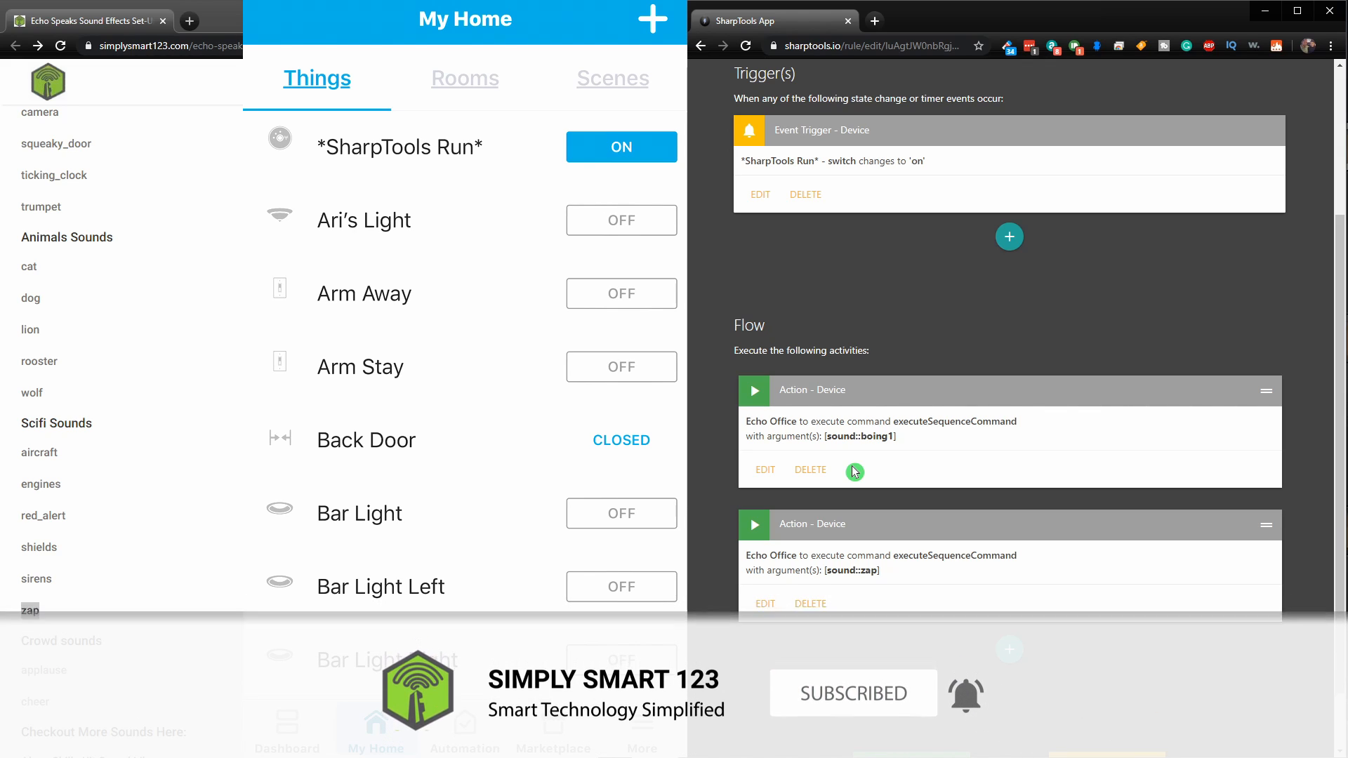